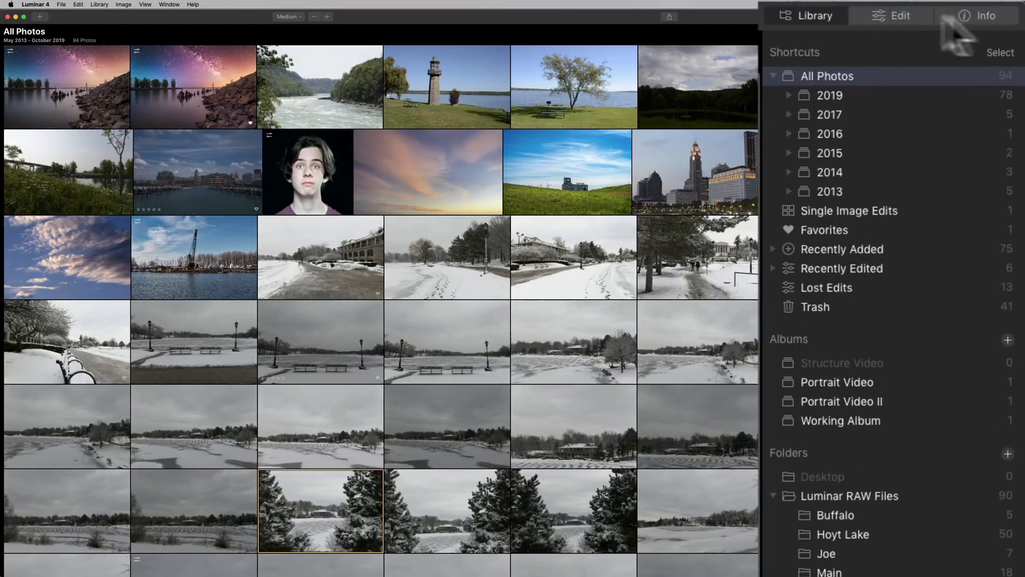
View Winter25.nef's Info details, then go back to the Library's albums and folders.
click(899, 15)
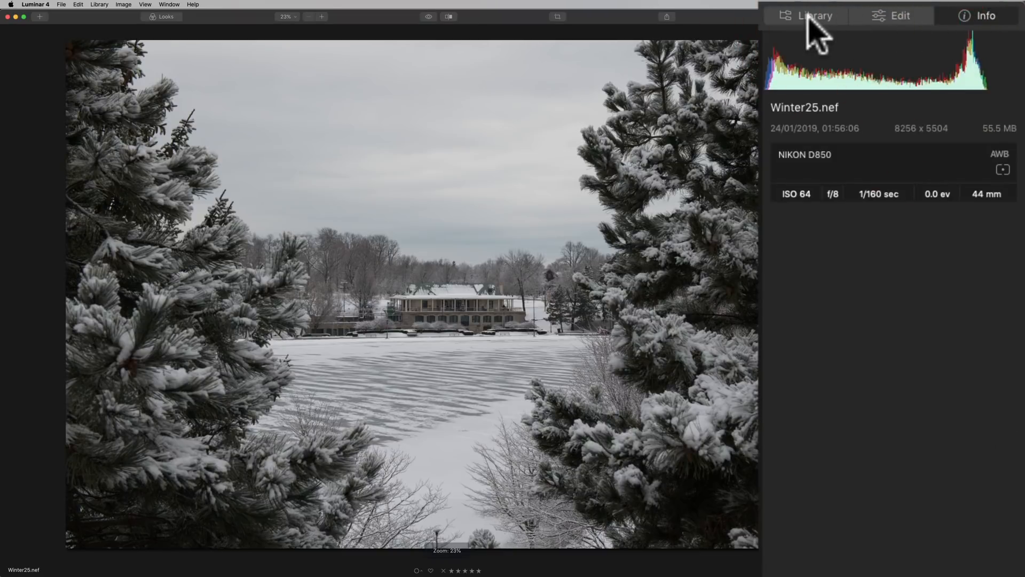
click(815, 16)
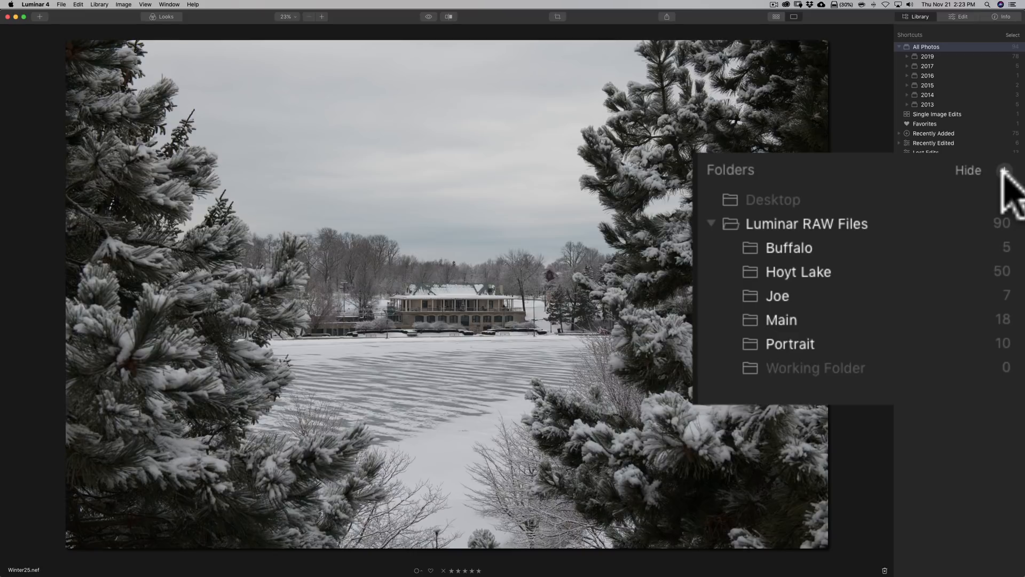
mouse_move(814, 245)
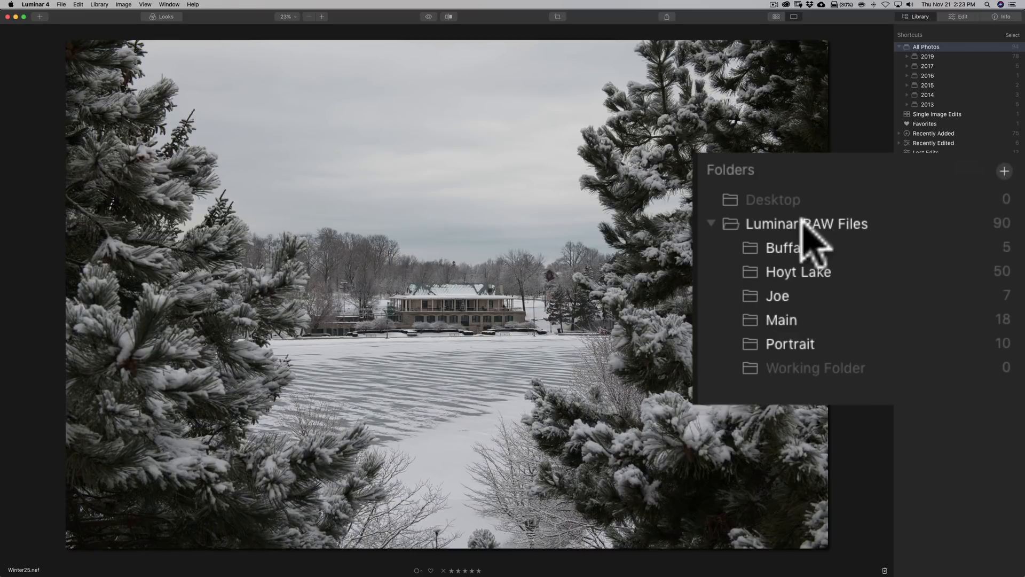
mouse_move(788, 238)
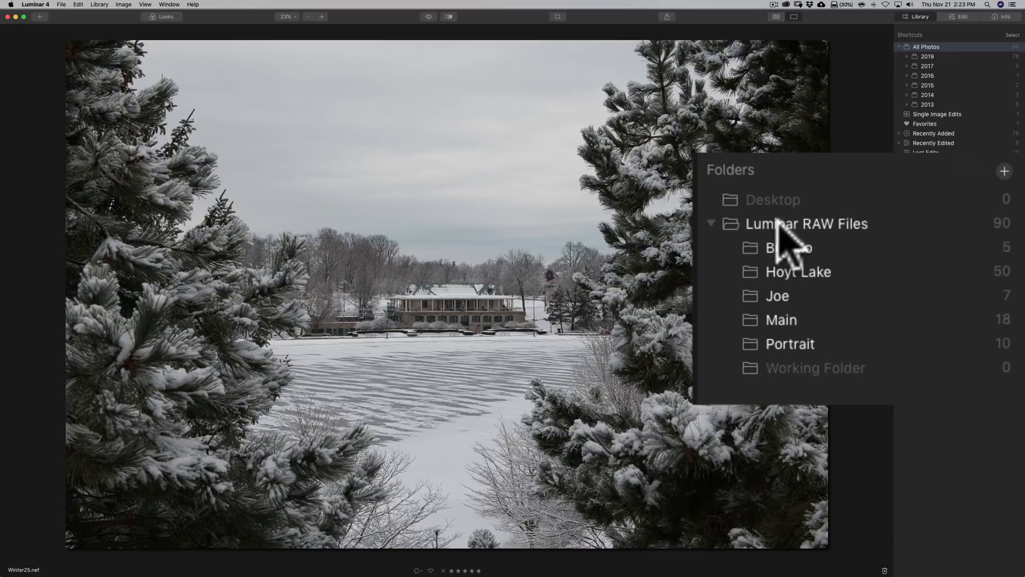
mouse_move(775, 340)
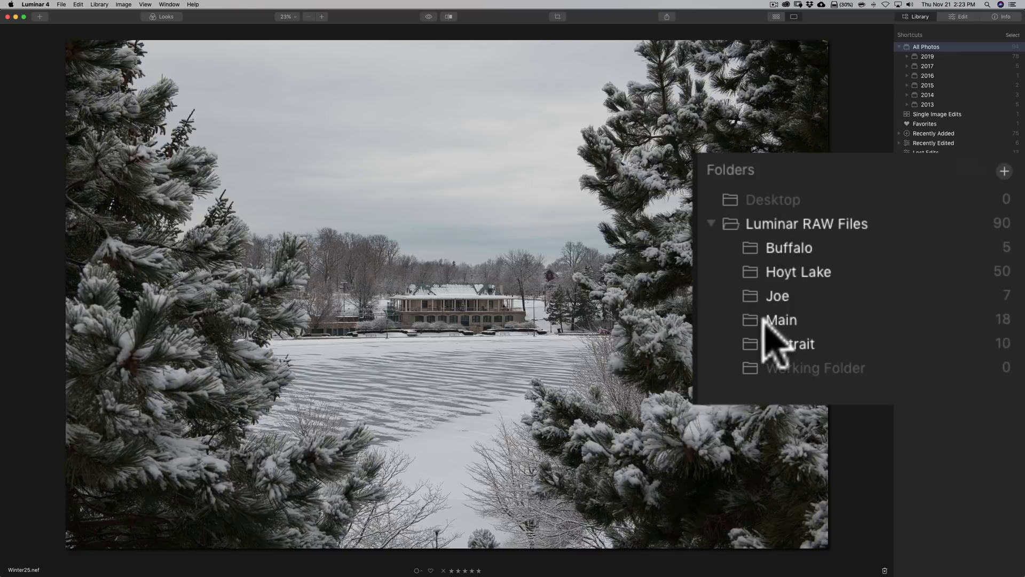
mouse_move(941, 109)
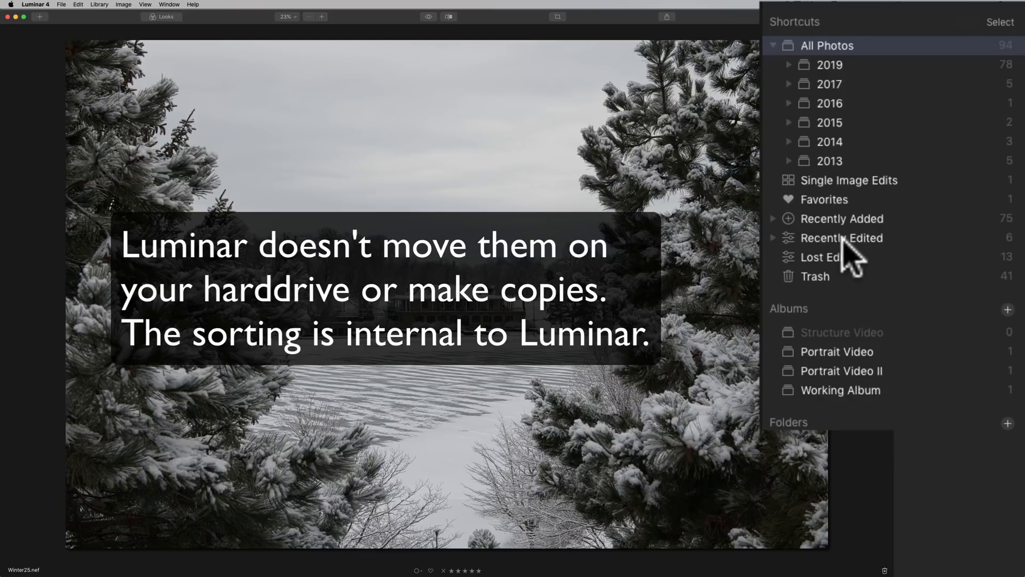
mouse_move(831, 245)
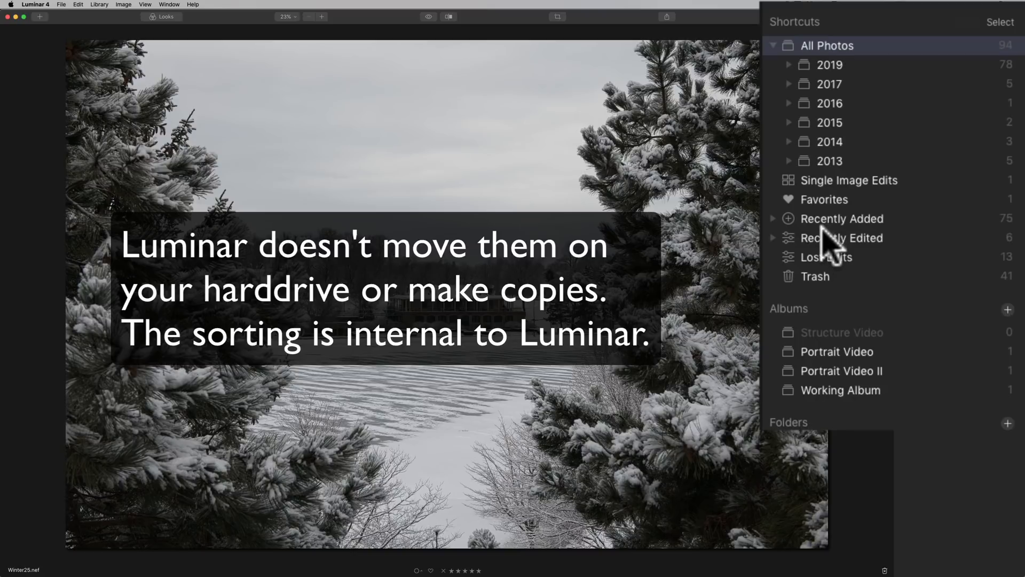
mouse_move(850, 204)
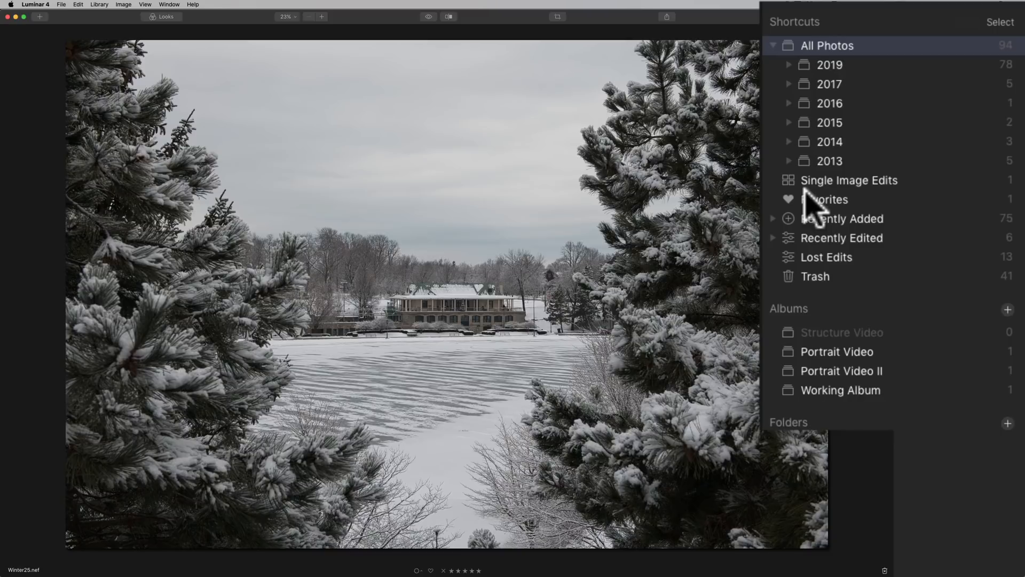
mouse_move(493, 382)
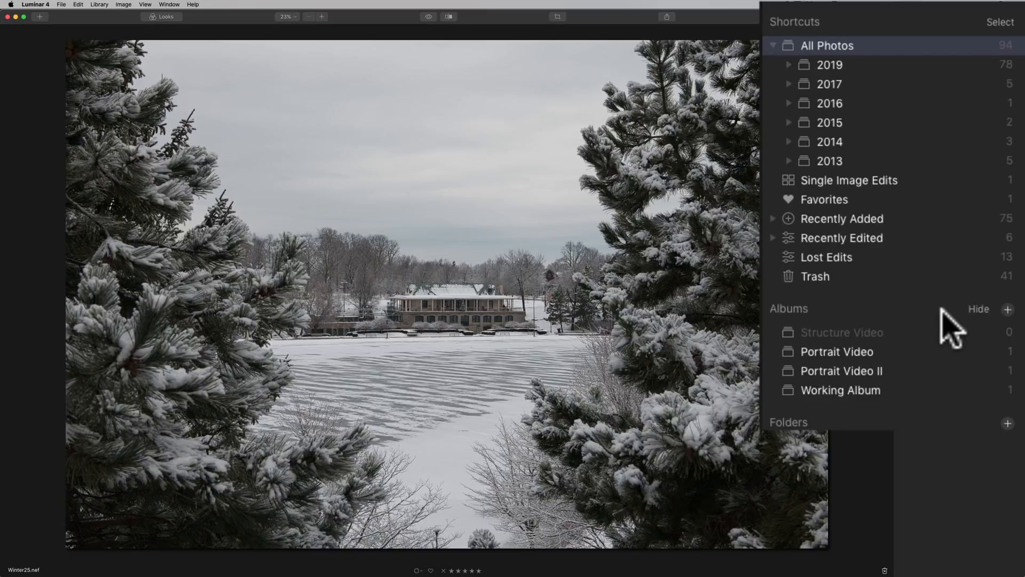
Create an album named 'Test' and open its winter photo.
click(1009, 309)
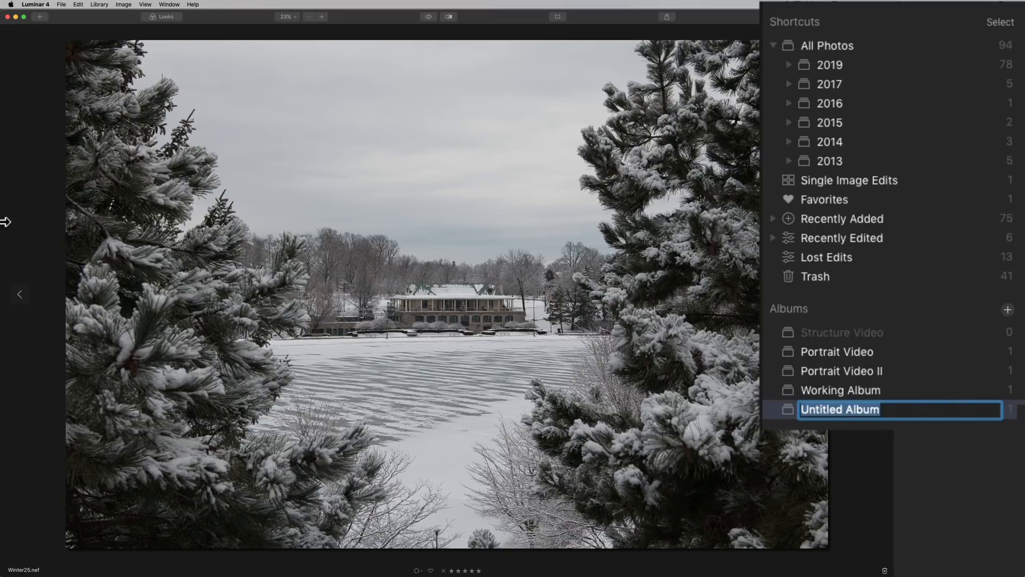
text(Test)
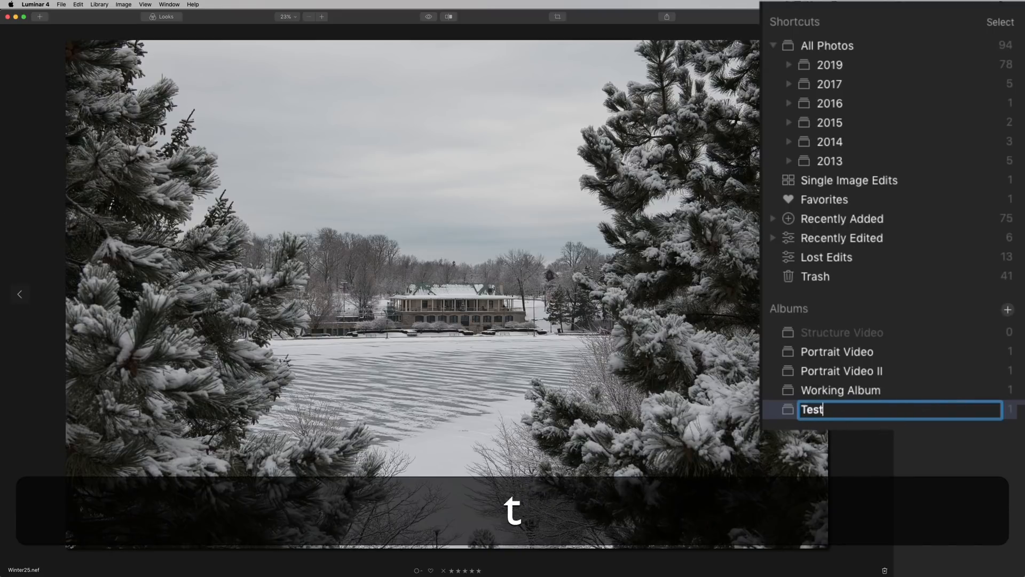
key(Return)
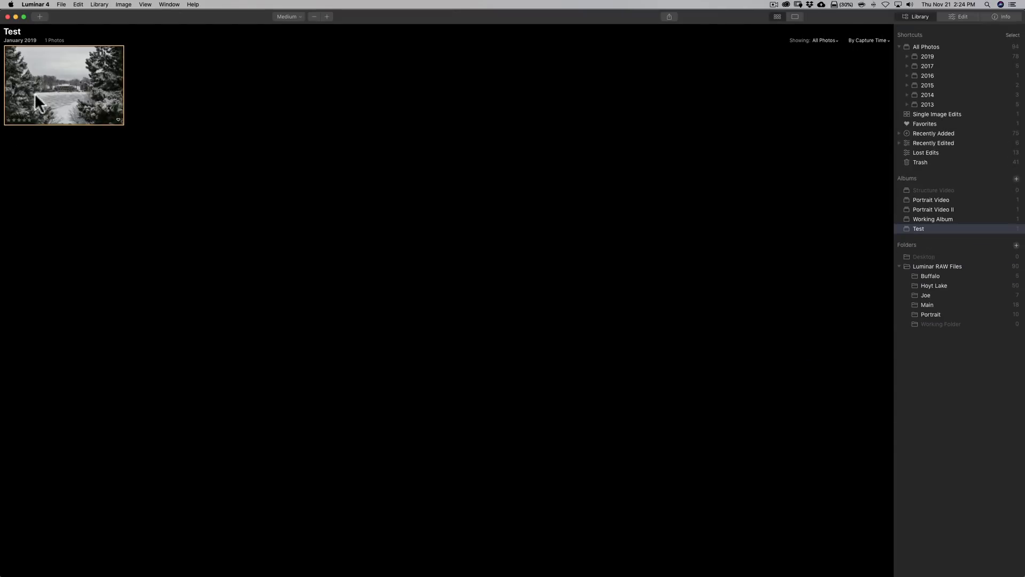
double_click(64, 85)
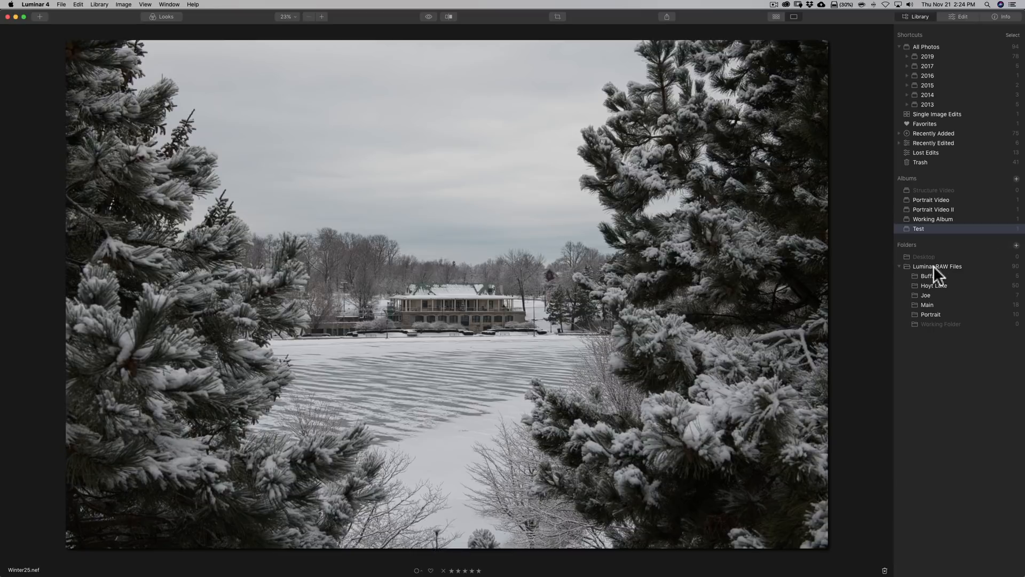
Show the Luminar RAW Files folder's photos in the gallery grid.
click(938, 266)
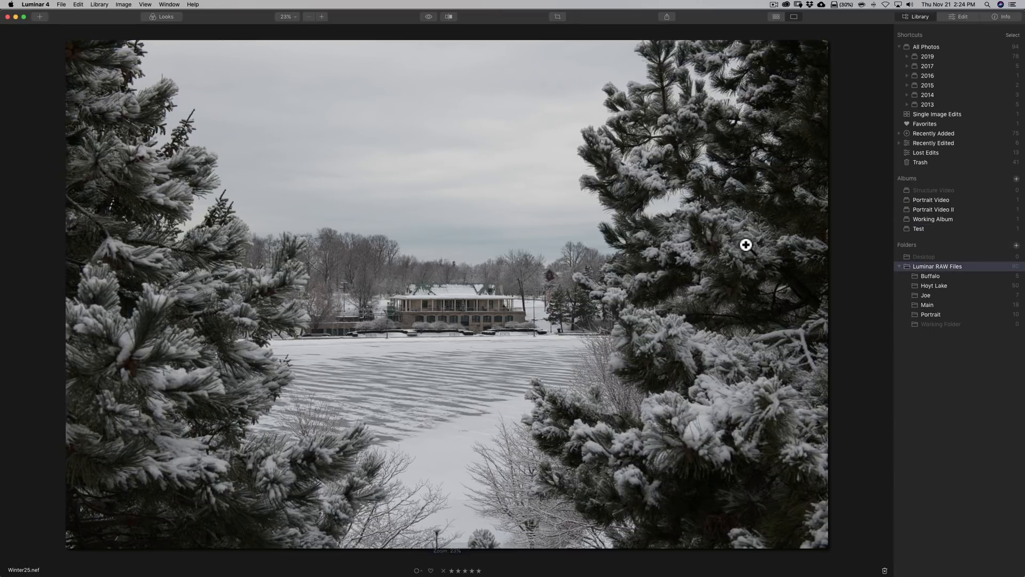
key(g)
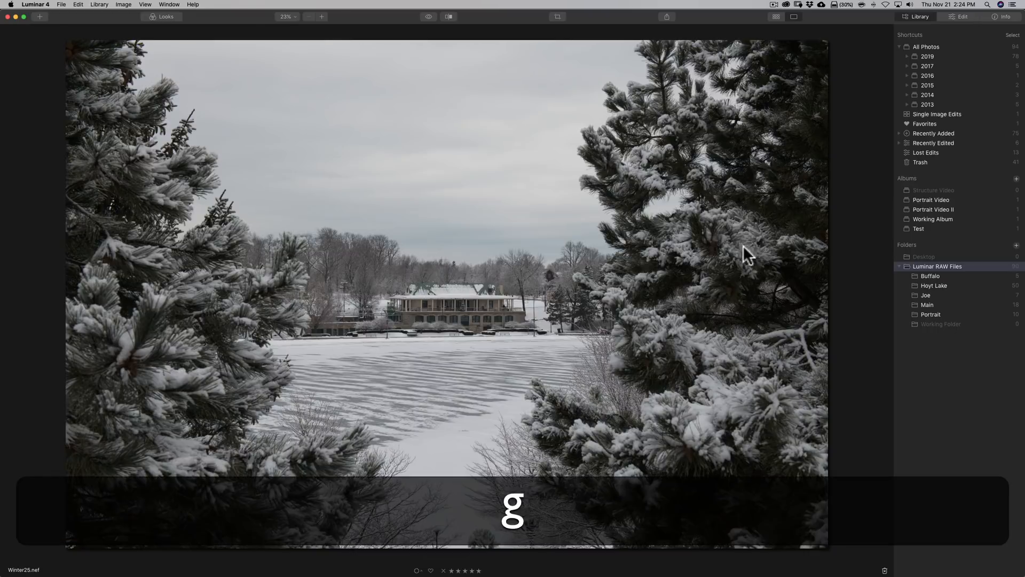
click(776, 17)
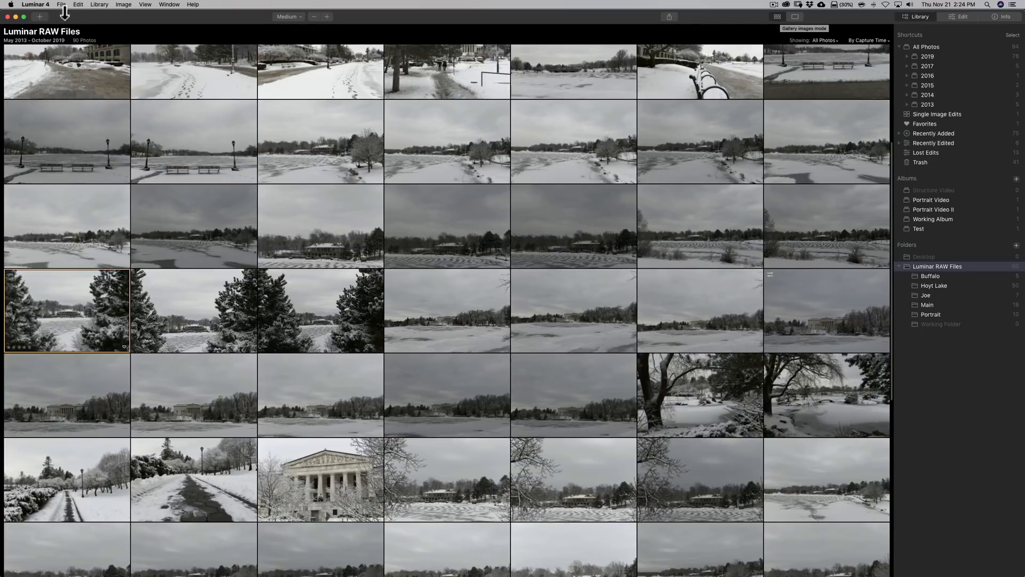
click(61, 5)
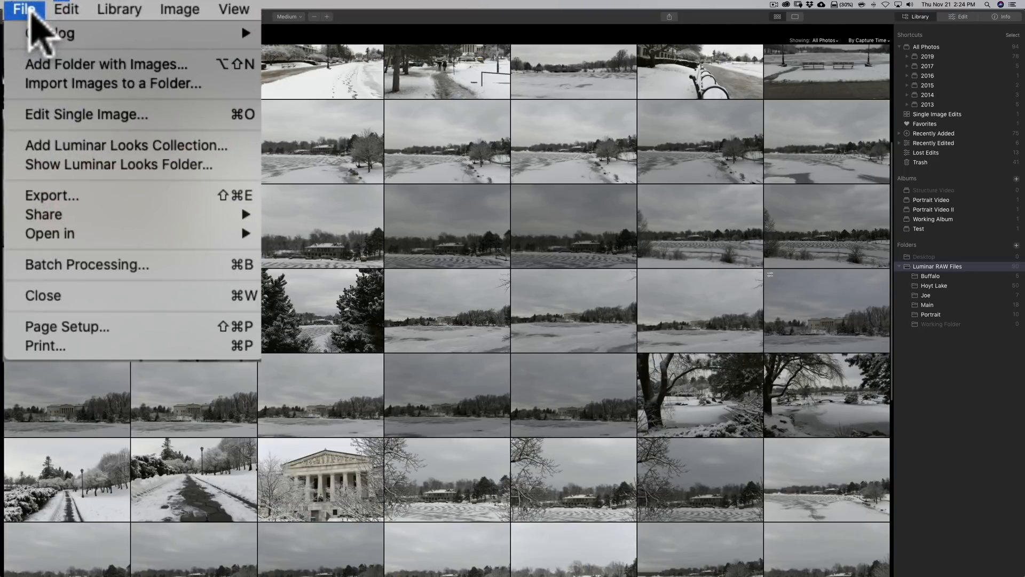
mouse_move(153, 84)
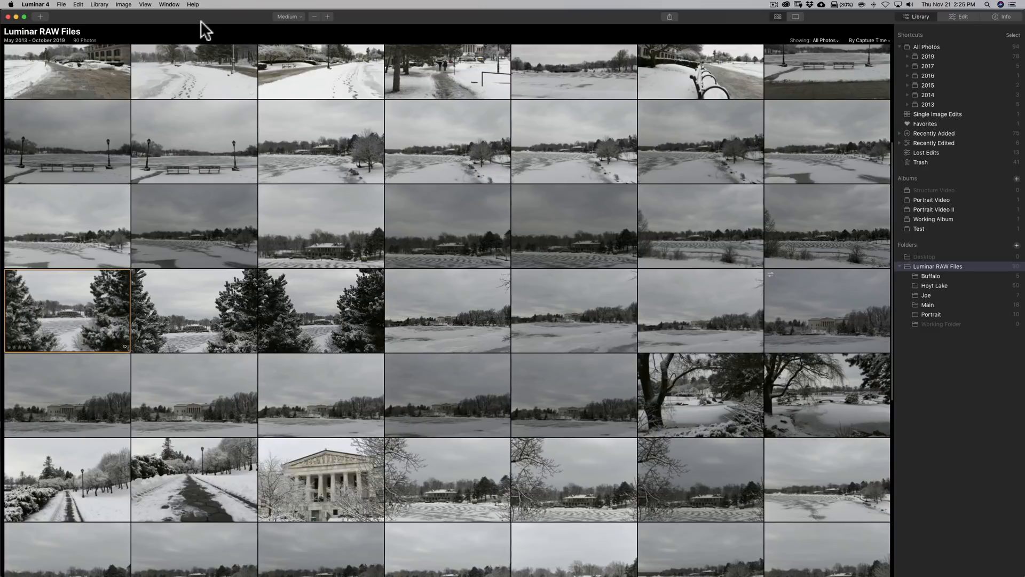
mouse_move(321, 248)
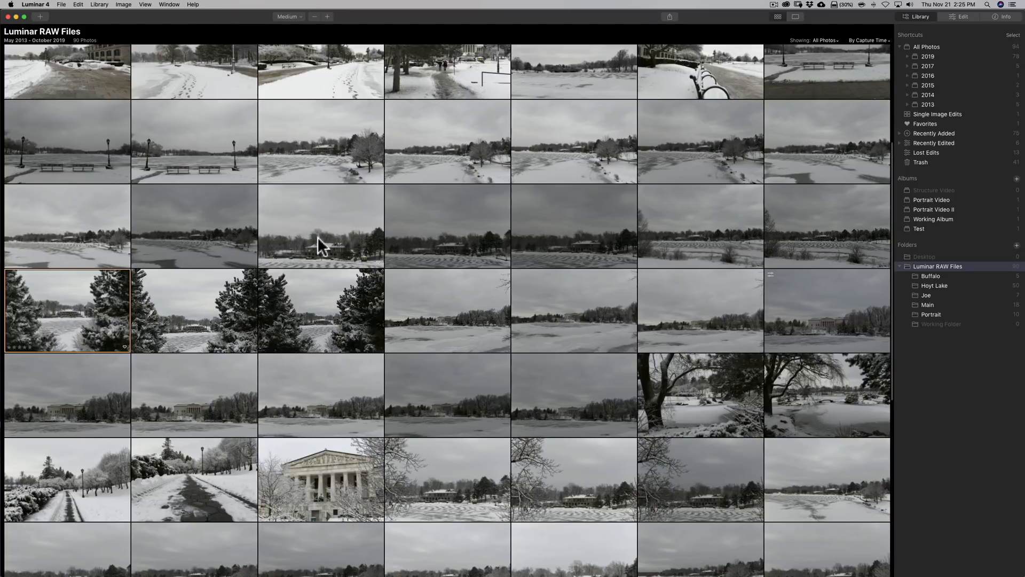
mouse_move(464, 236)
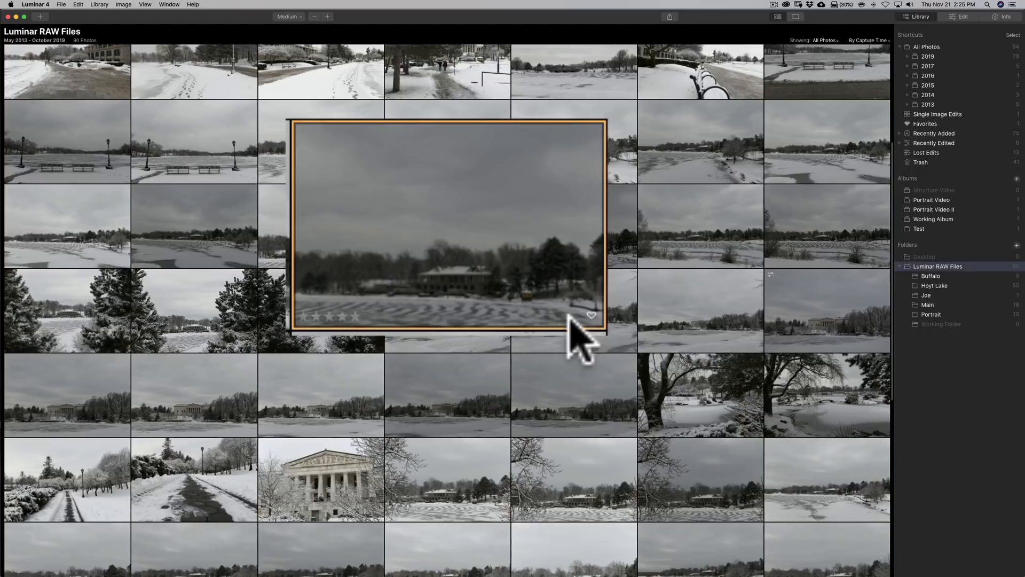
mouse_move(513, 308)
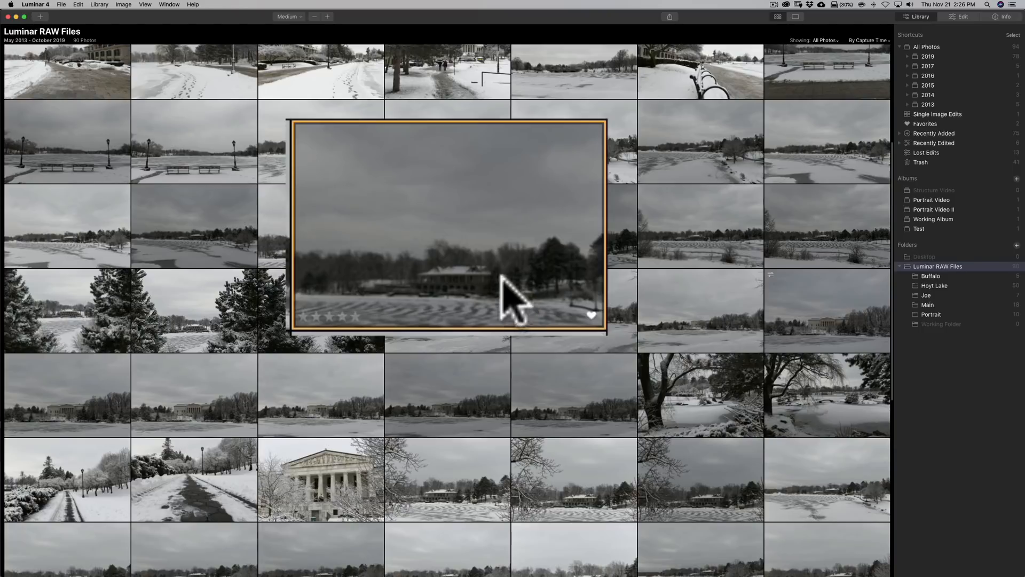
mouse_move(494, 320)
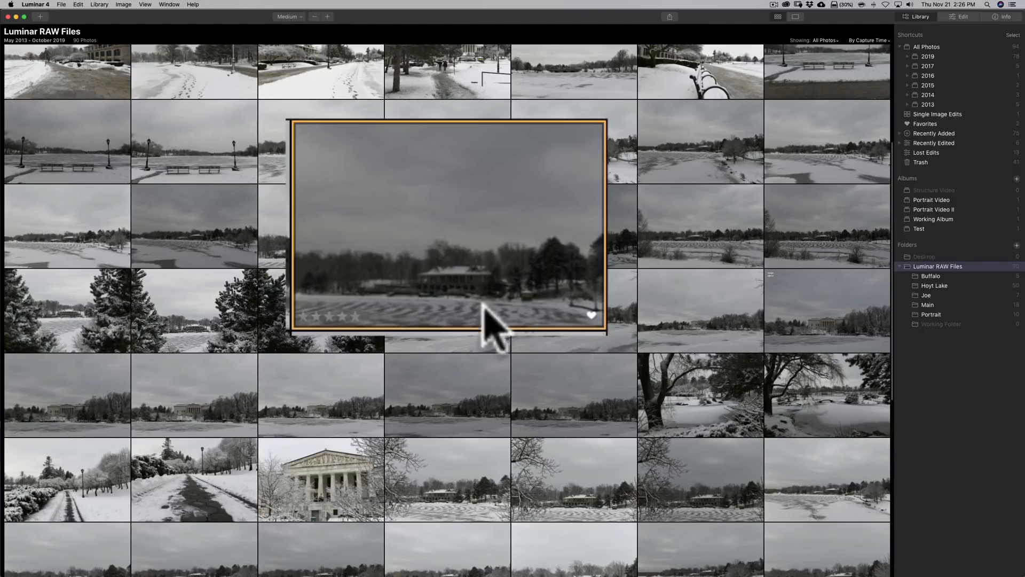
mouse_move(501, 257)
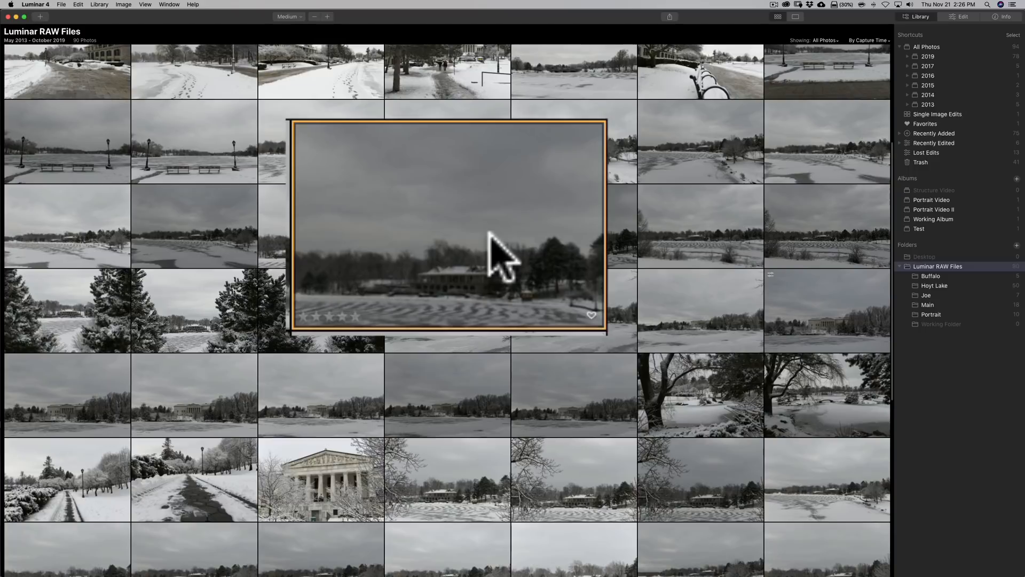
mouse_move(399, 300)
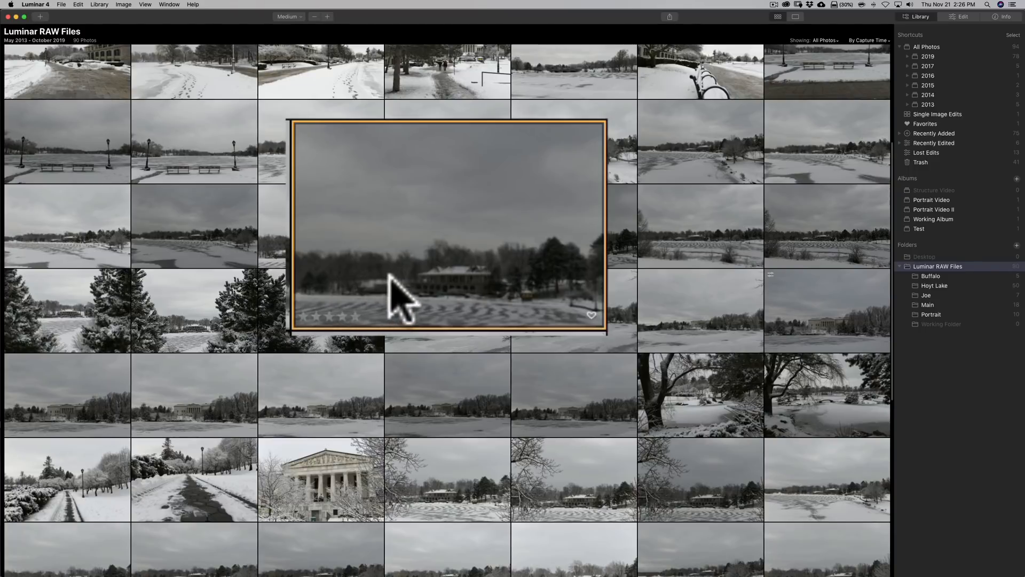
mouse_move(464, 245)
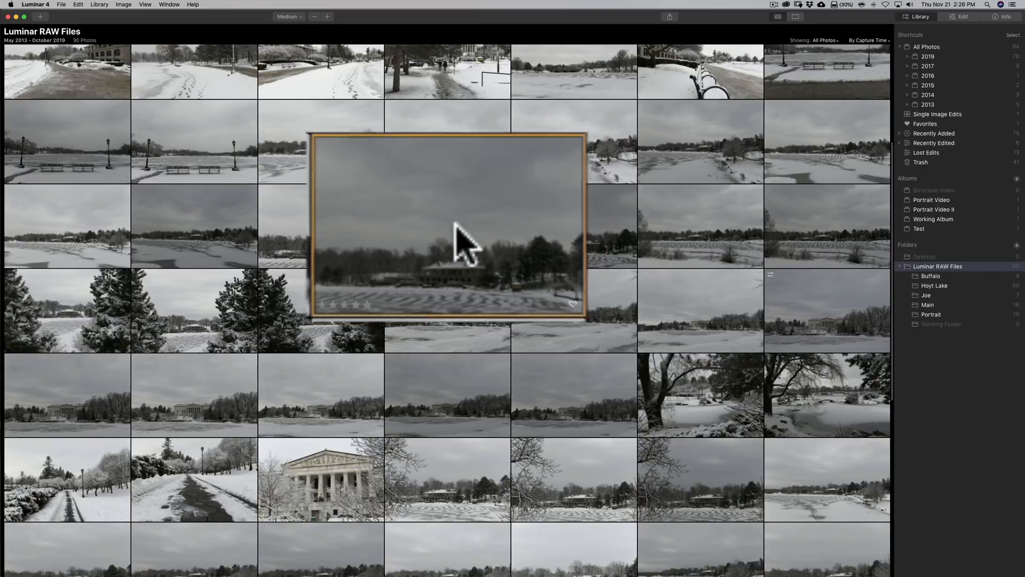
Select the grey lakeside thumbnail with the distant house.
click(448, 225)
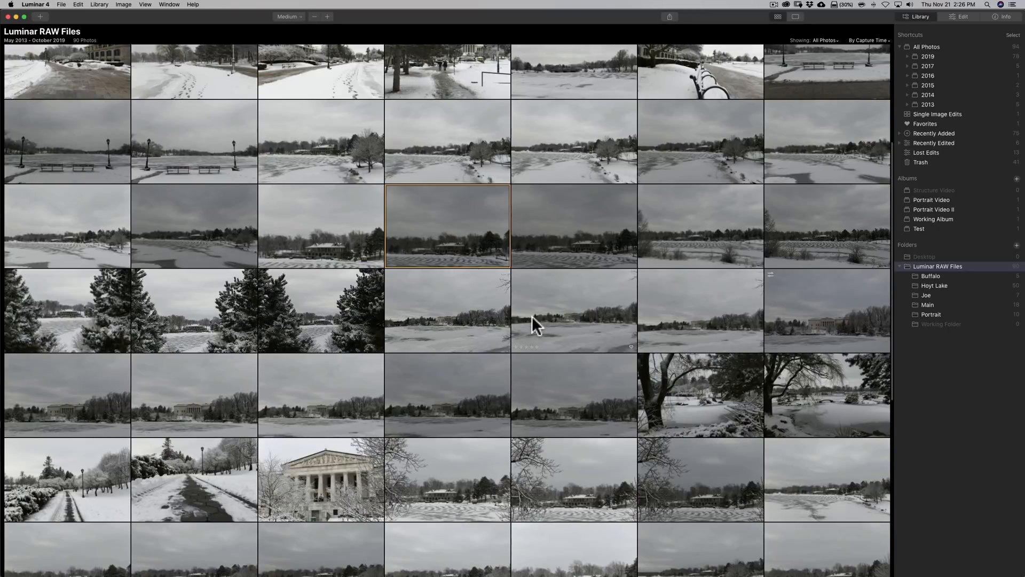
Open Winter25.nef in single image view and switch to Edit for layers and tools.
double_click(448, 227)
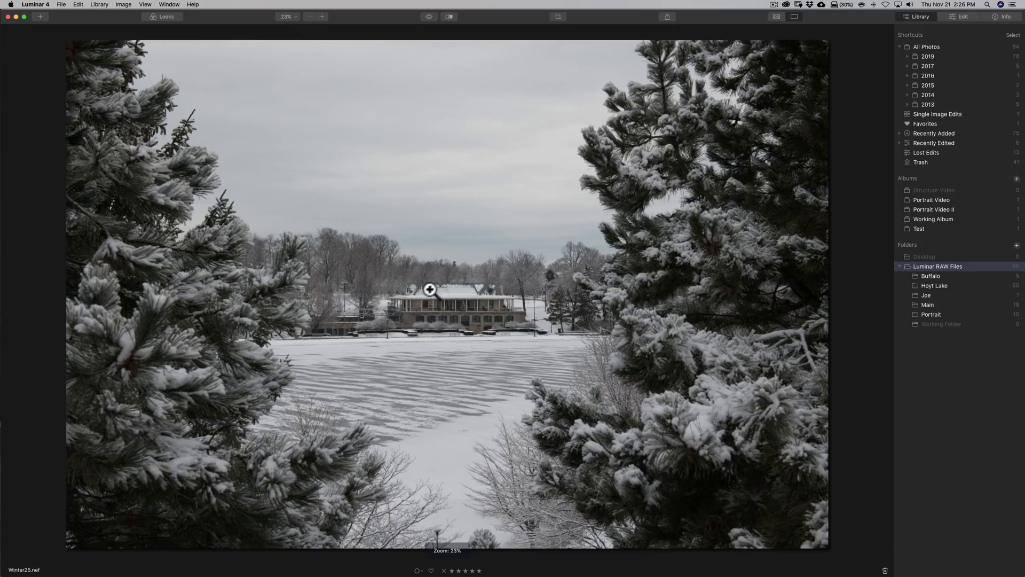
mouse_move(468, 308)
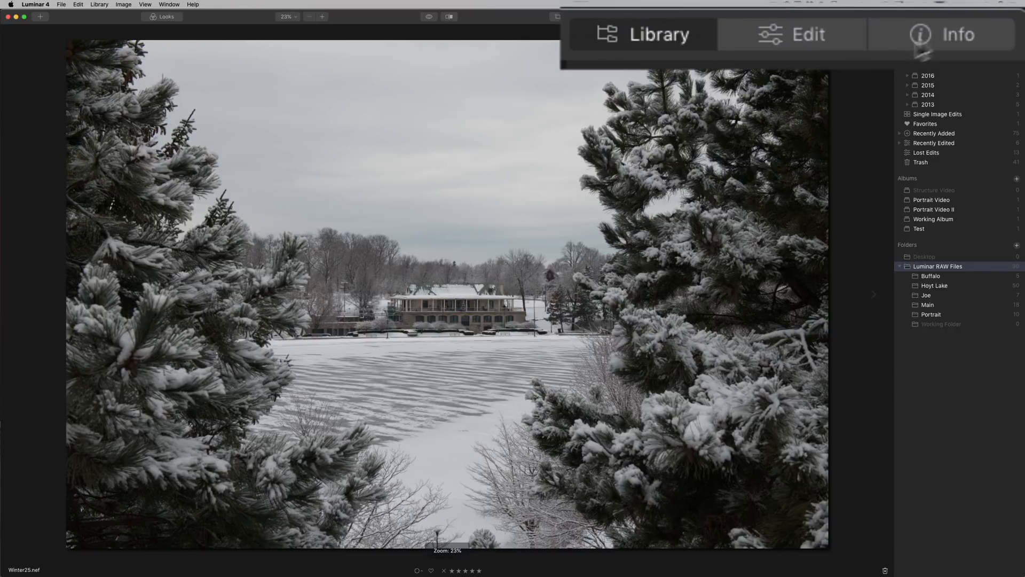
click(808, 34)
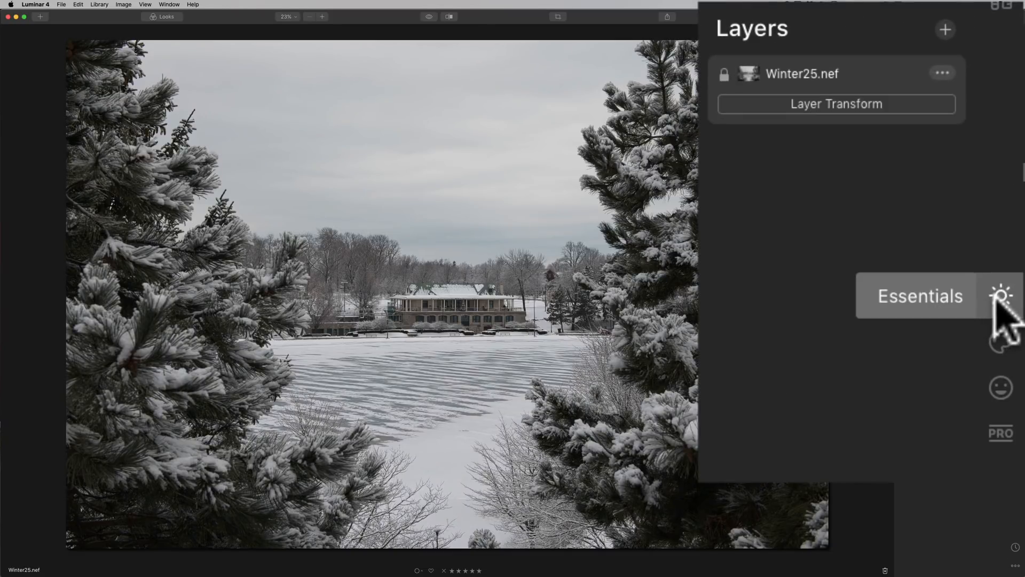
click(1001, 295)
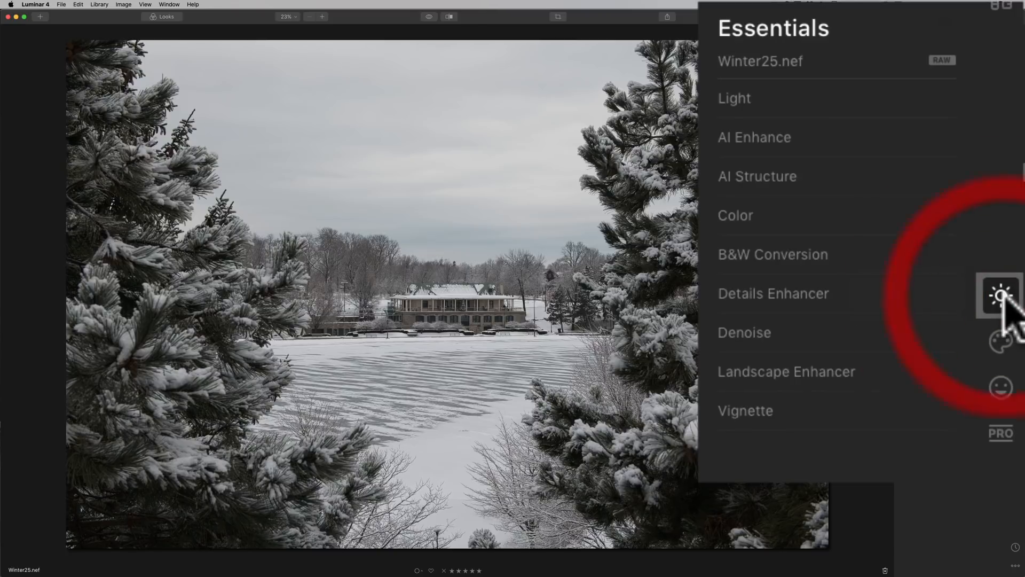
mouse_move(968, 405)
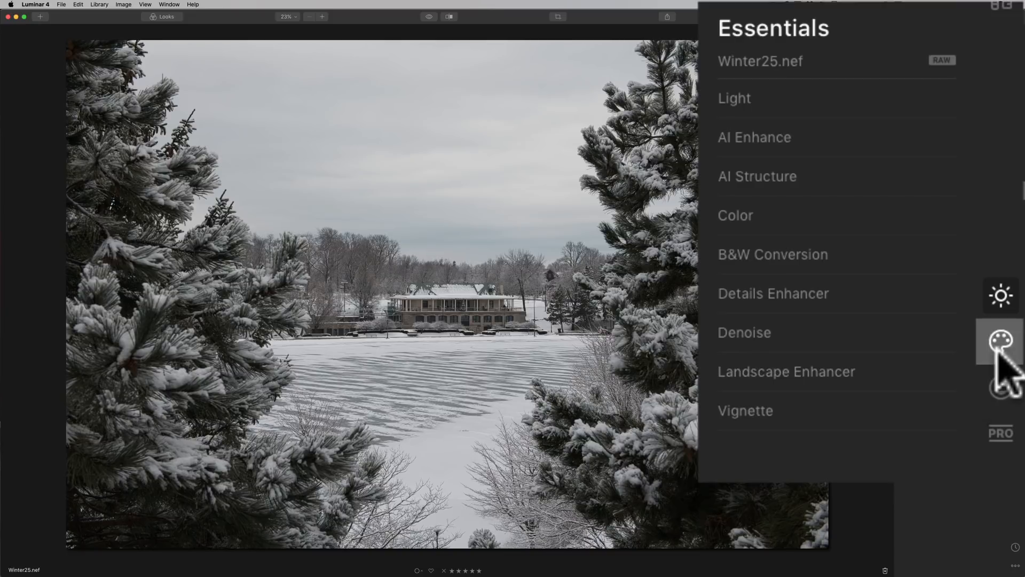
click(1000, 340)
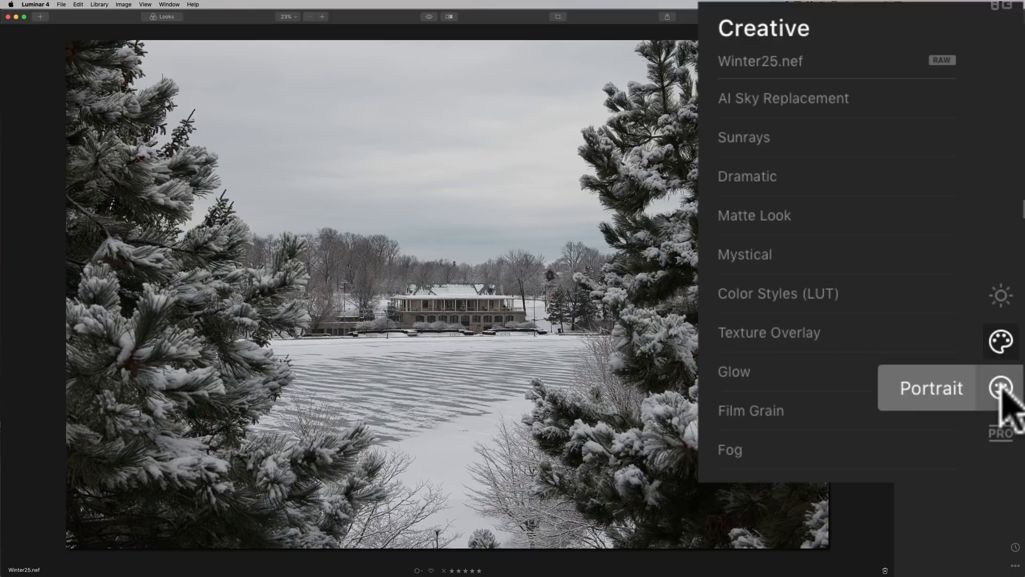
click(1000, 387)
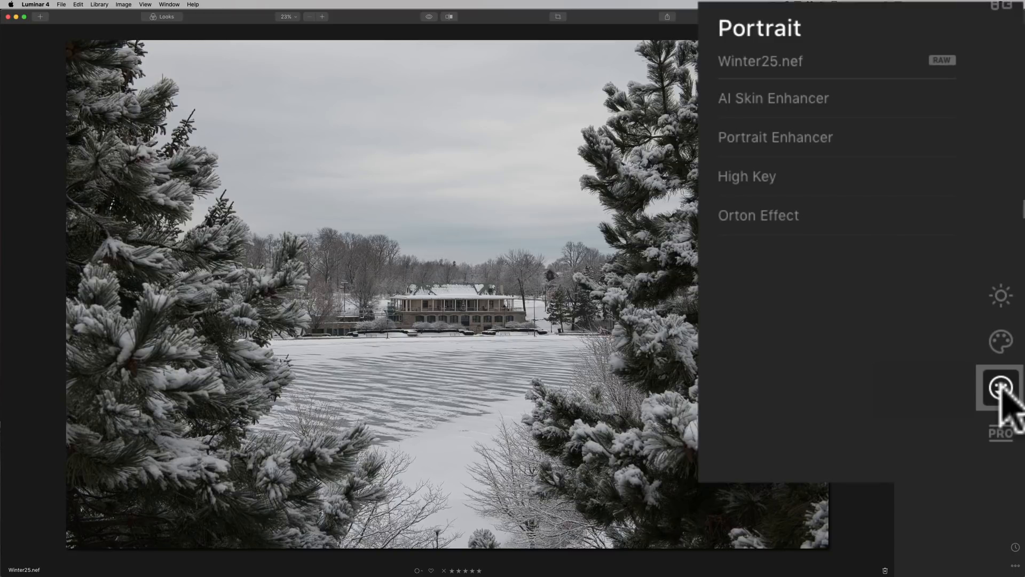
mouse_move(1000, 387)
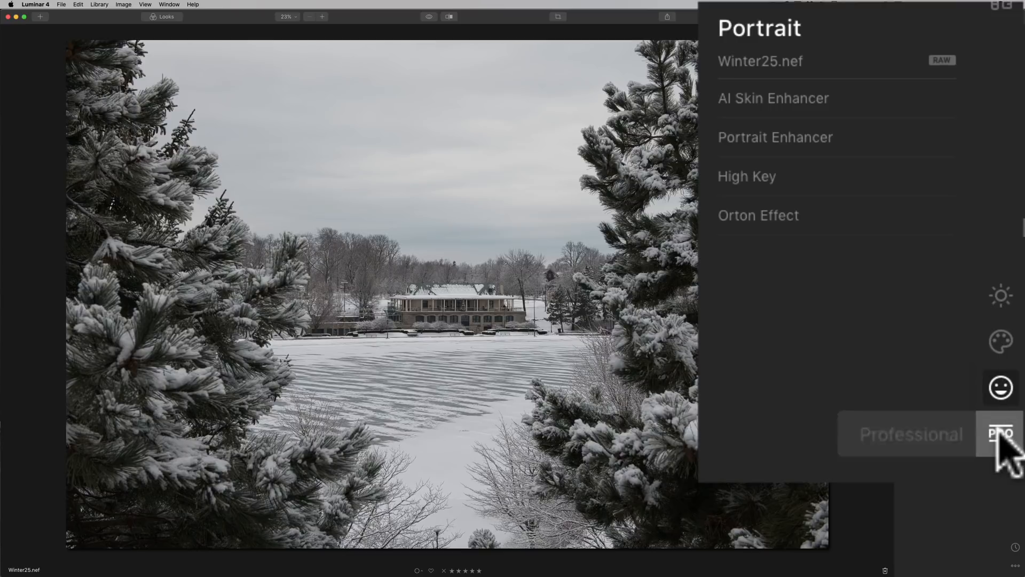
click(1000, 433)
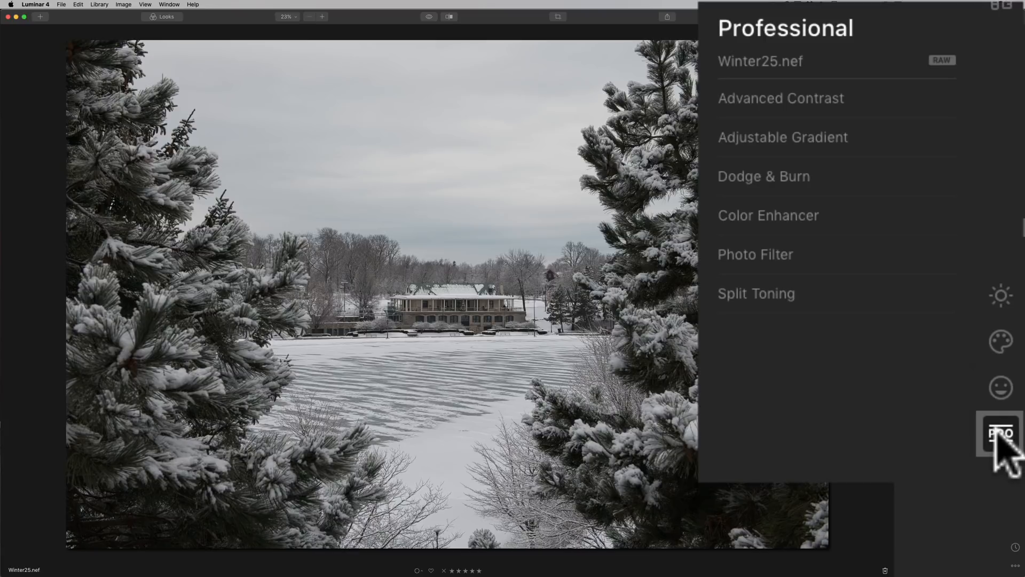
mouse_move(1000, 295)
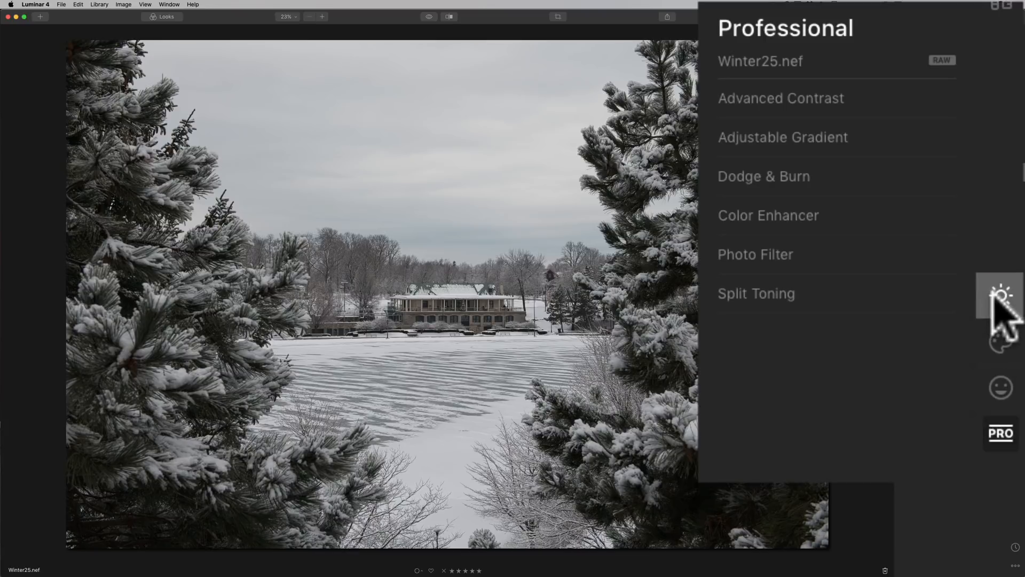
click(1001, 294)
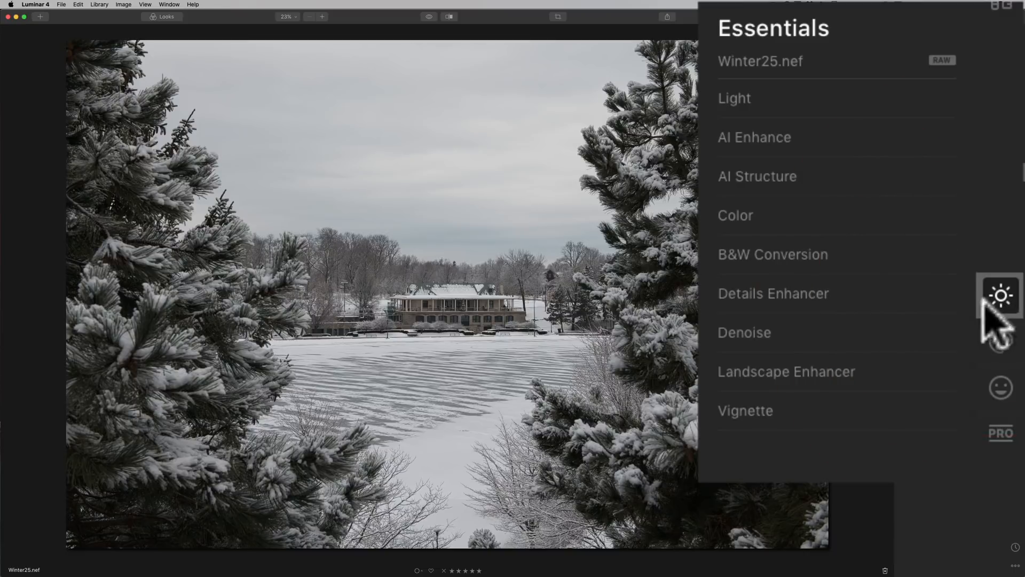
click(1000, 340)
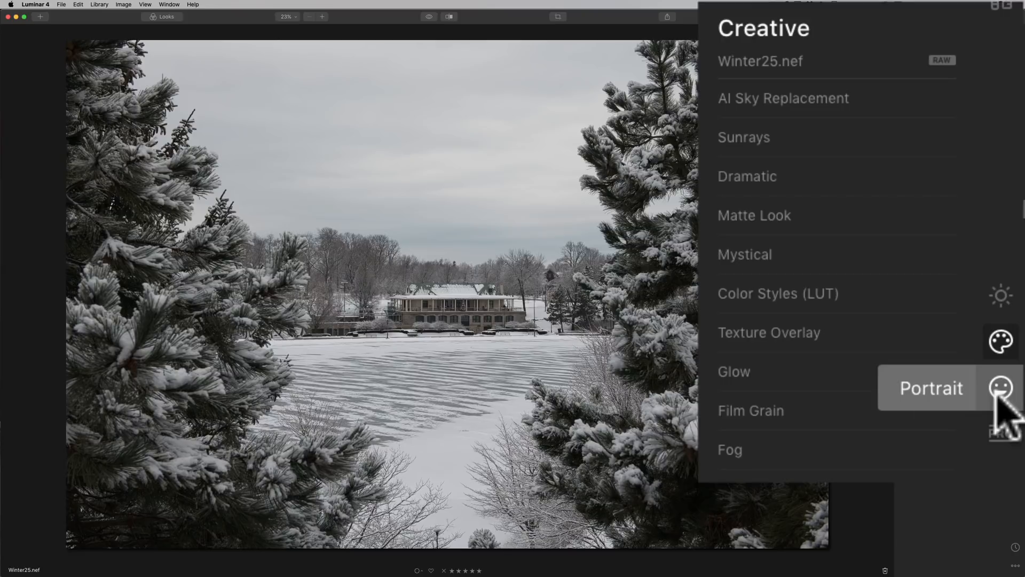
click(1001, 295)
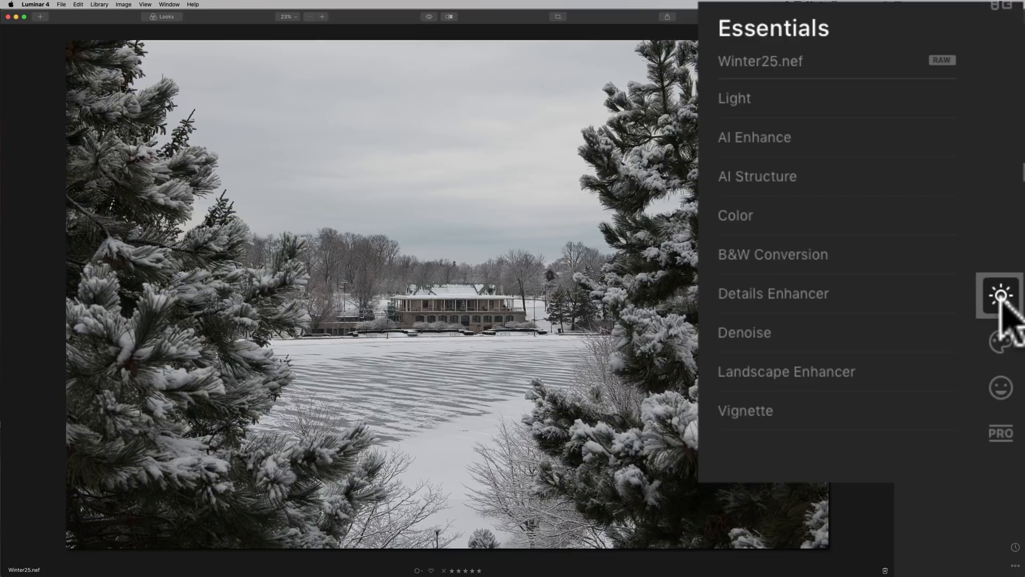
click(999, 295)
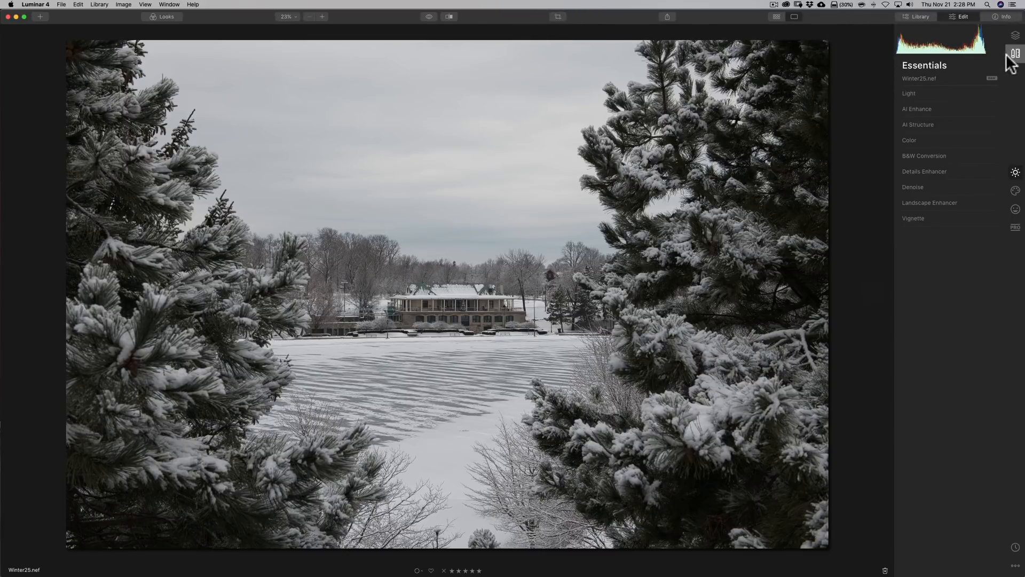
mouse_move(1016, 53)
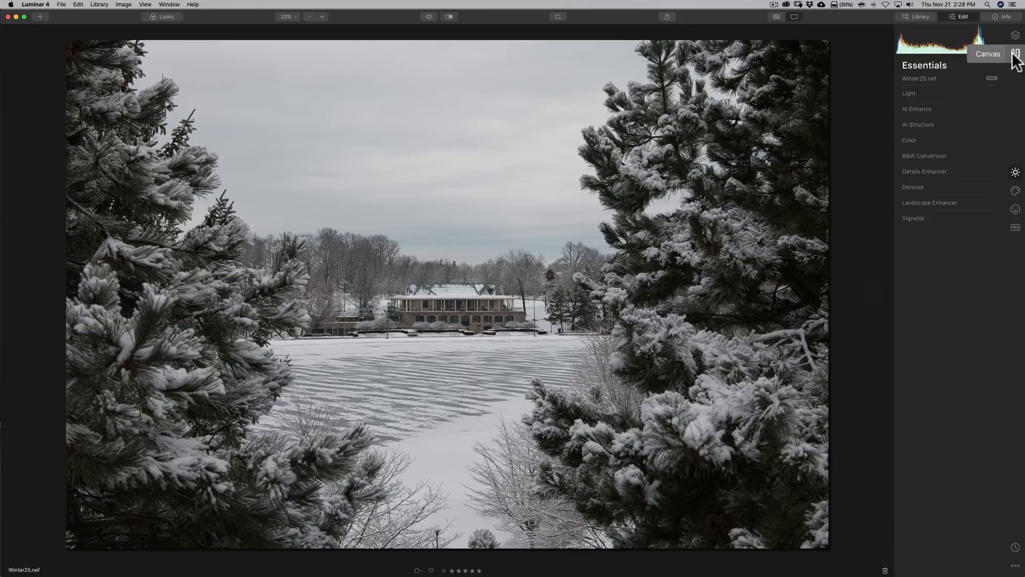
Show the Canvas panel with Crop & Rotate, Erase, Clone & Stamp and Lens & Geometry.
click(1015, 44)
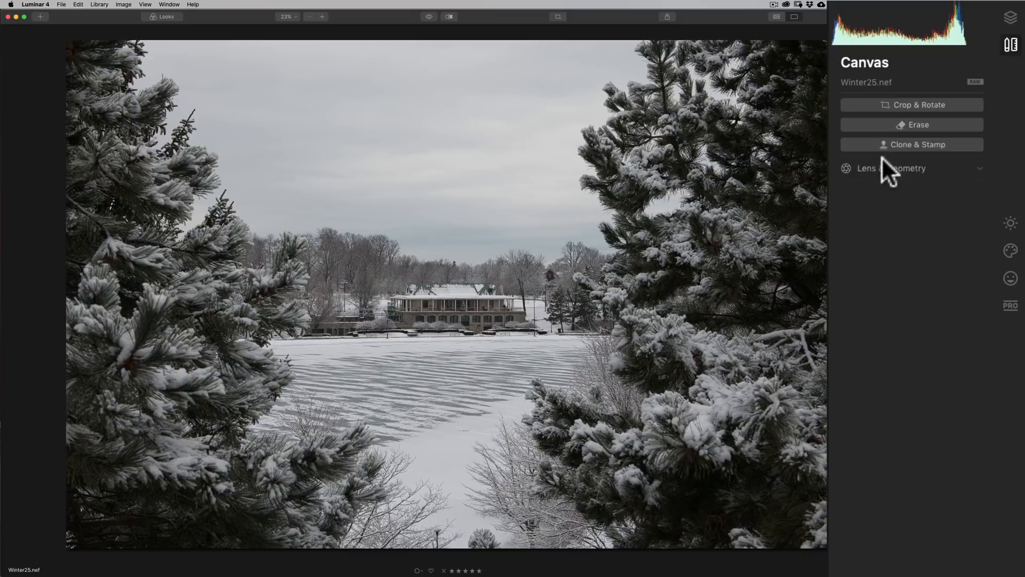
mouse_move(888, 181)
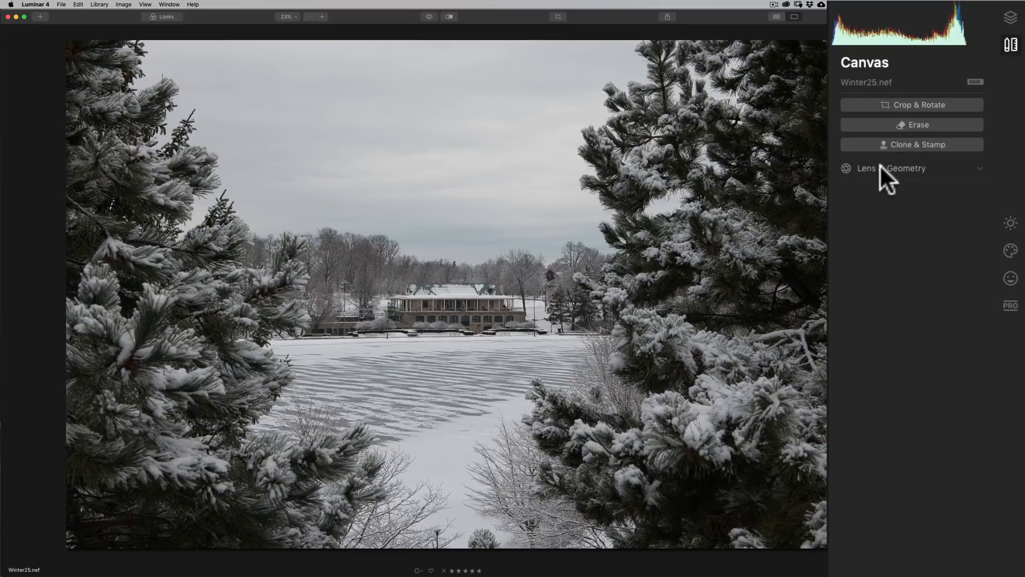
Enable Auto Distortion Corrections, Remove Chromatic Aberrations and Defringe in Lens & Geometry.
click(891, 169)
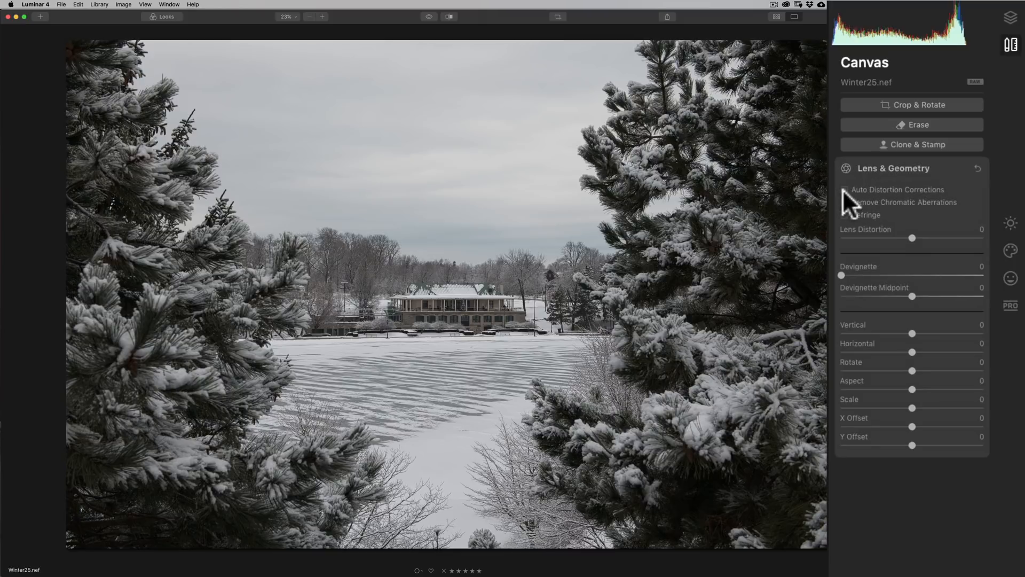
click(845, 190)
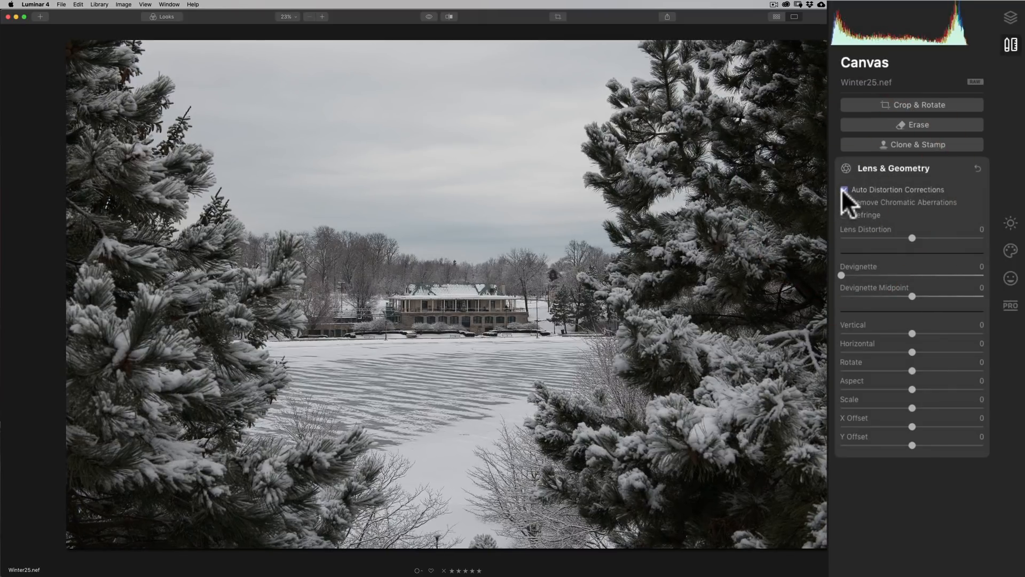
click(845, 190)
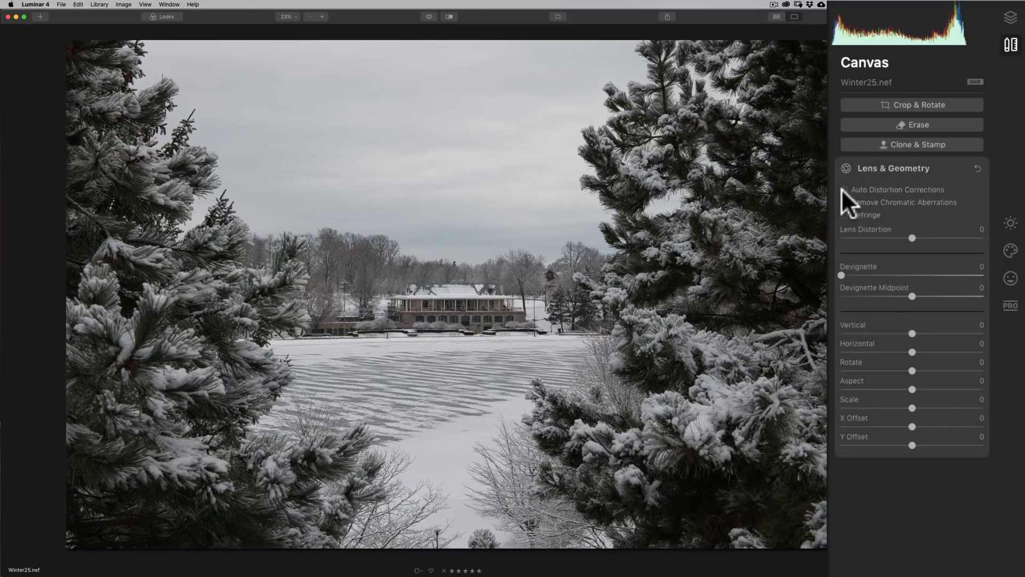
click(846, 191)
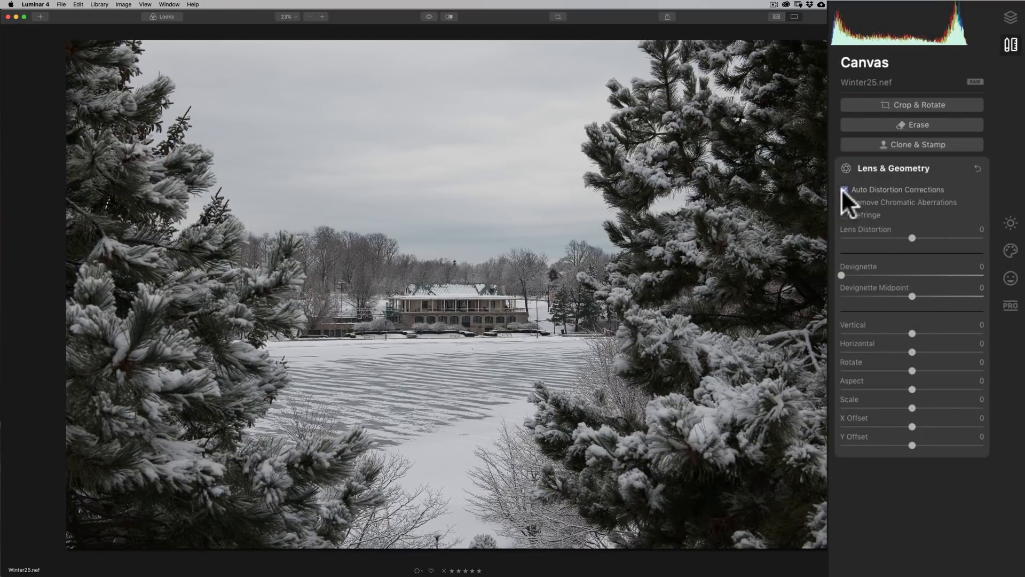
click(845, 190)
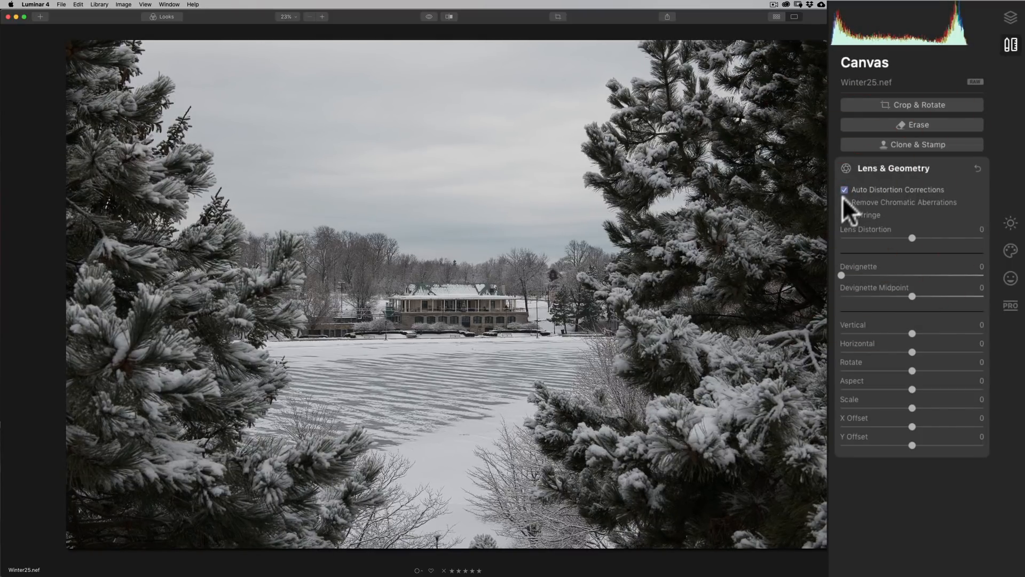
click(845, 201)
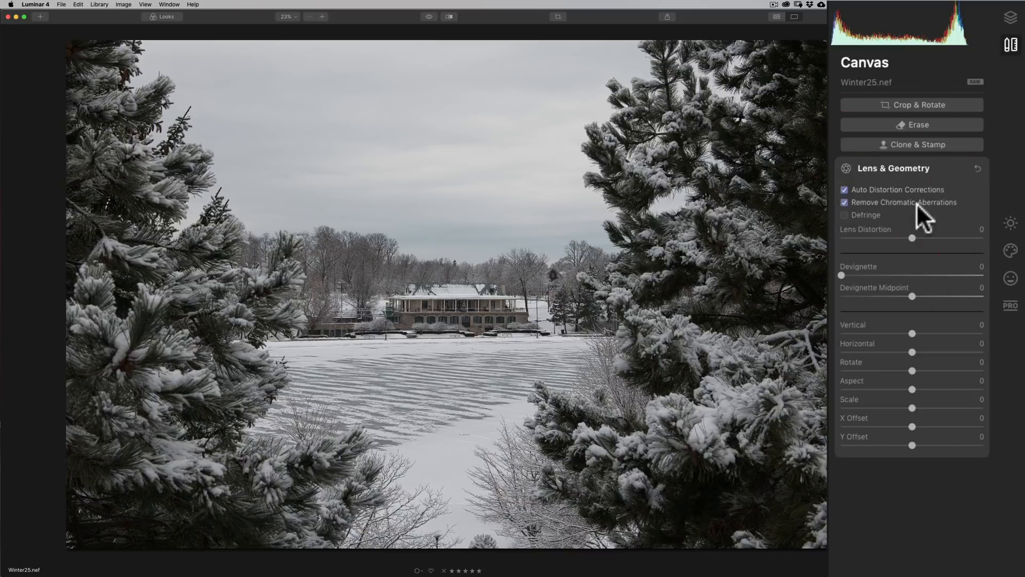
click(844, 215)
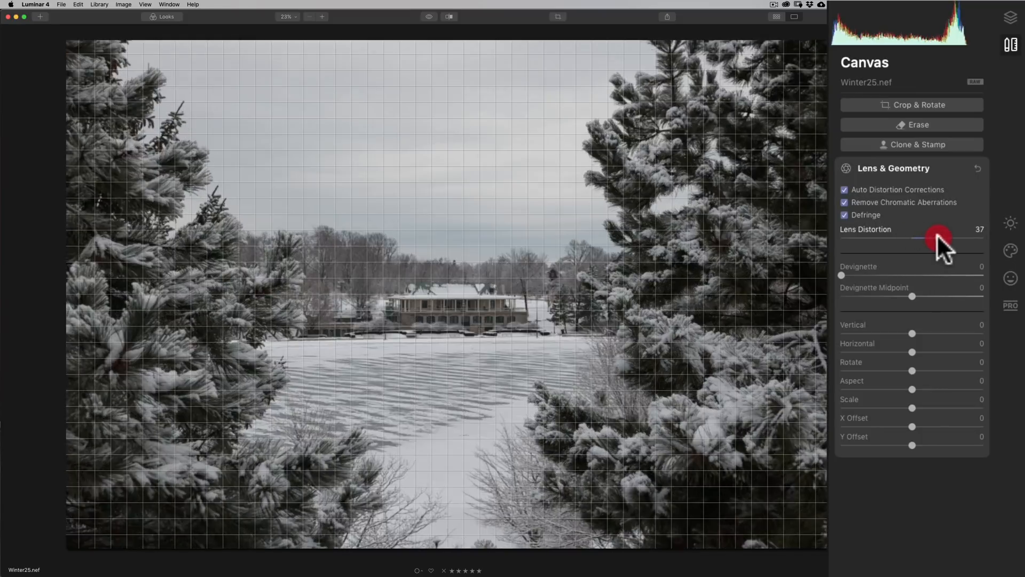
Try Lens Distortion at about -1 and 22, then return it to 0.
drag(938, 239, 912, 240)
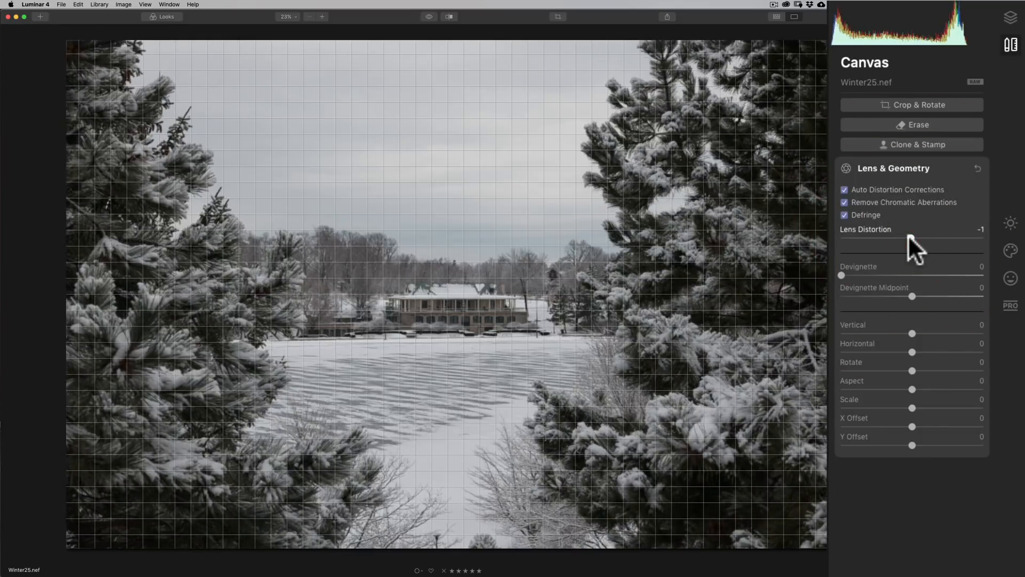
drag(909, 238, 927, 239)
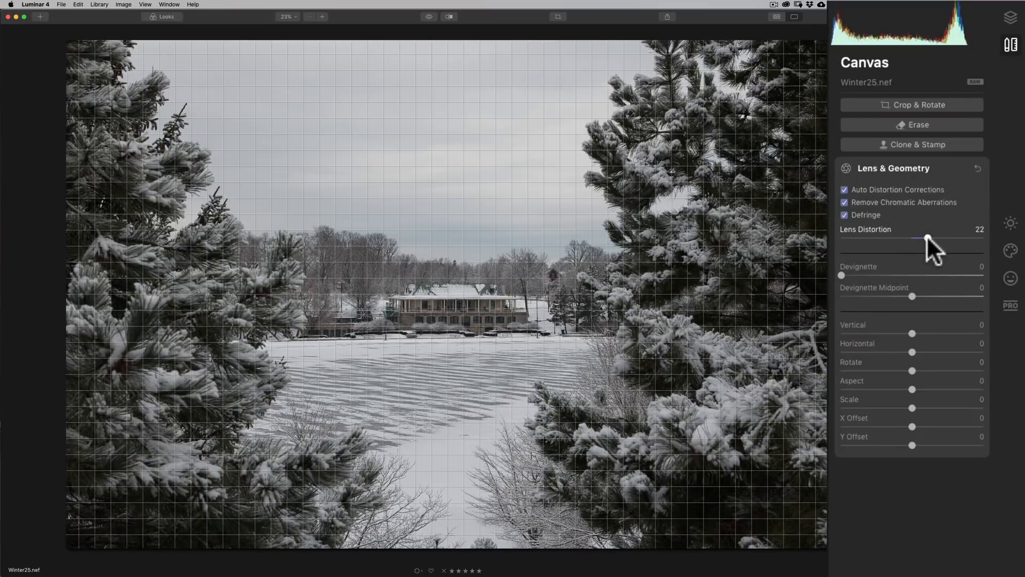
drag(926, 239, 912, 238)
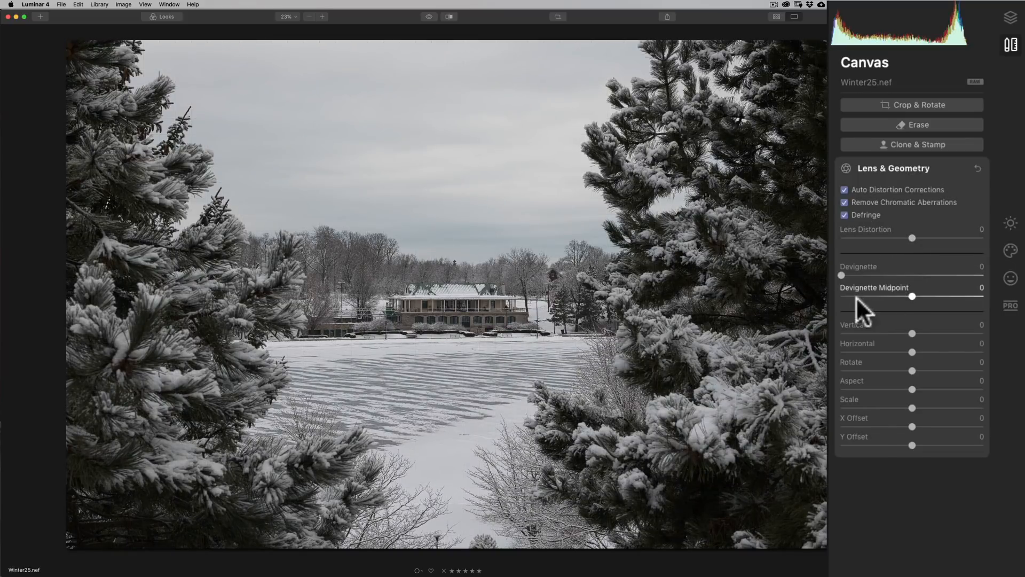
mouse_move(915, 307)
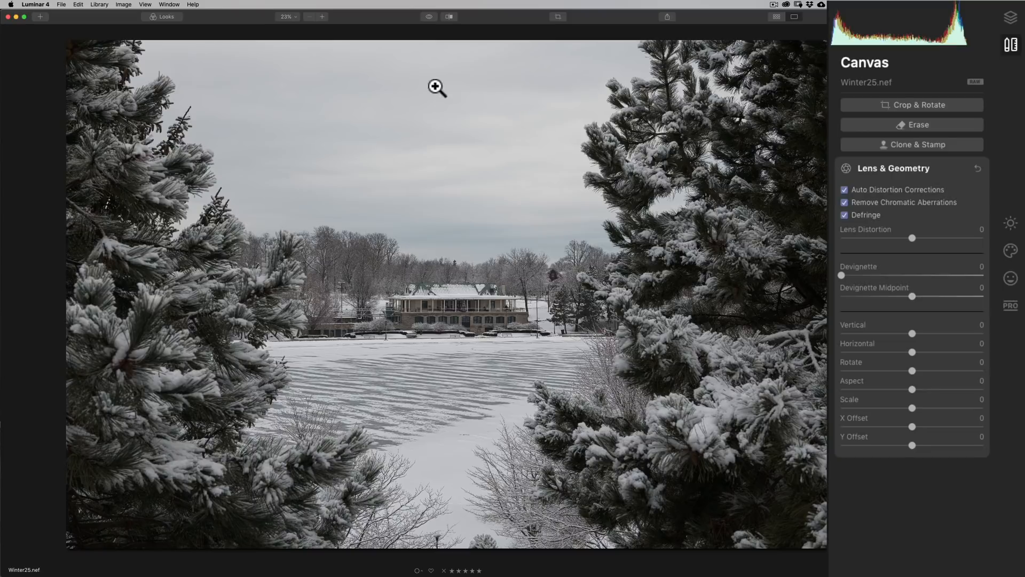
mouse_move(933, 307)
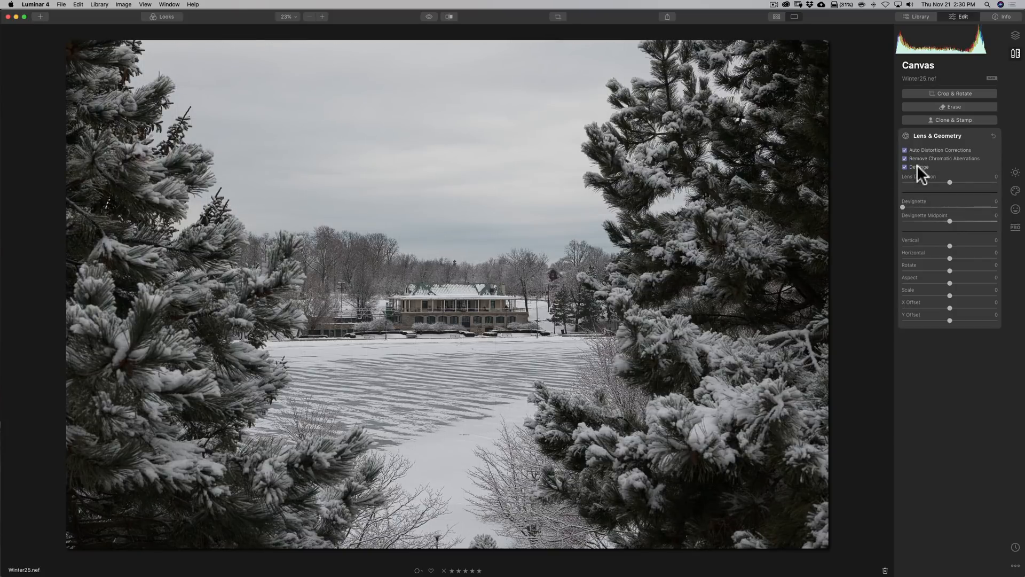
Collapse Lens & Geometry and switch from Canvas to the Essentials tools.
click(936, 135)
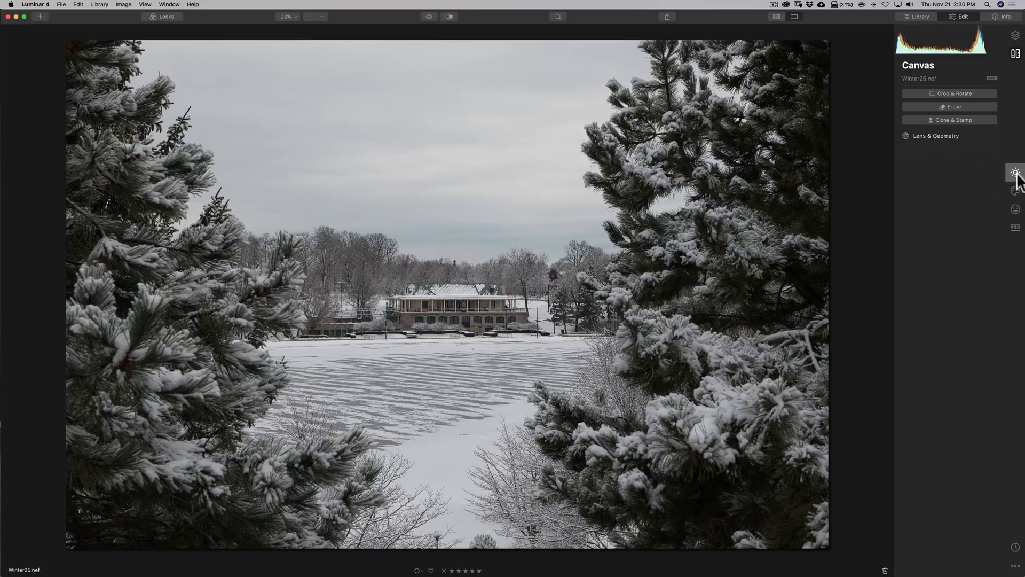
click(1015, 173)
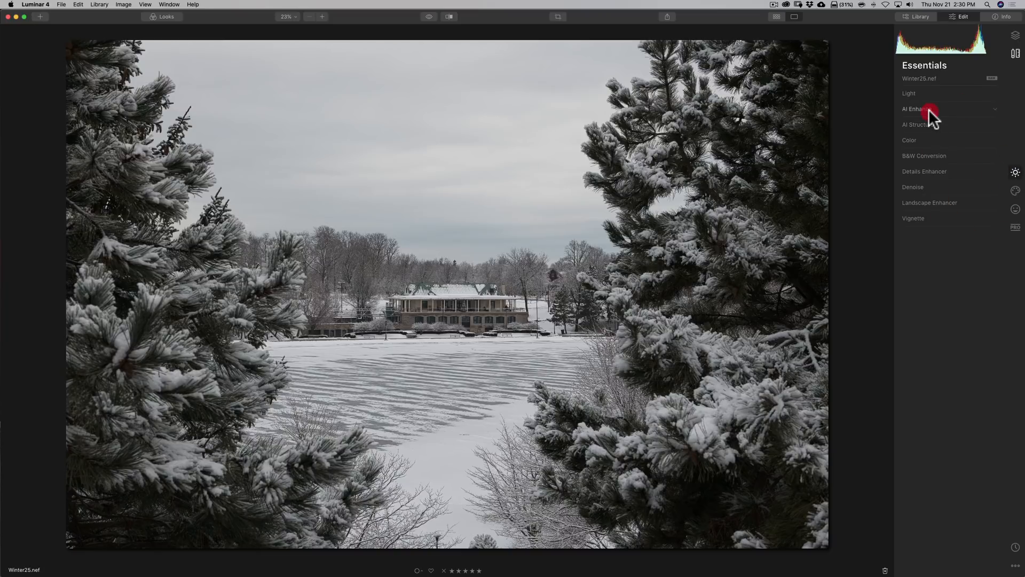
After testing higher values, settle AI Accent at 60 and AI Sky Enhancer at 46, then collapse AI Enhance.
click(914, 108)
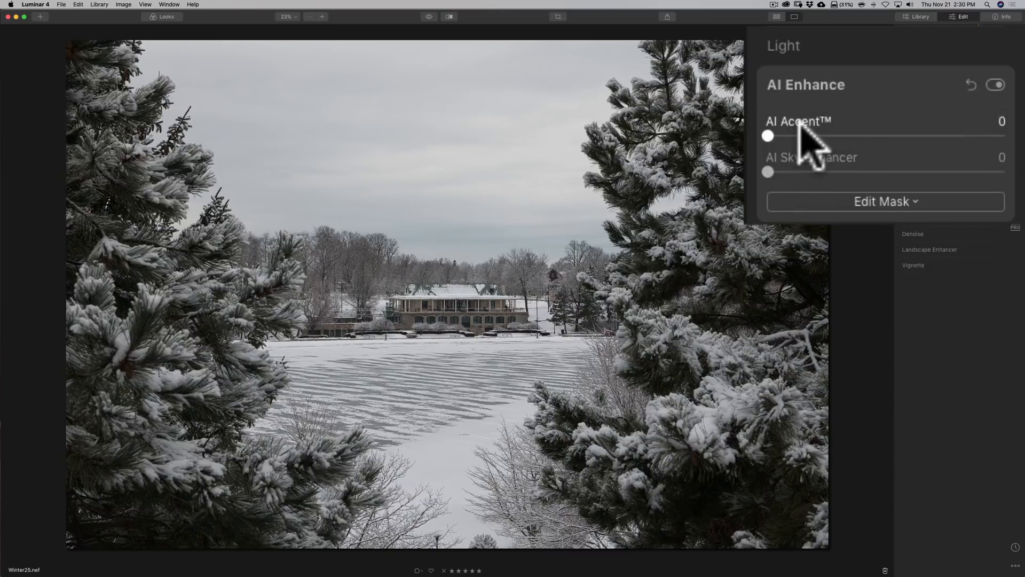
drag(769, 135, 974, 135)
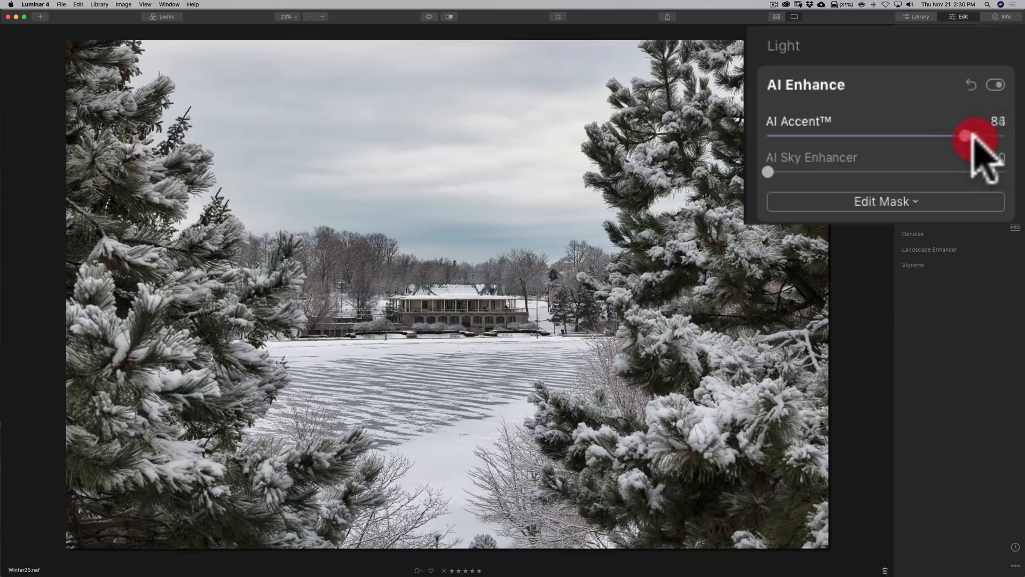
drag(974, 135, 1000, 135)
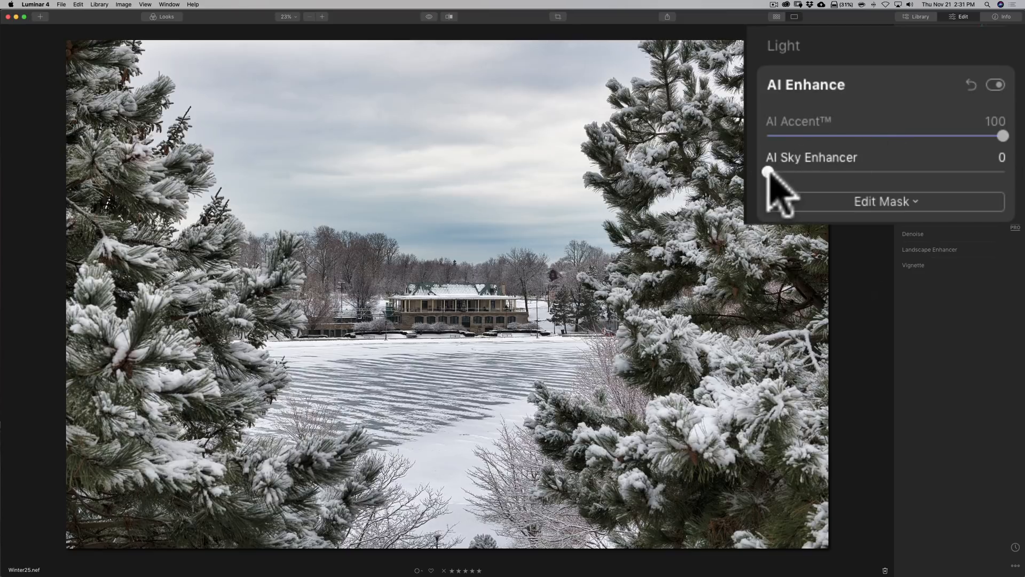
drag(767, 171, 954, 171)
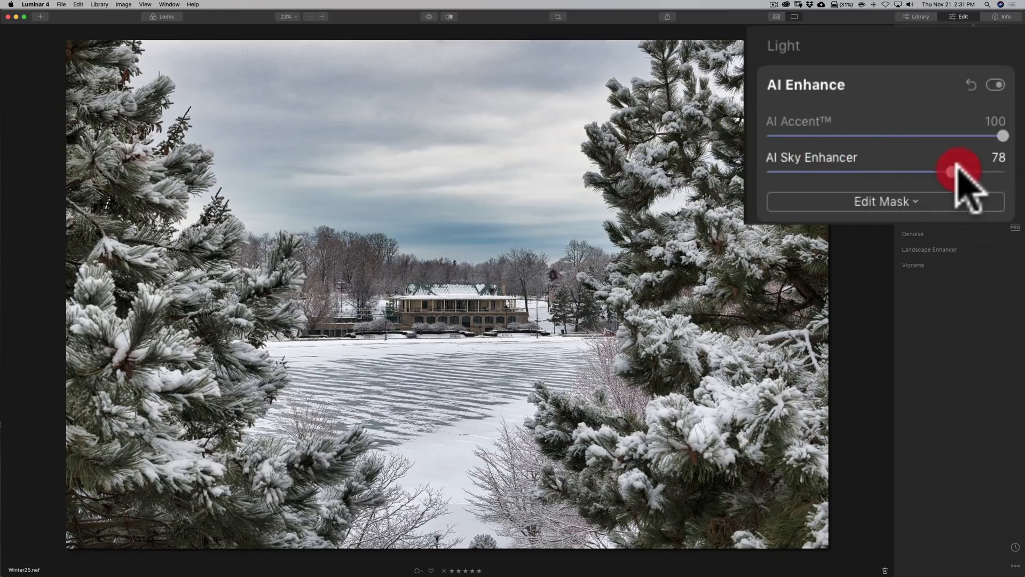
drag(955, 172, 850, 172)
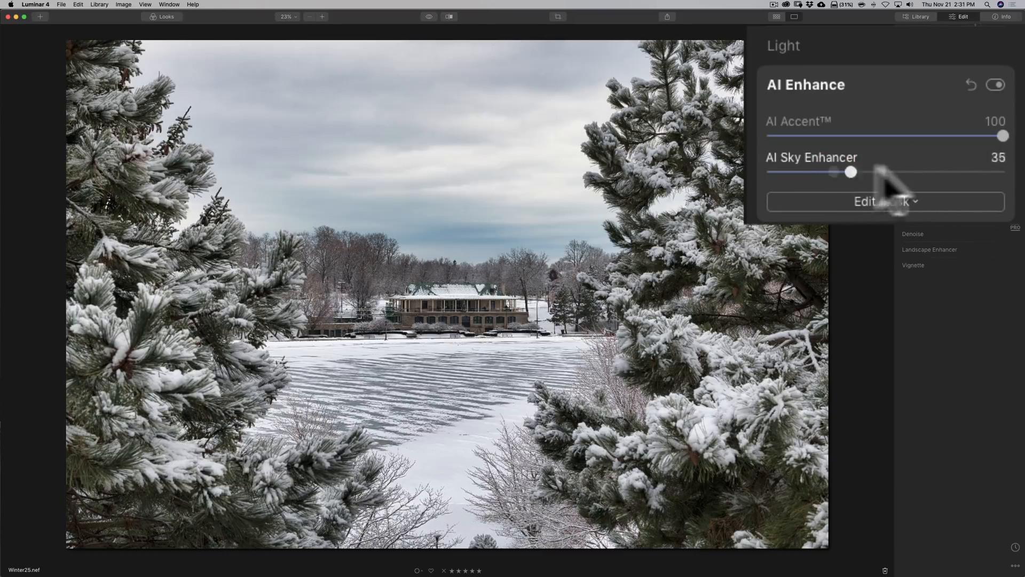
drag(850, 172, 975, 172)
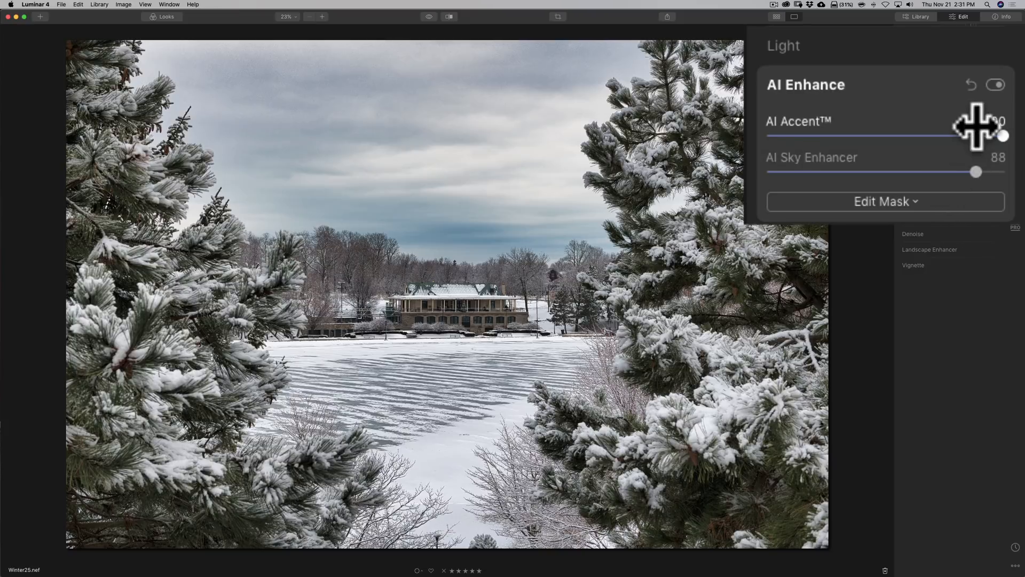
drag(1005, 136, 886, 136)
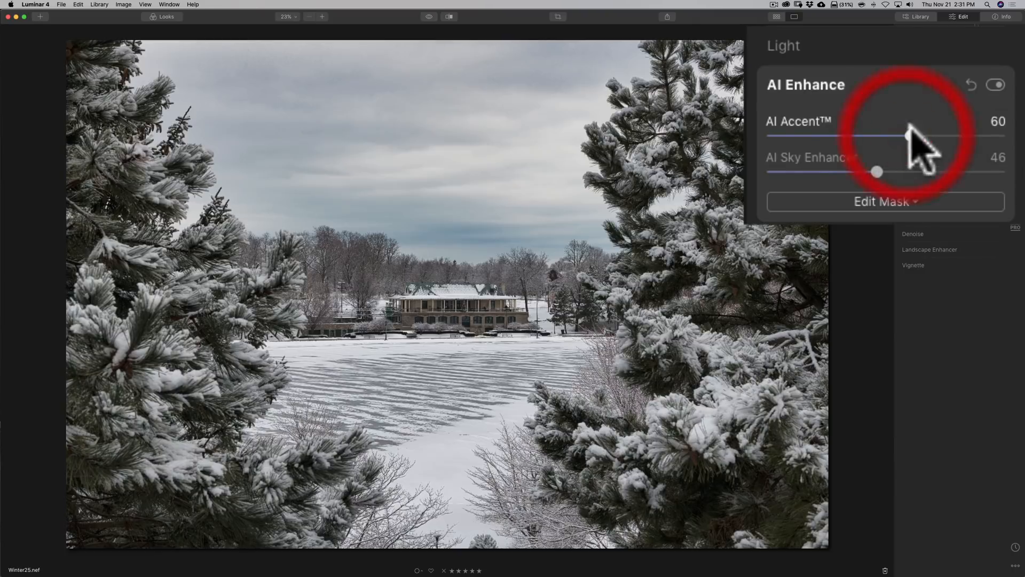
click(916, 108)
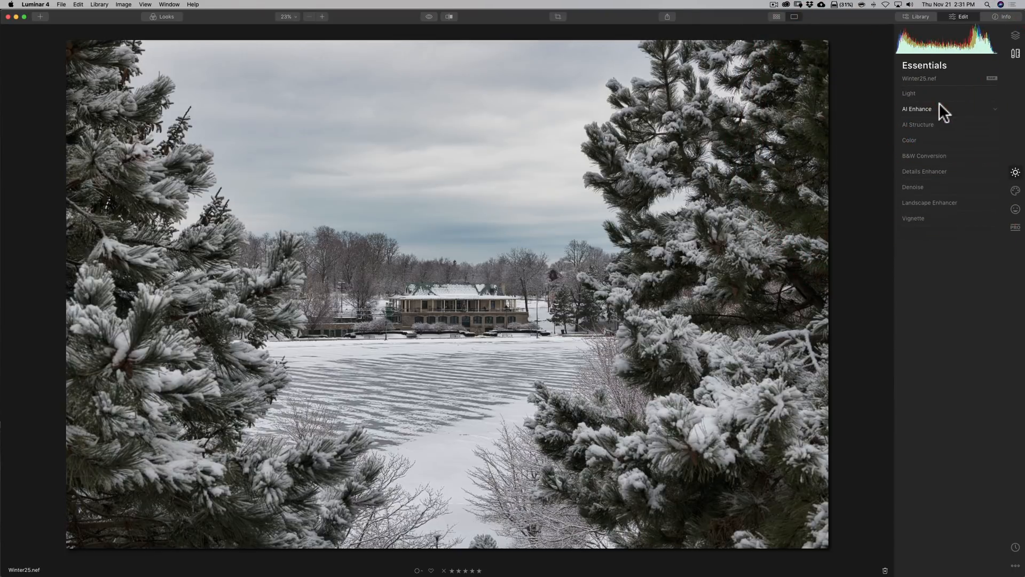
Expand Light, try Tungsten and Shade white balance presets, then restore As Shot.
click(909, 93)
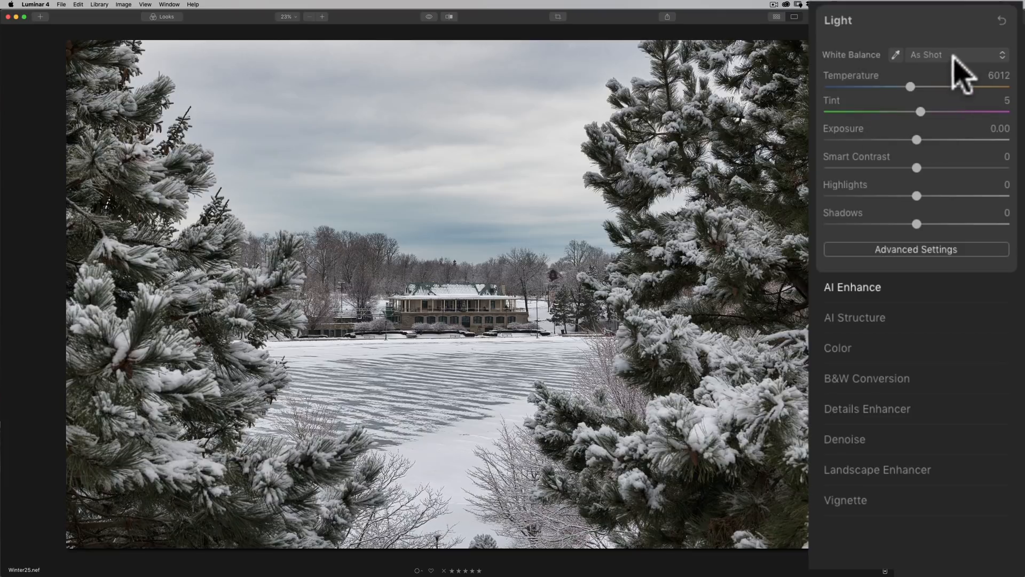
click(955, 54)
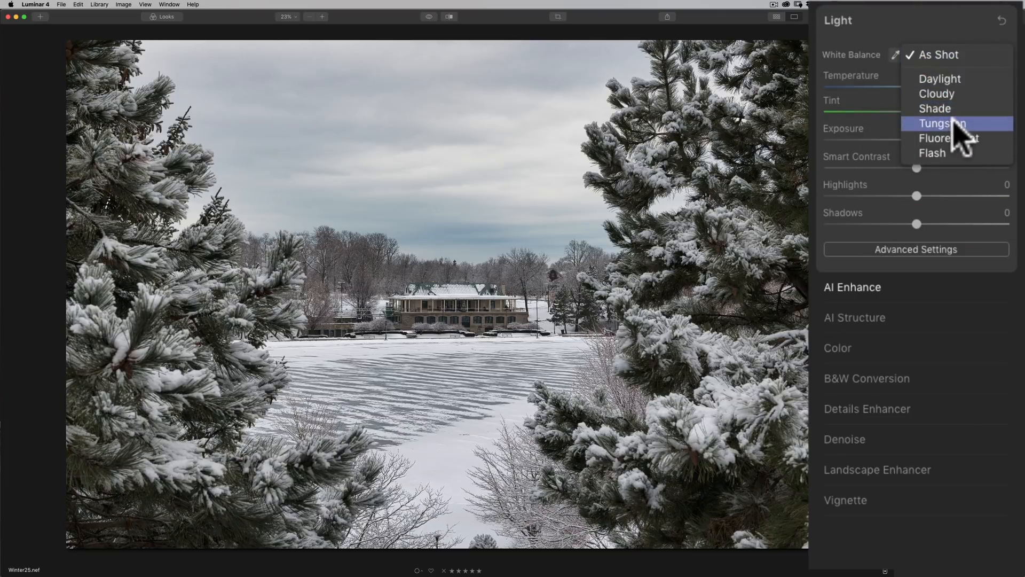
mouse_move(956, 138)
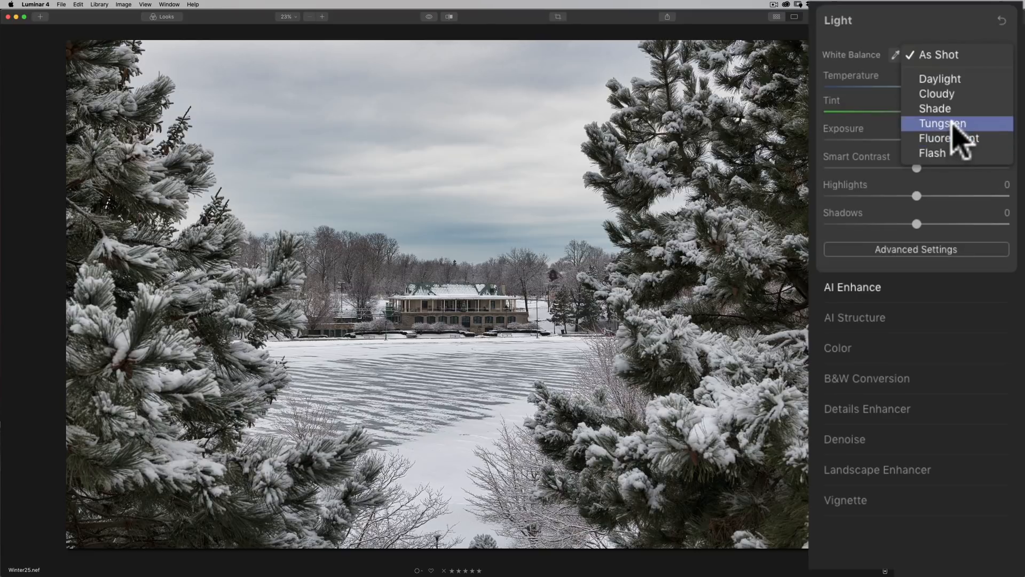
click(942, 123)
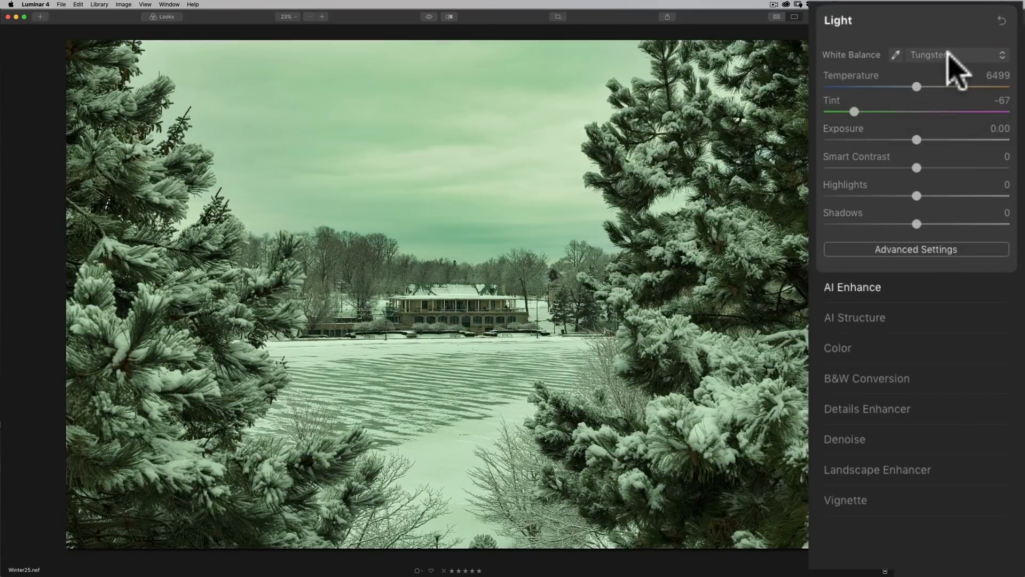
click(955, 55)
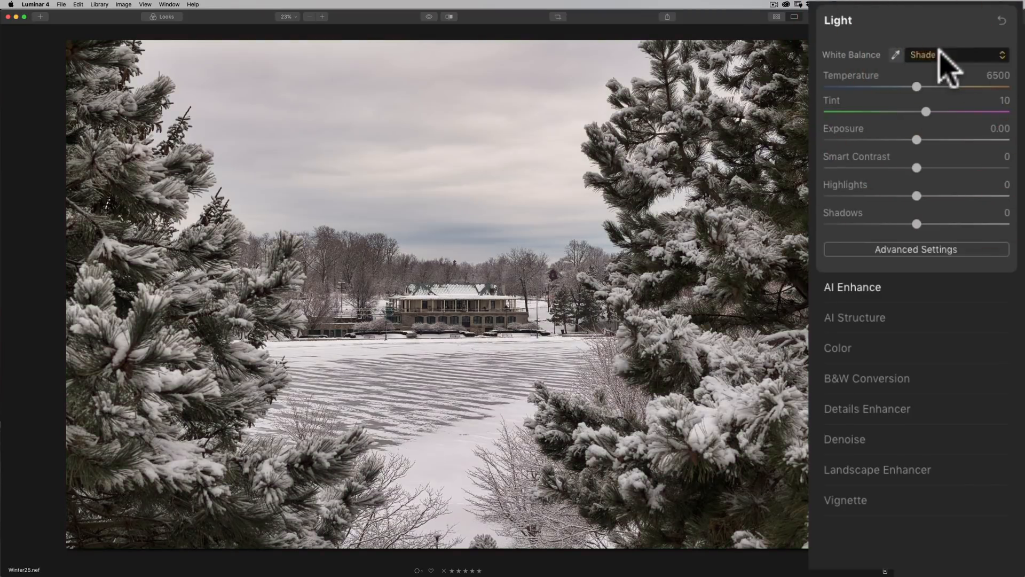
click(955, 55)
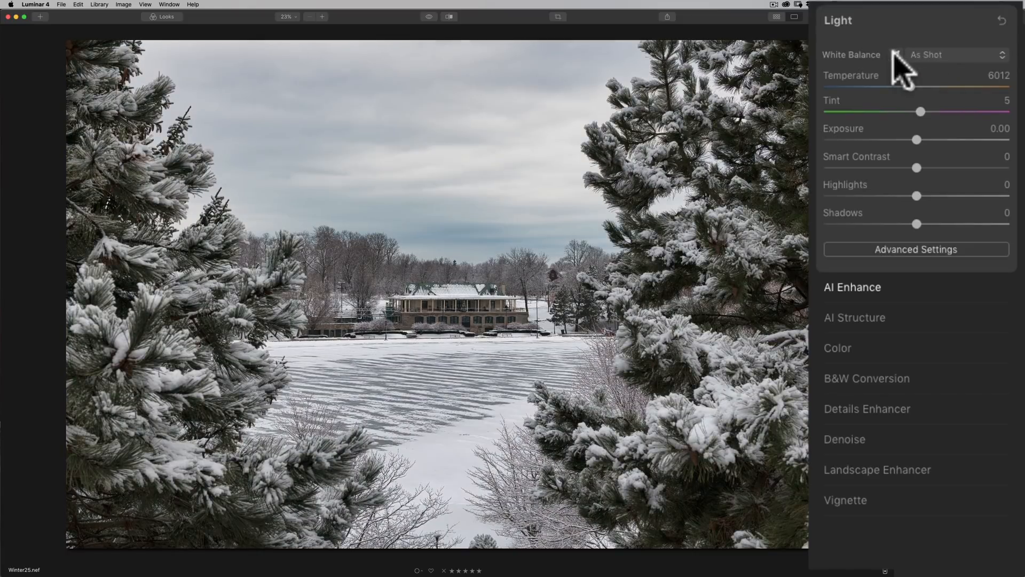
Sample a neutral grey cloud with the White Balance eyedropper, giving 5862 temperature and tint 3.
click(895, 55)
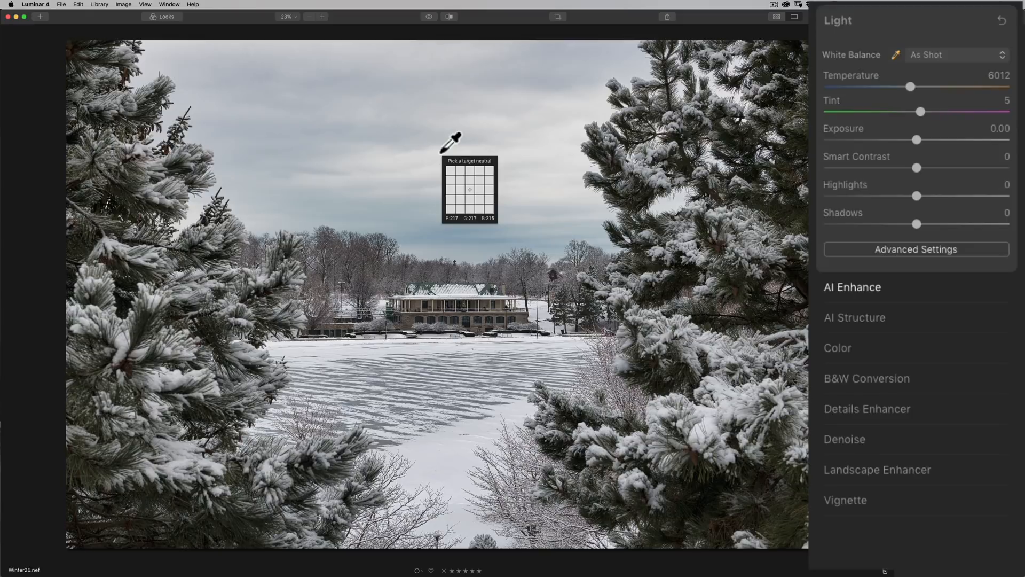
click(452, 137)
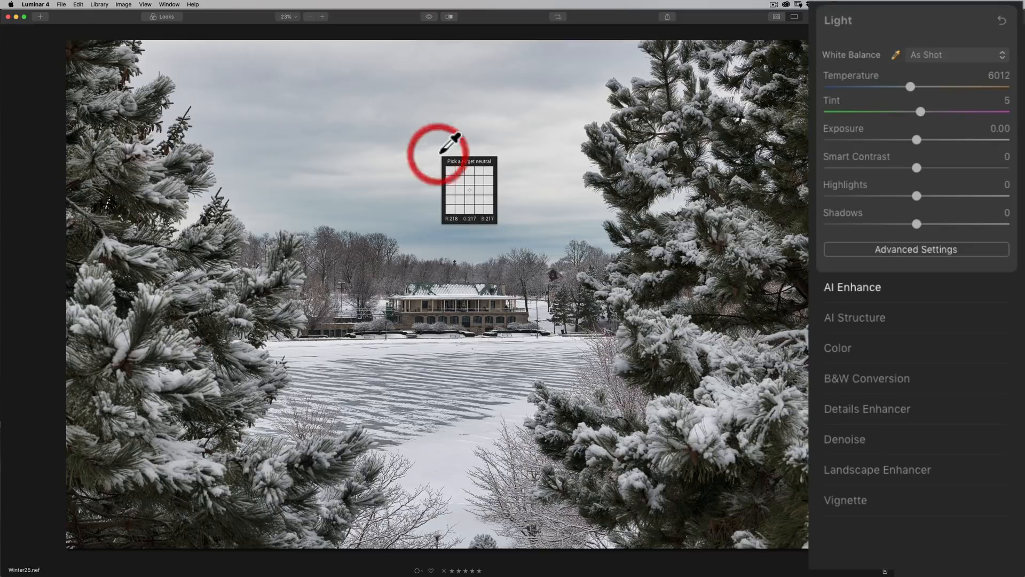
click(450, 139)
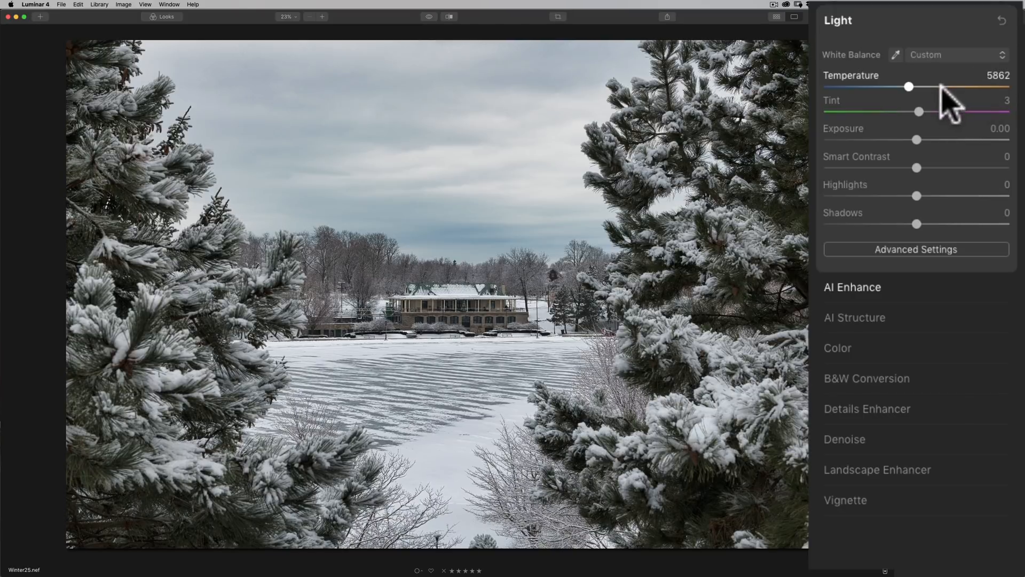
mouse_move(922, 170)
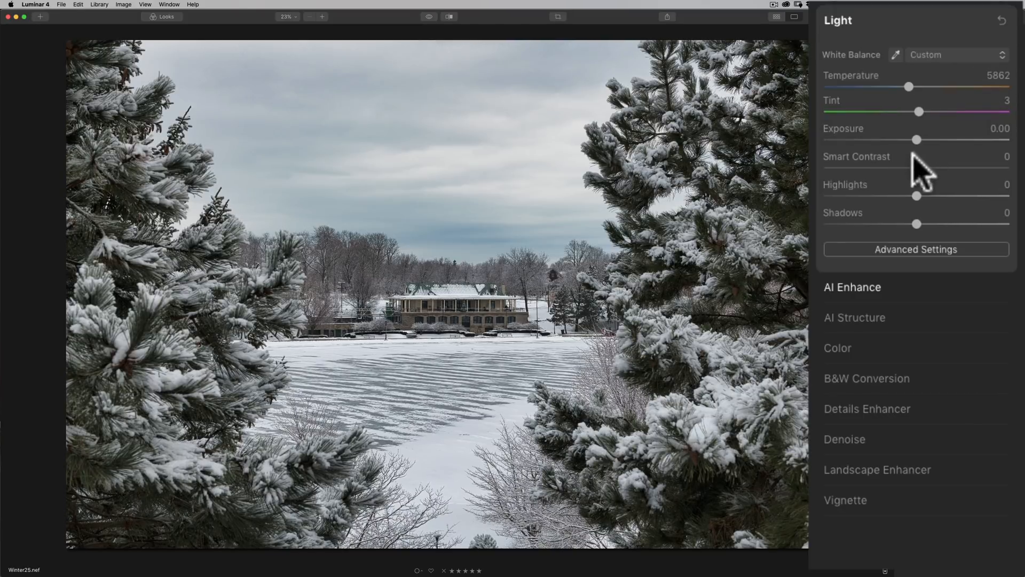
Set Smart Contrast to 14, Highlights to -31 and Shadows to 16.
drag(918, 167, 955, 168)
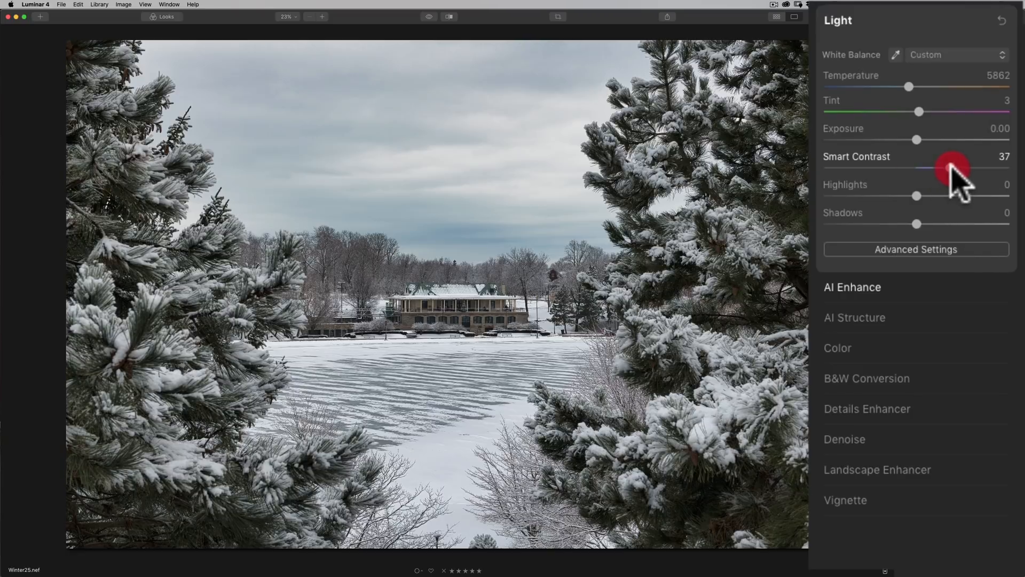
drag(948, 170, 968, 170)
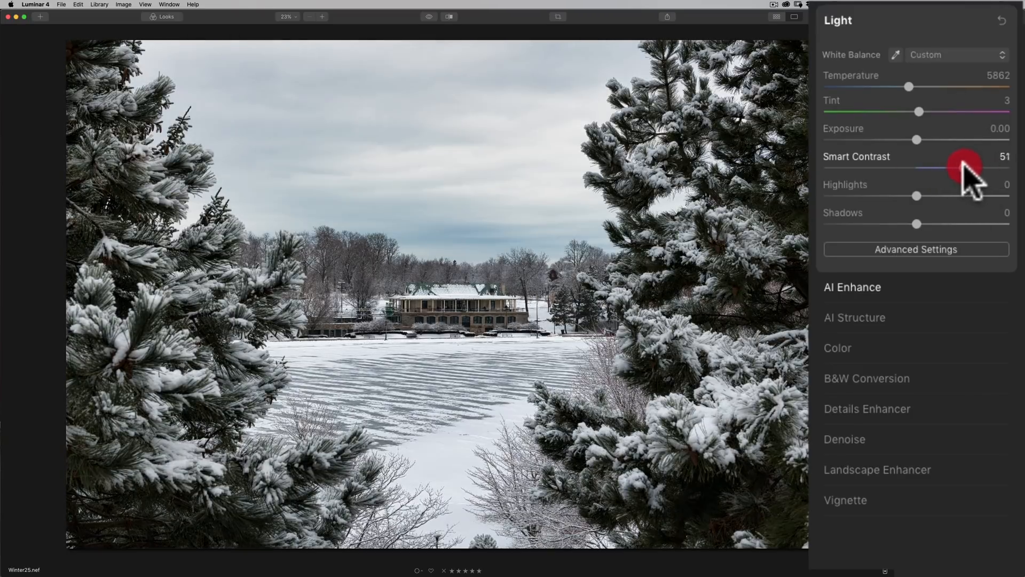
drag(964, 167, 919, 169)
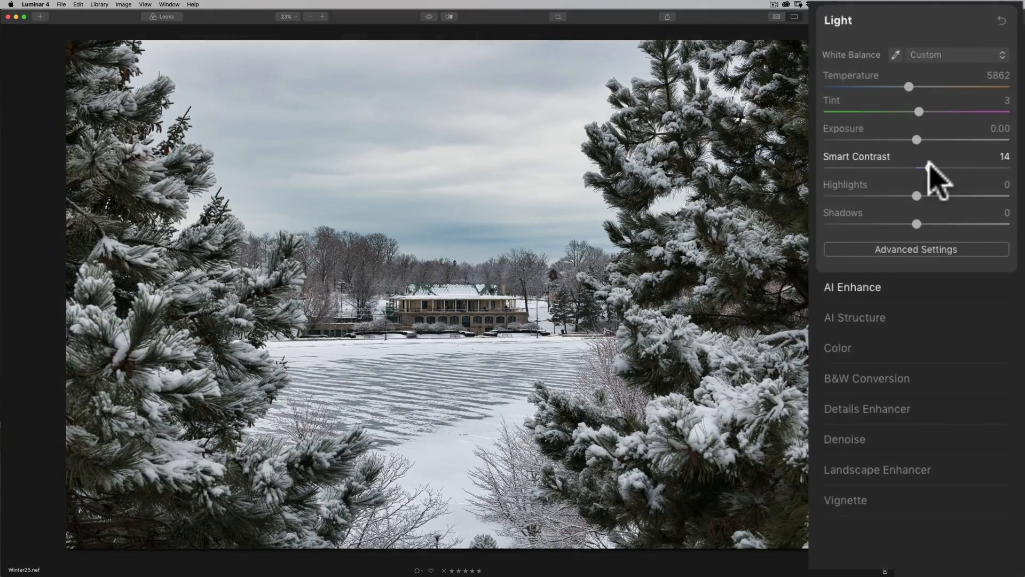
drag(915, 195, 883, 196)
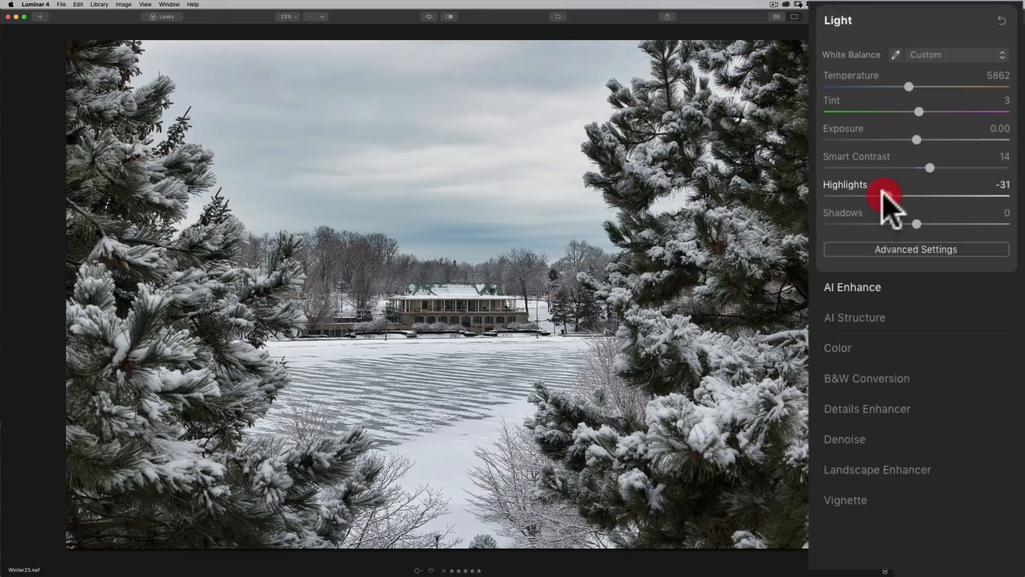
drag(916, 224, 929, 224)
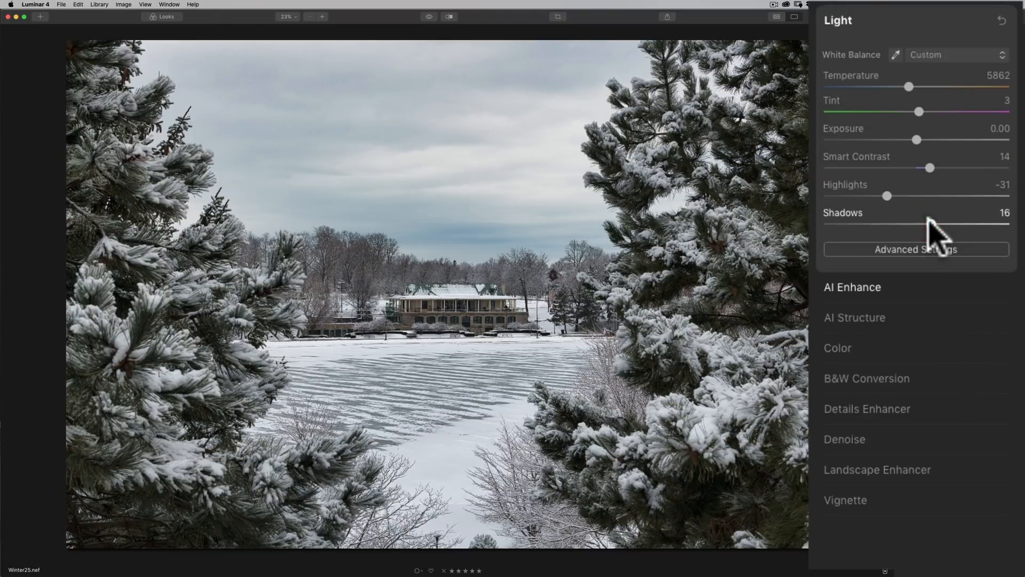
In the Light tool's Advanced Settings, set Whites to 20 and Blacks to -18.
click(915, 250)
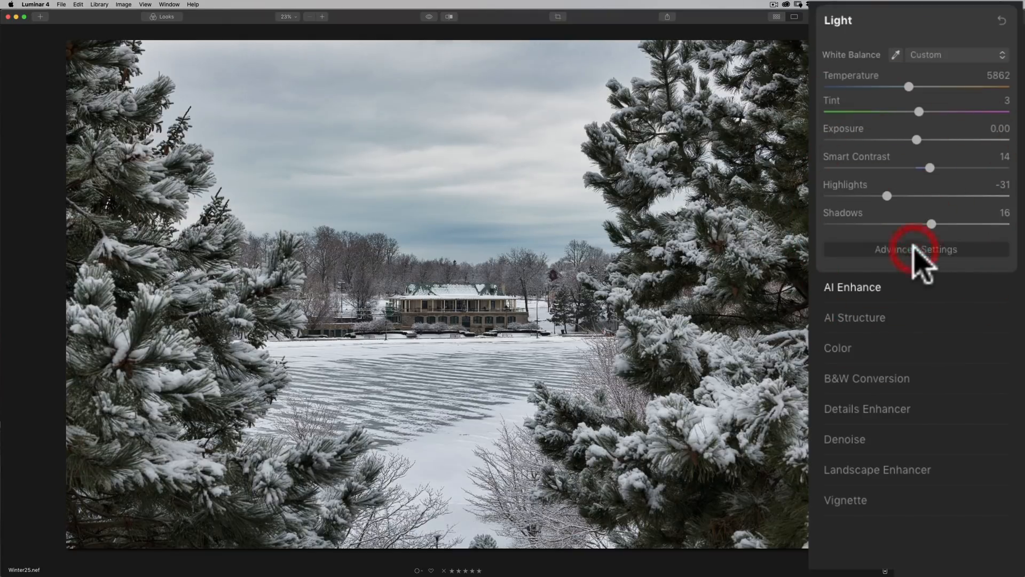
click(916, 250)
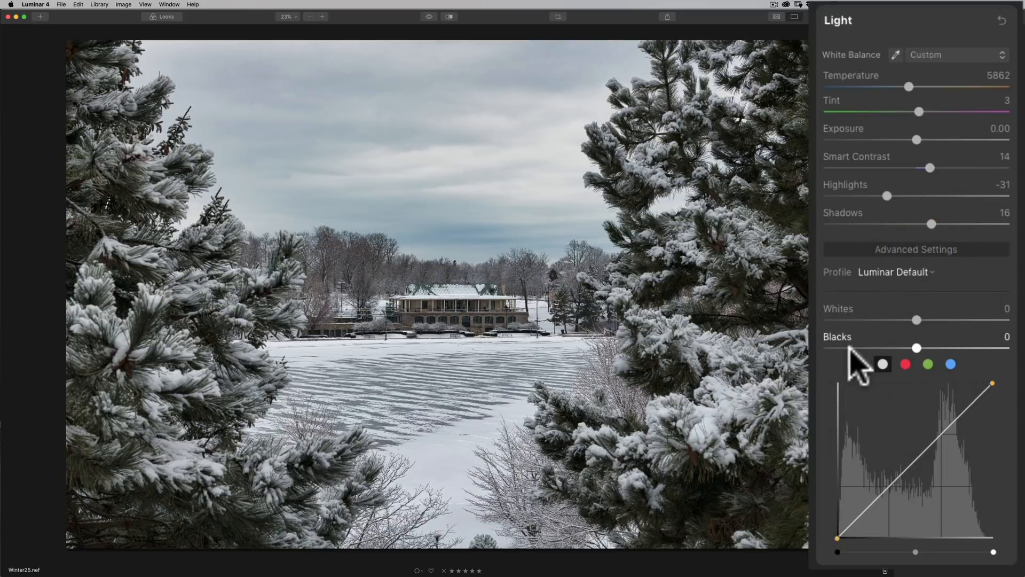
drag(918, 321, 938, 321)
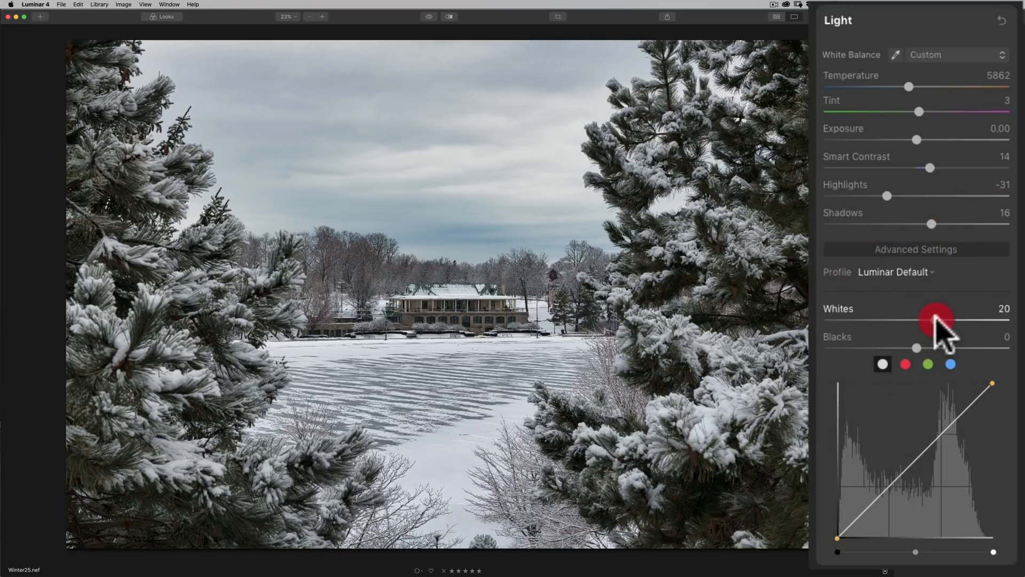
drag(918, 347, 902, 347)
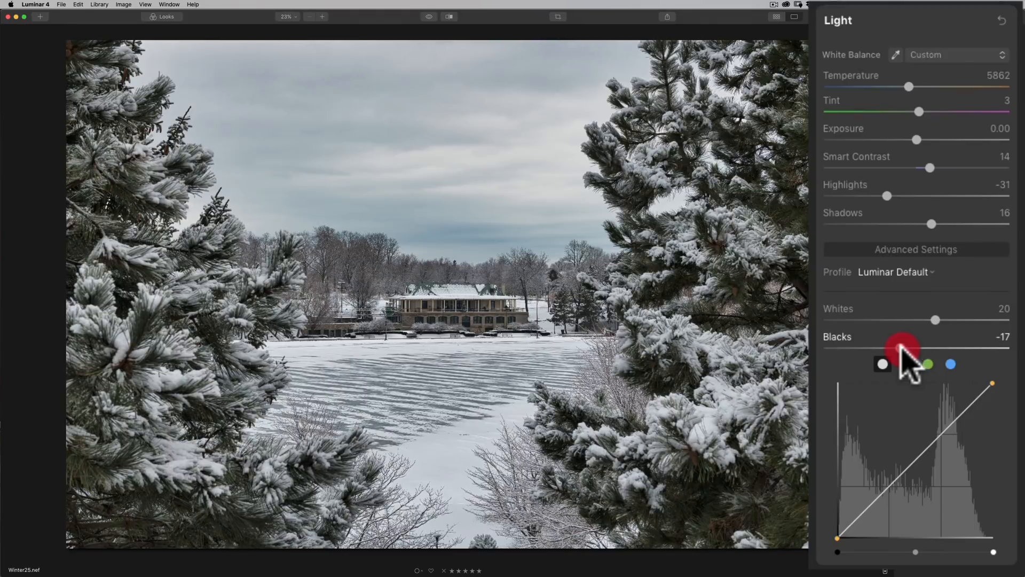
drag(903, 347, 900, 347)
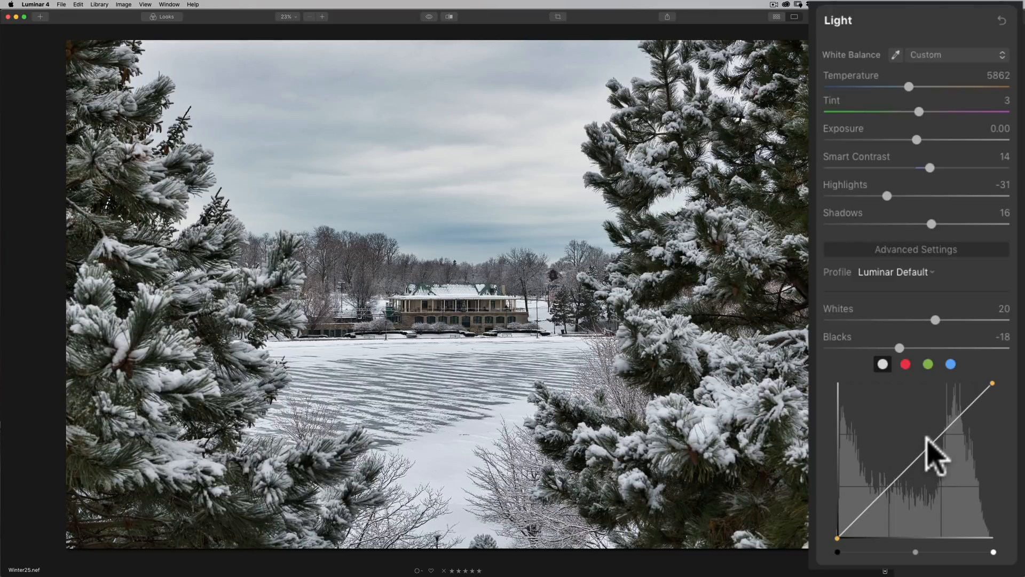
mouse_move(945, 291)
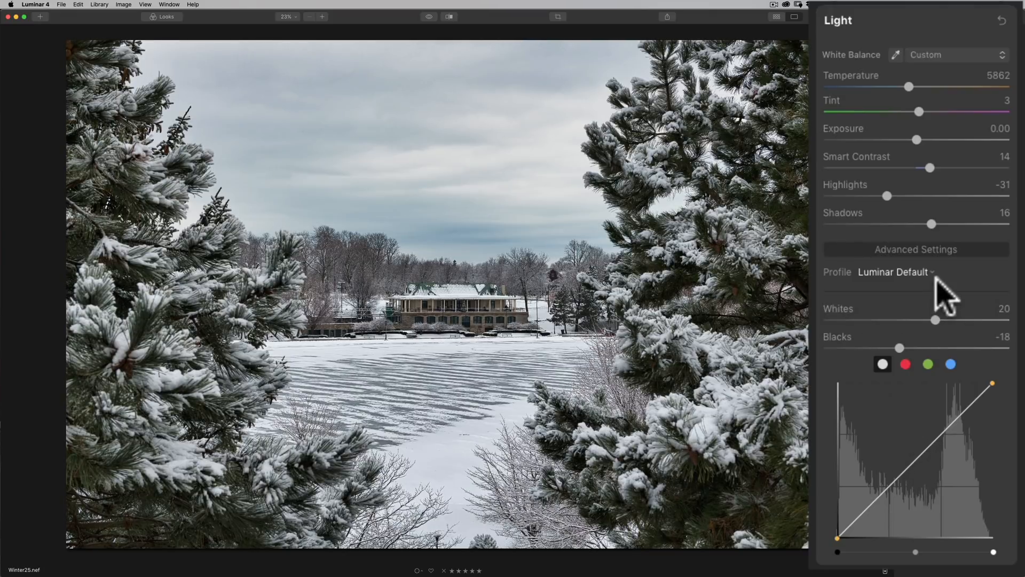
mouse_move(958, 301)
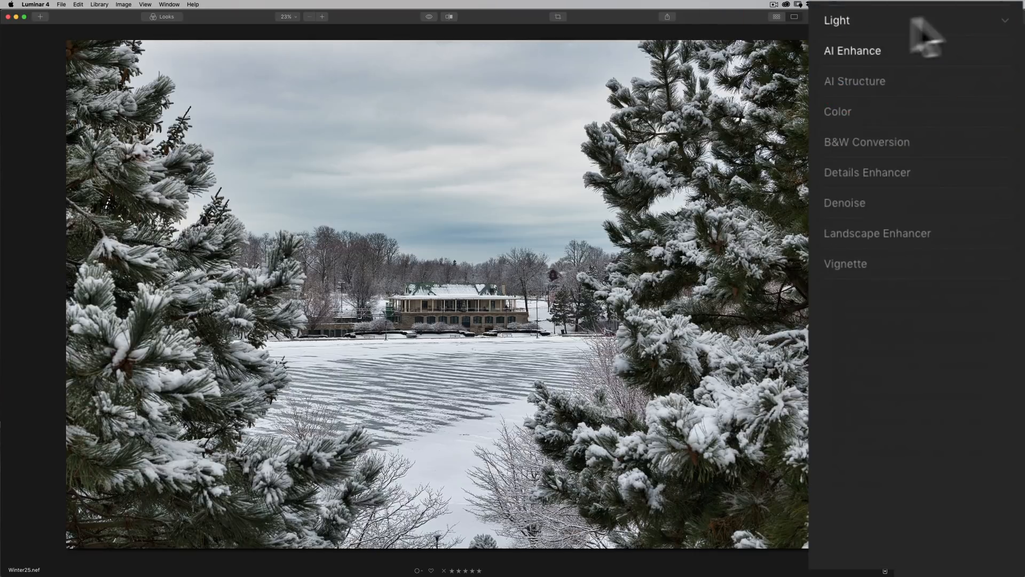
Expand AI Structure, settle Amount at 52 and Boost at 27, then collapse it.
click(854, 81)
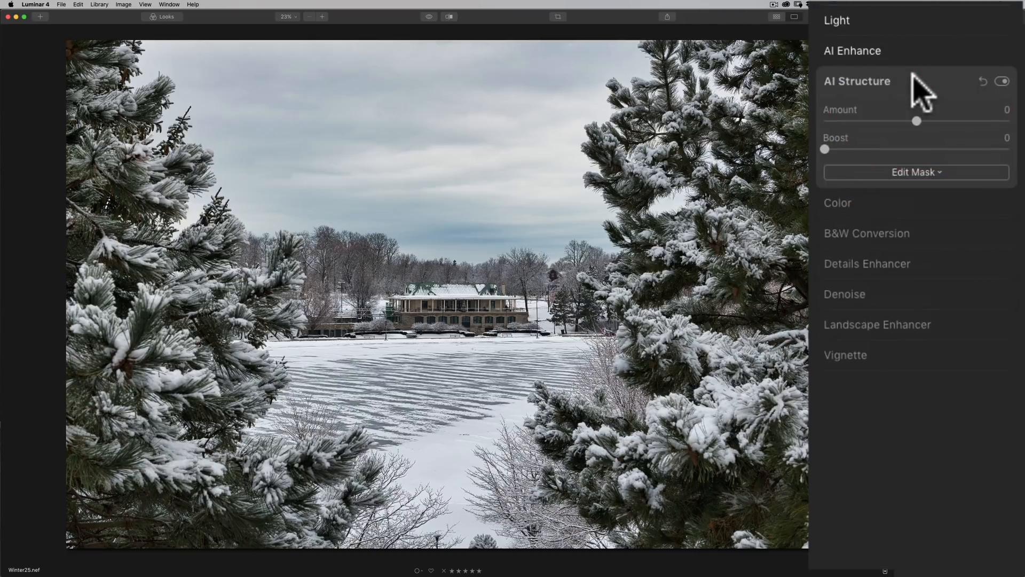
drag(917, 121, 961, 121)
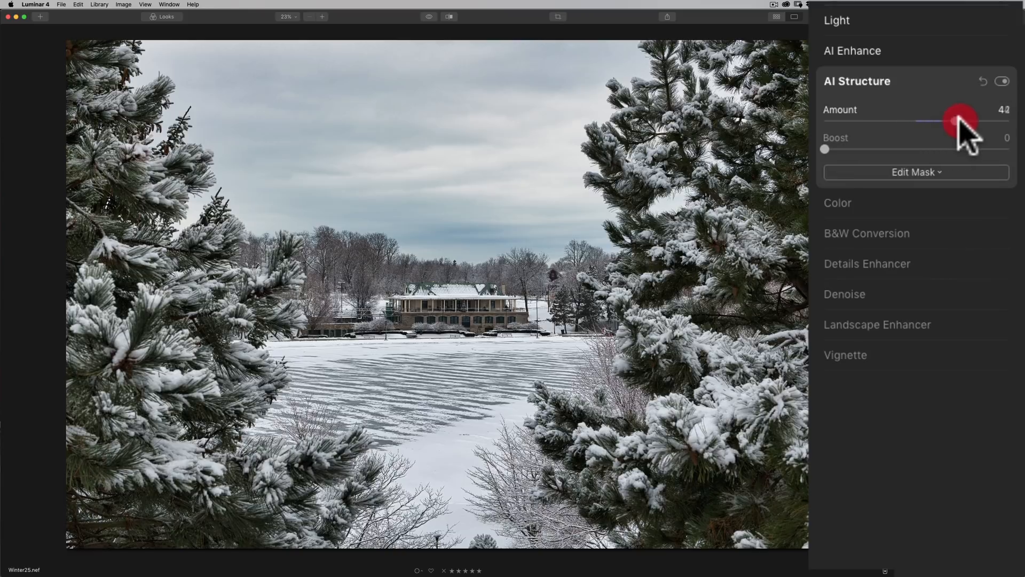
drag(948, 123, 965, 123)
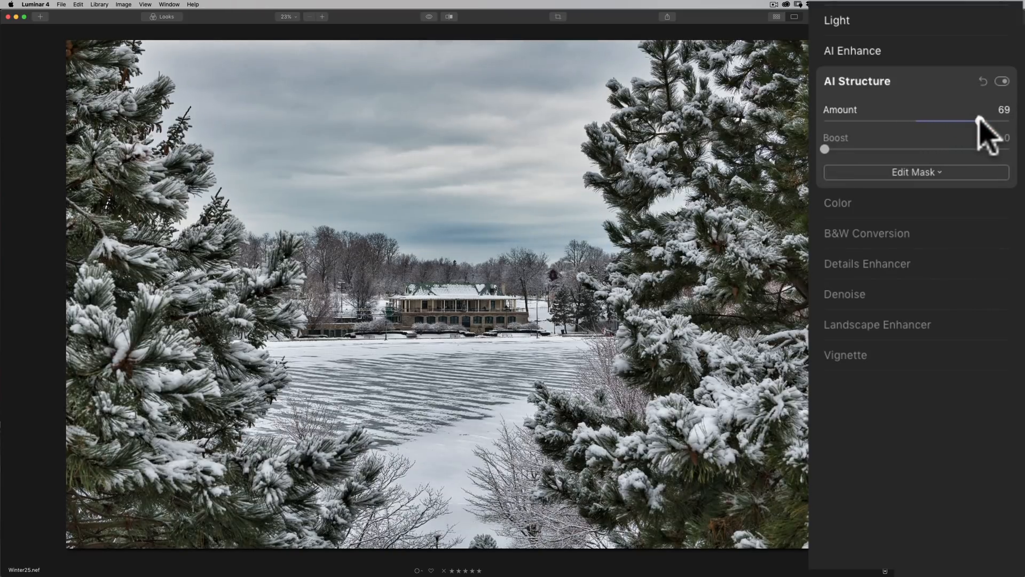
drag(974, 121, 964, 121)
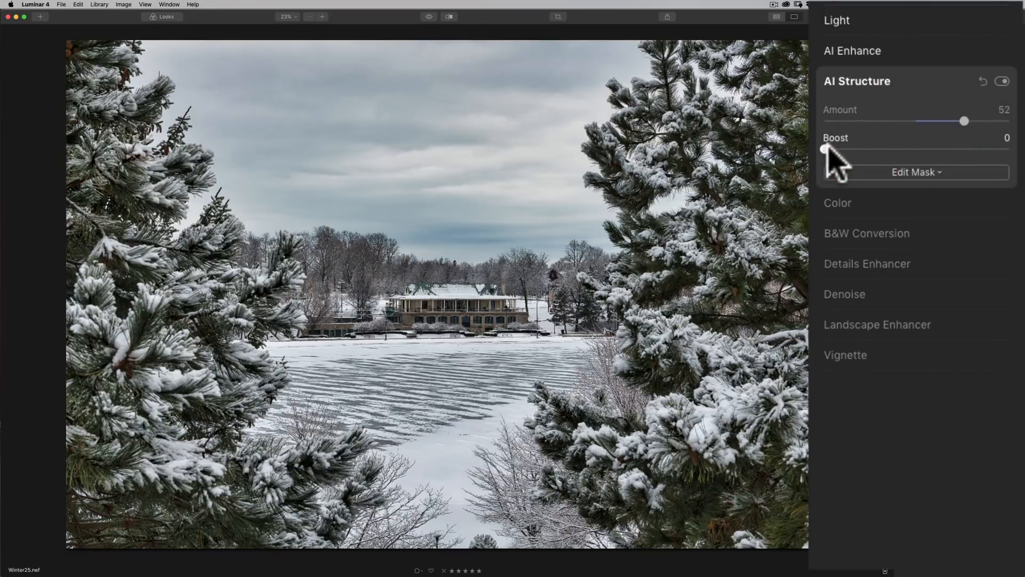
drag(825, 149, 876, 149)
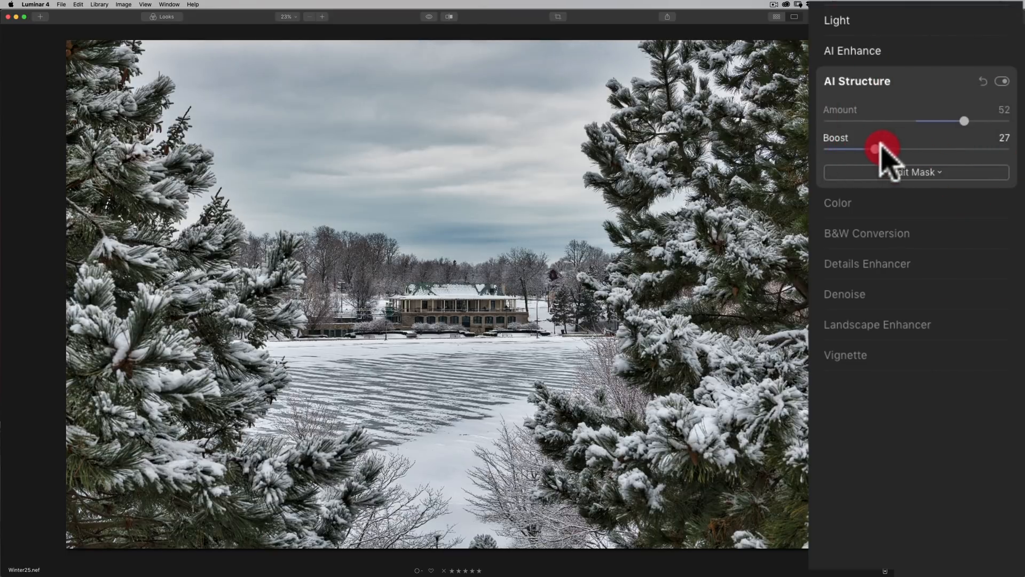
click(857, 82)
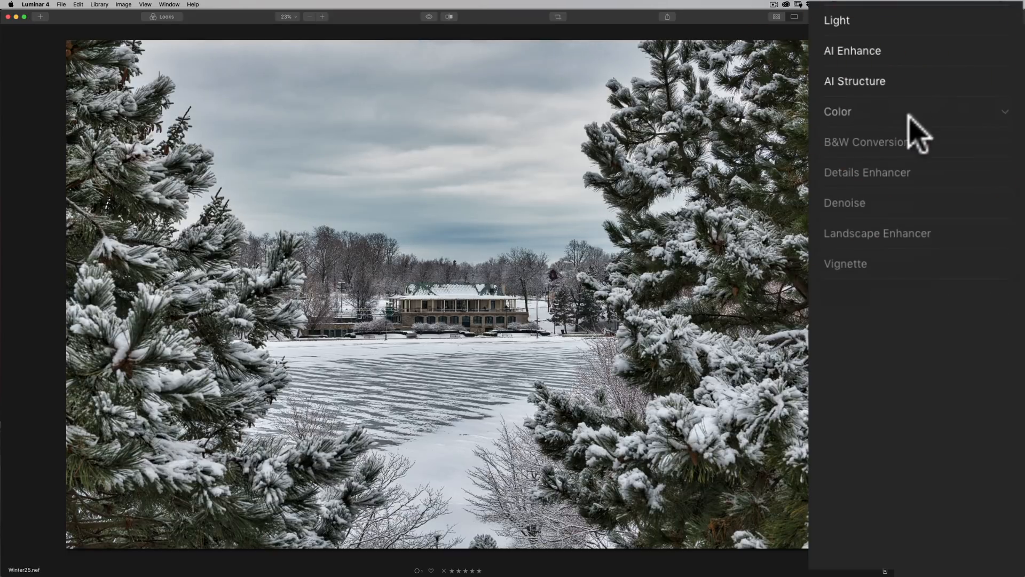
Open the Color tool and drain Saturation fully to -100.
click(838, 111)
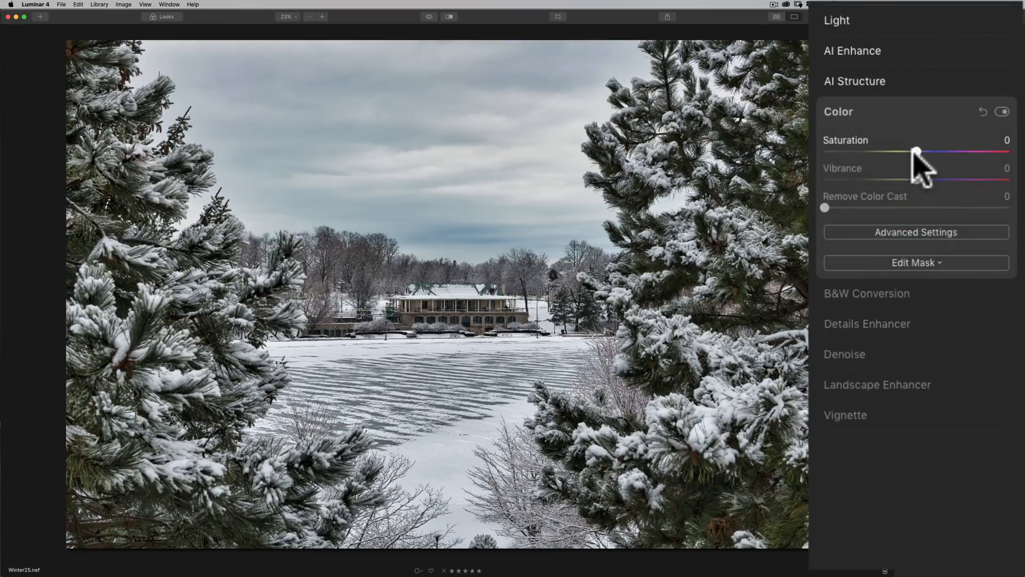
drag(917, 151, 987, 151)
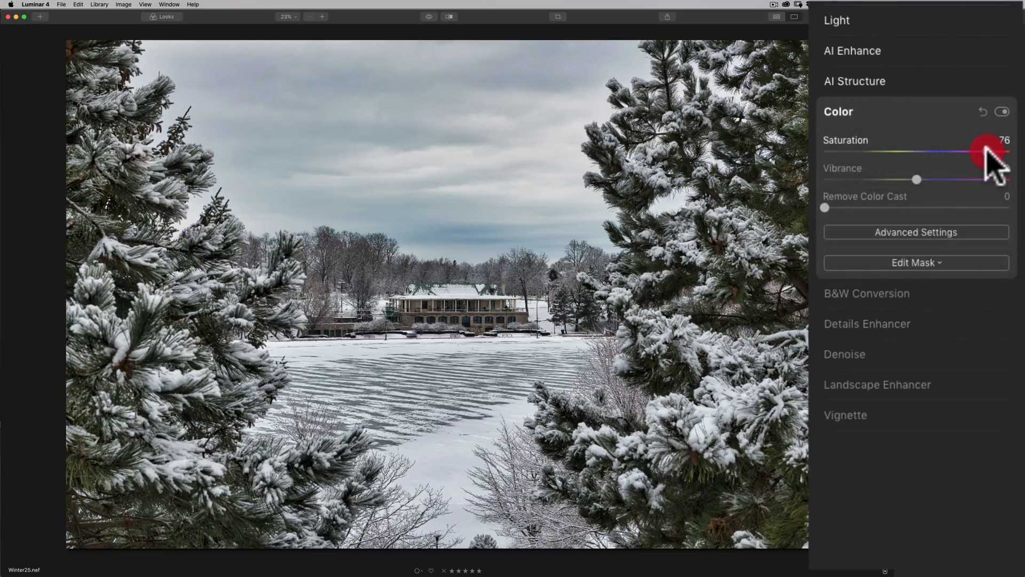
drag(987, 151, 825, 151)
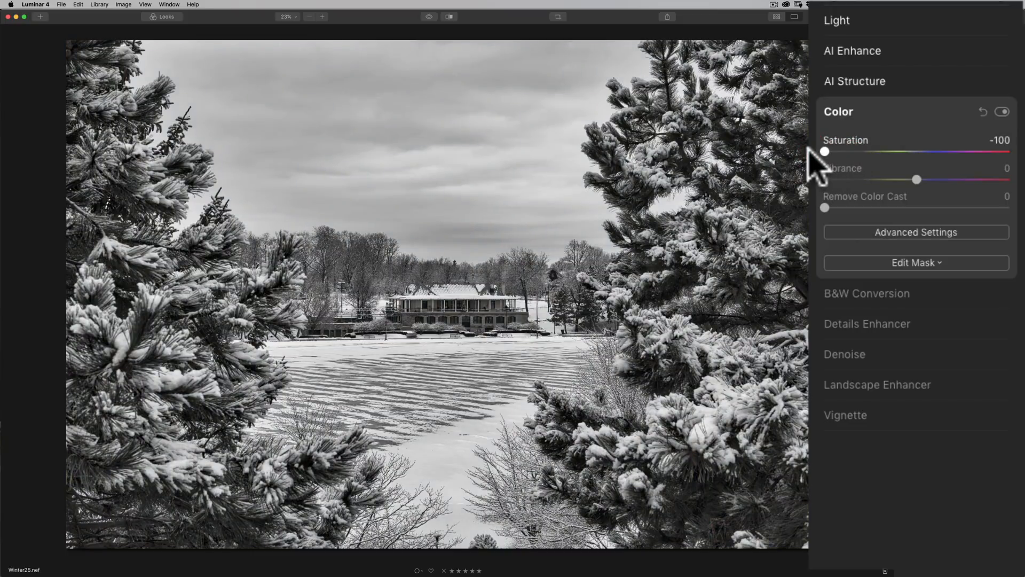
mouse_move(828, 160)
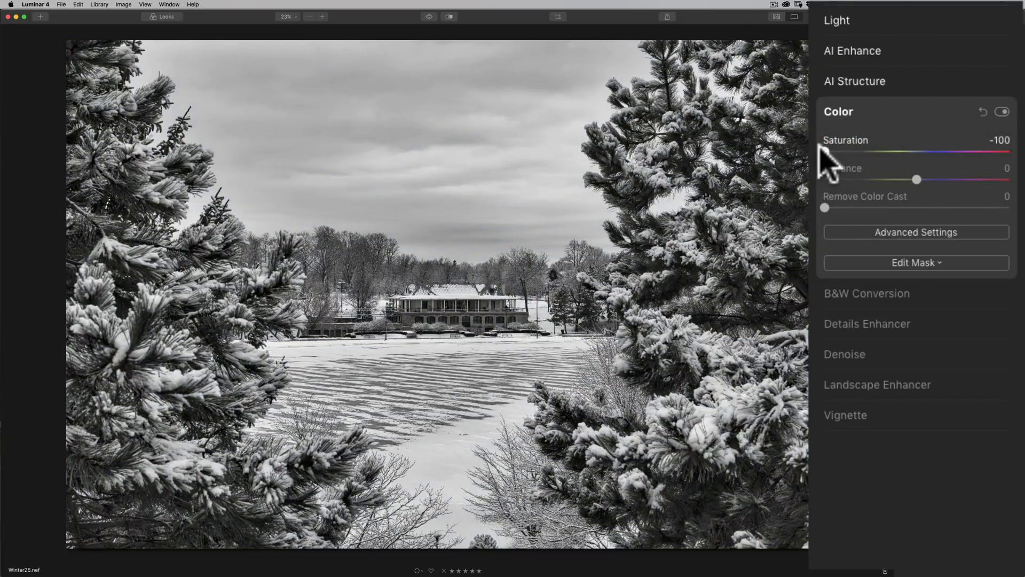
mouse_move(834, 166)
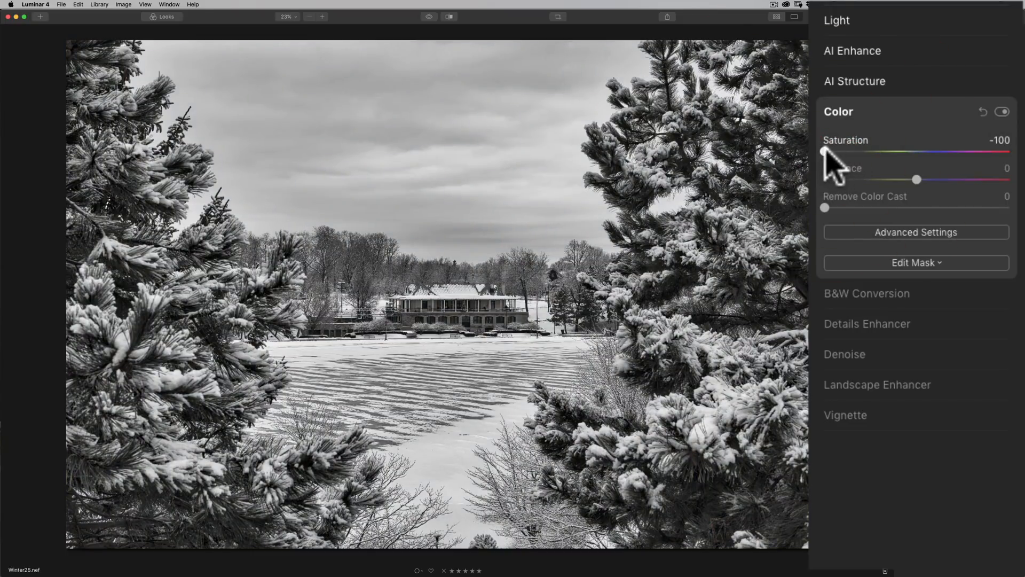
Raise Saturation to a vivid level around 57, then return it to 0.
drag(825, 152, 936, 151)
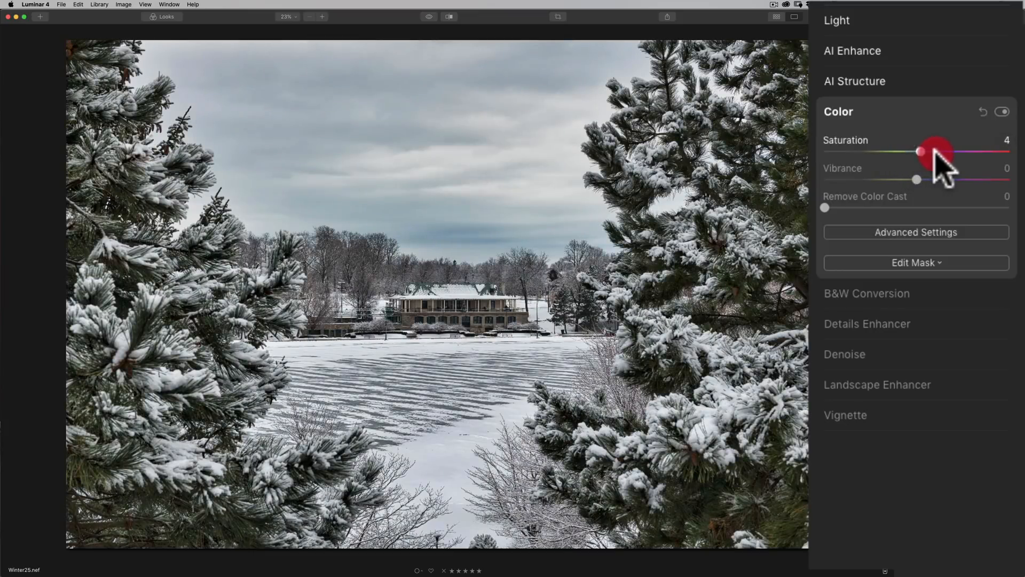
drag(921, 152, 941, 151)
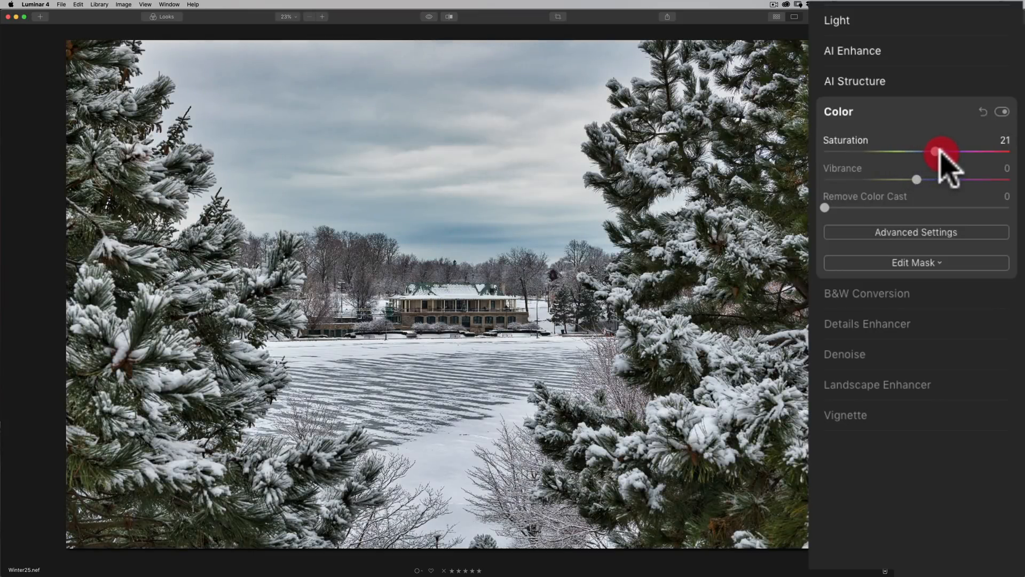
drag(941, 152, 949, 151)
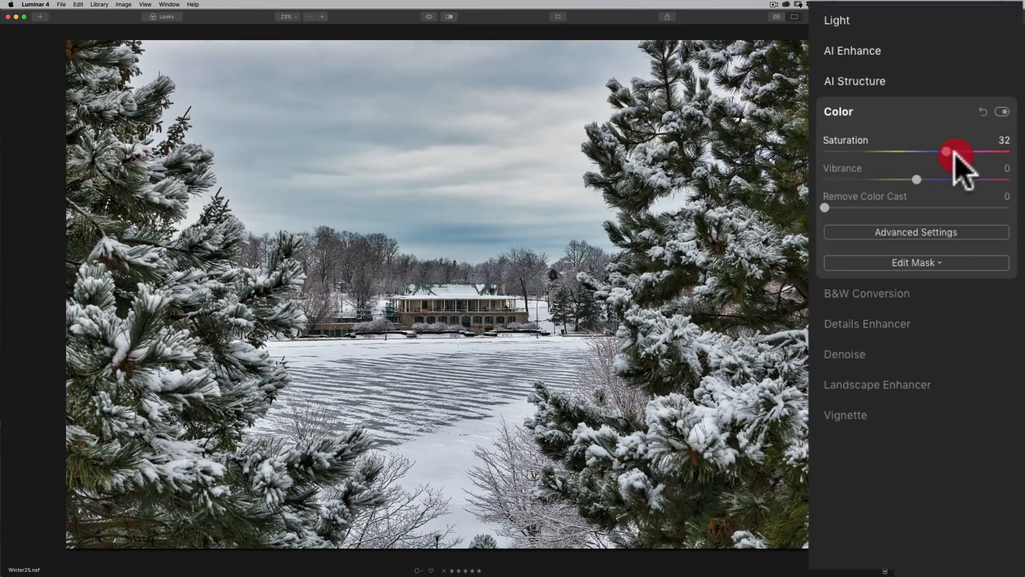
drag(945, 152, 970, 151)
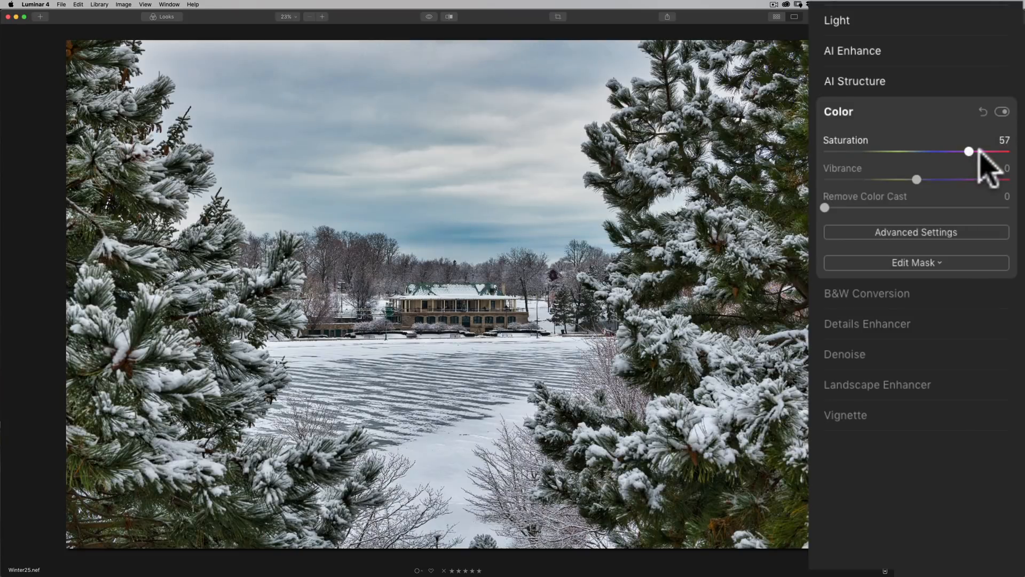
drag(969, 151, 935, 152)
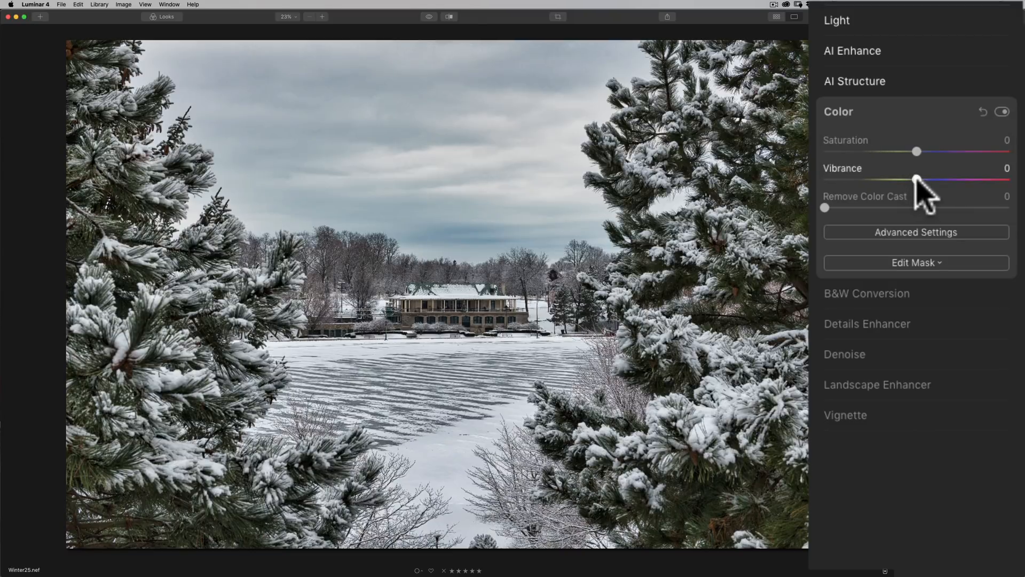
Try Vibrance up to 74, reset it to 0, and show per-colour hue and luminance controls.
drag(918, 181, 938, 182)
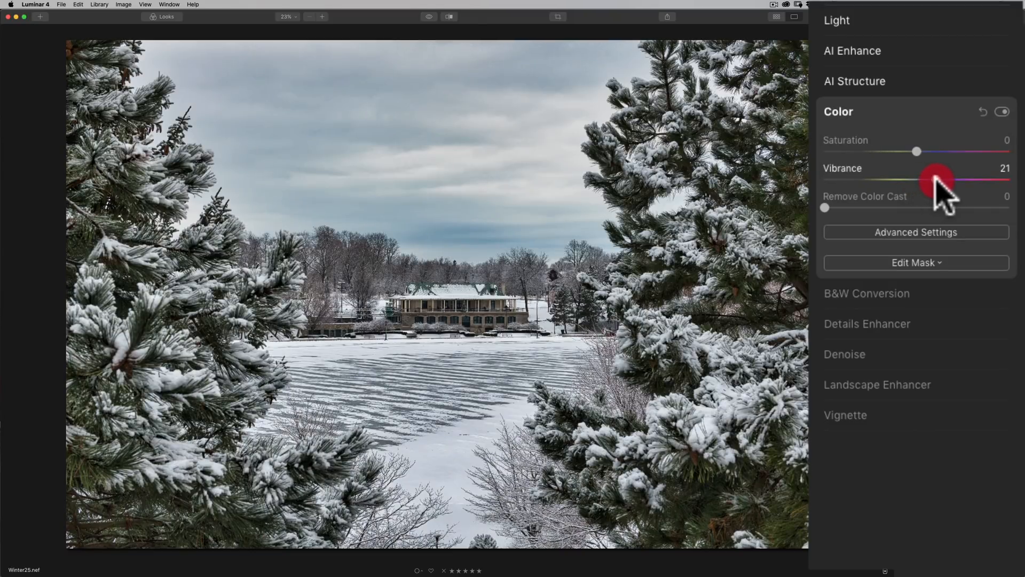
drag(936, 181, 991, 181)
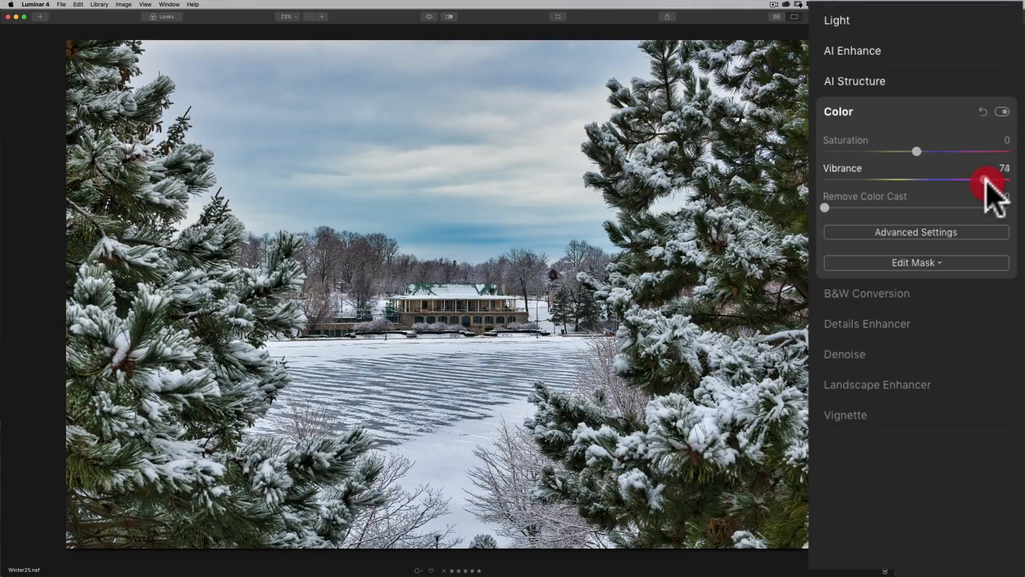
drag(987, 180, 939, 180)
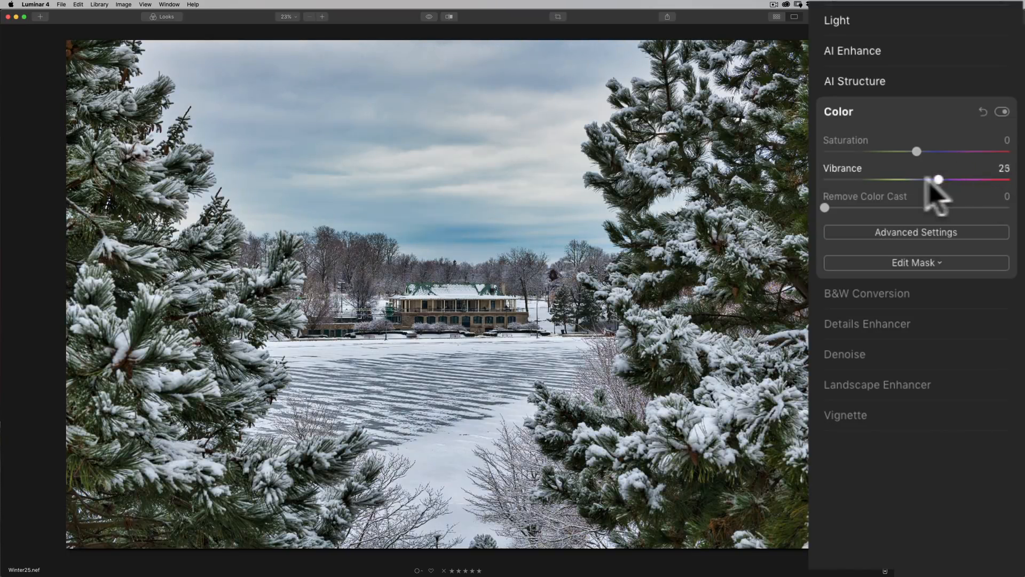
drag(938, 181, 916, 181)
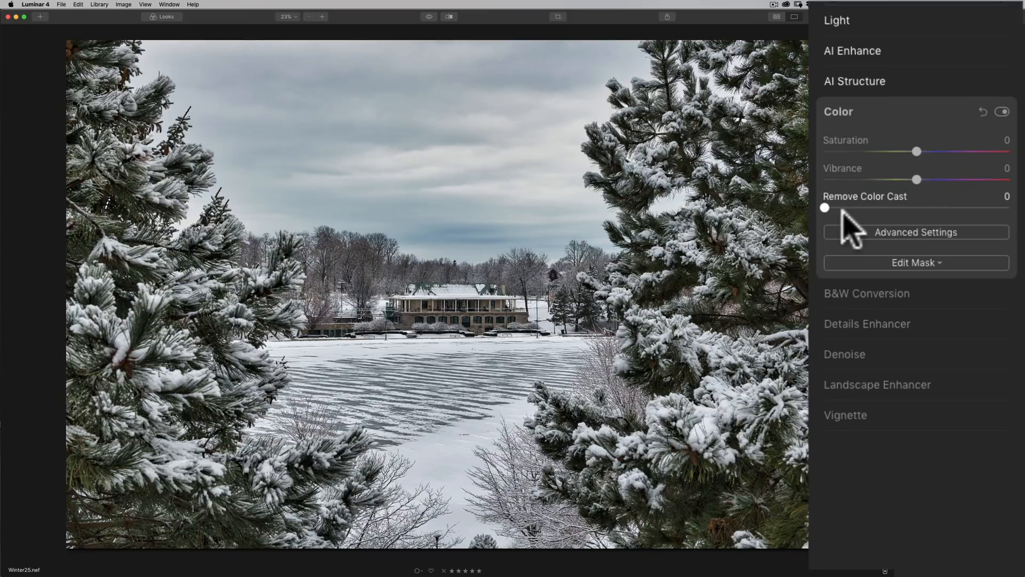
mouse_move(866, 226)
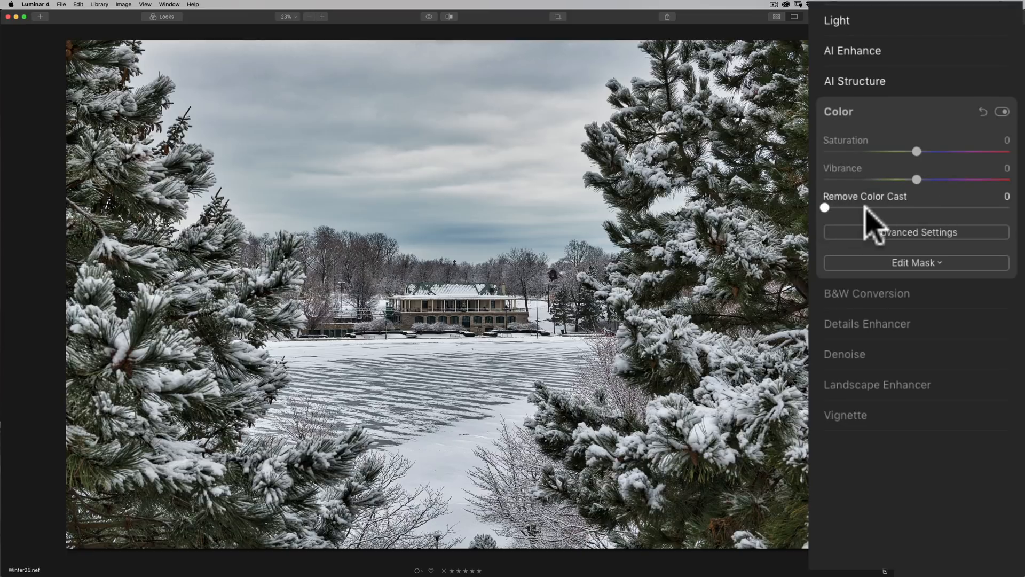
click(916, 231)
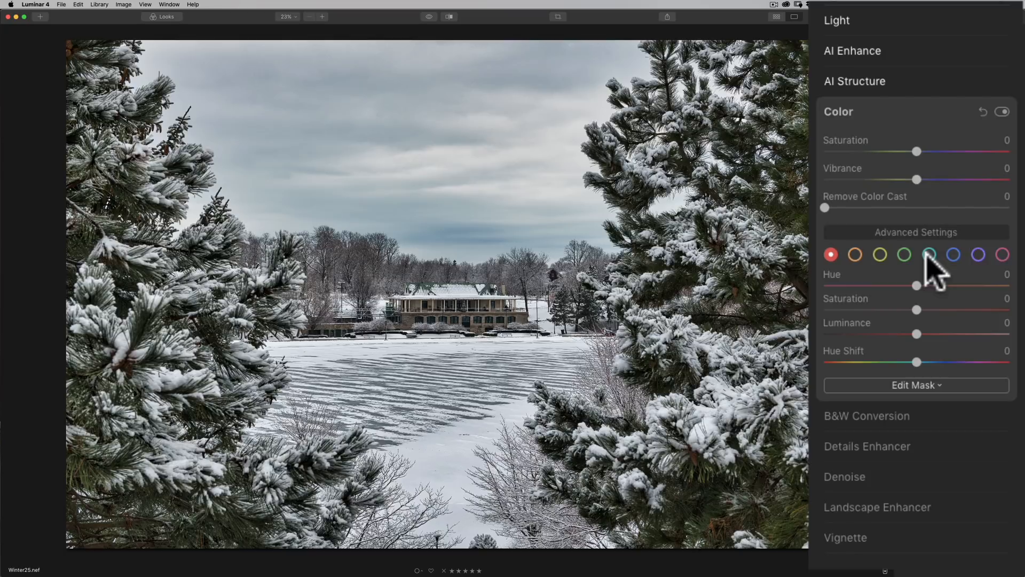
mouse_move(901, 247)
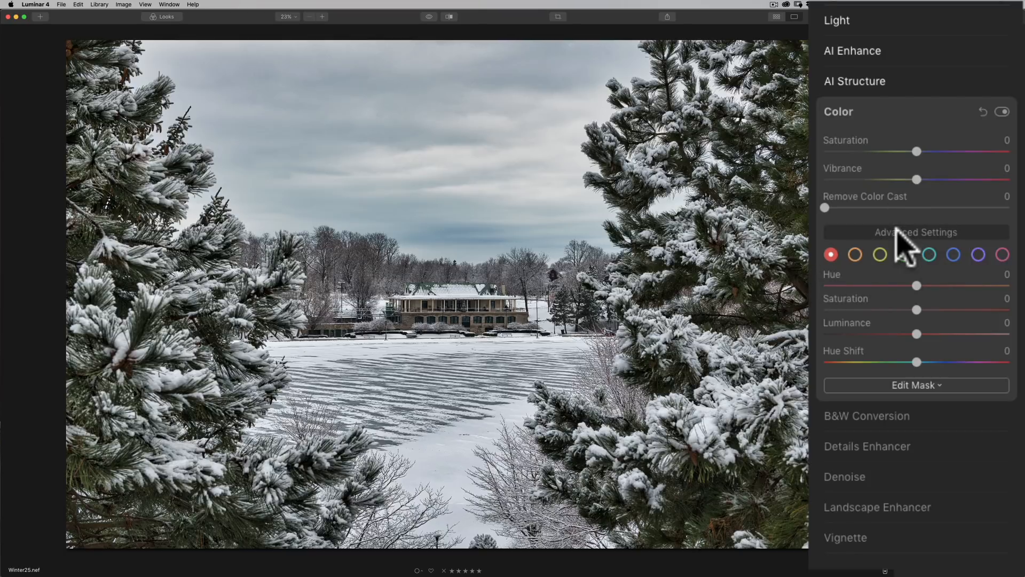
Hide the Color tool's Advanced Settings and collapse the Color panel.
click(915, 233)
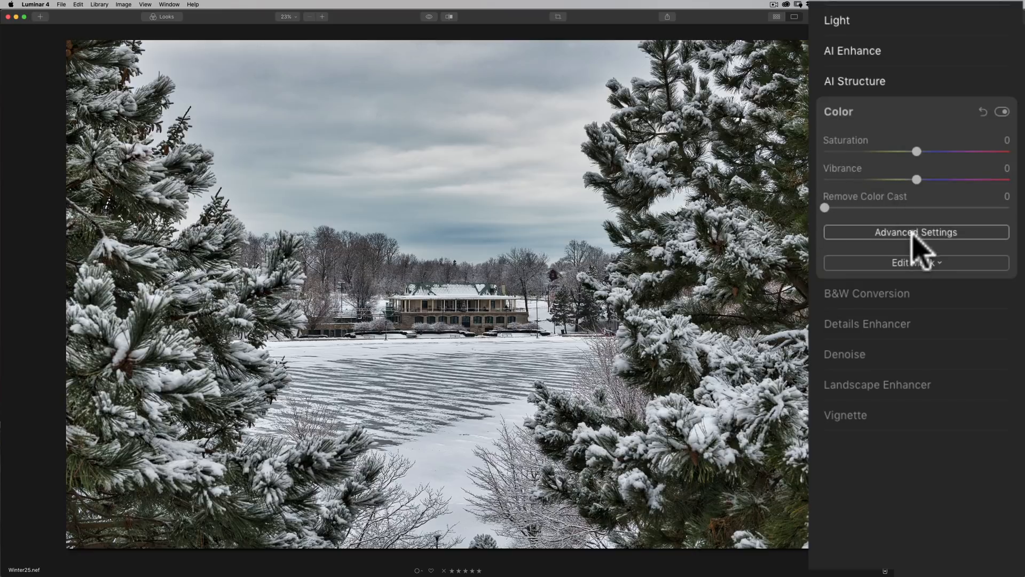
mouse_move(923, 251)
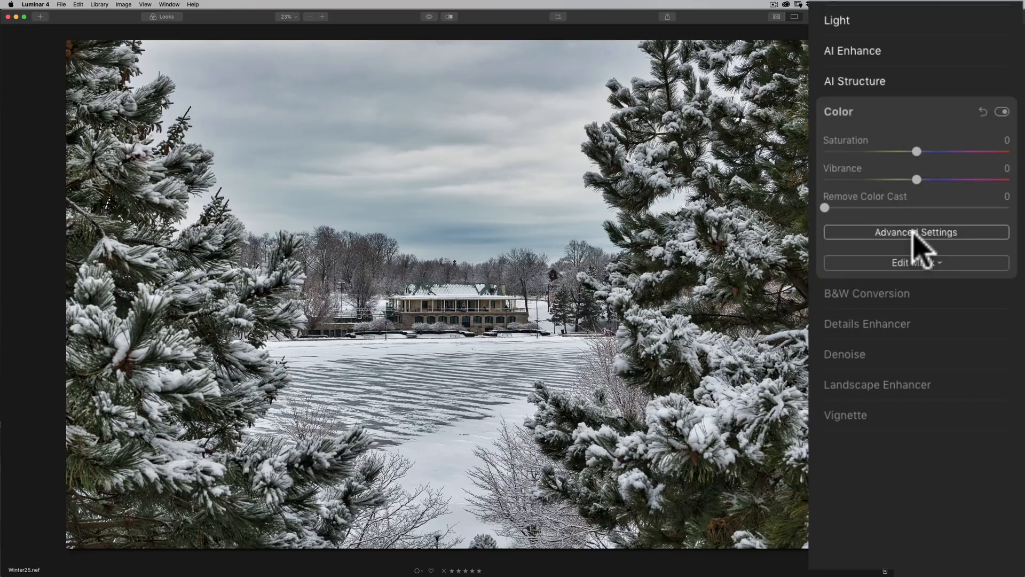
click(916, 231)
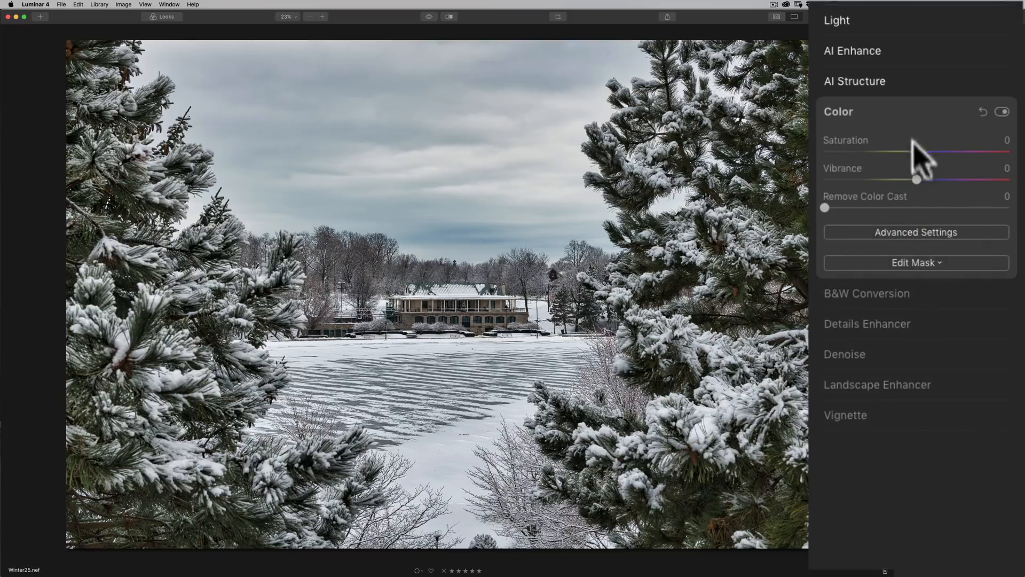
click(839, 111)
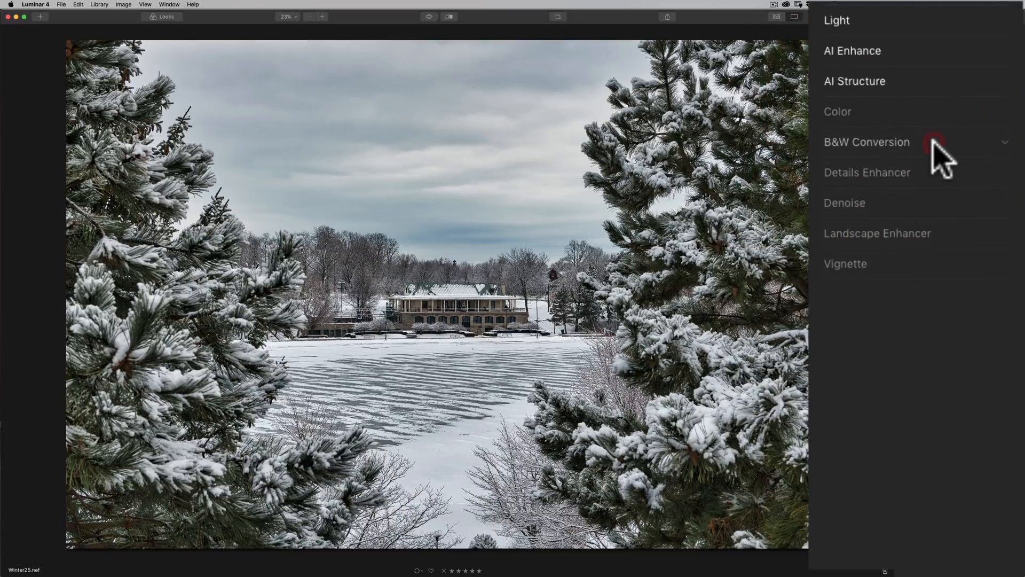
Briefly open B&W Conversion, then open Details Enhancer and raise Small Details.
click(868, 142)
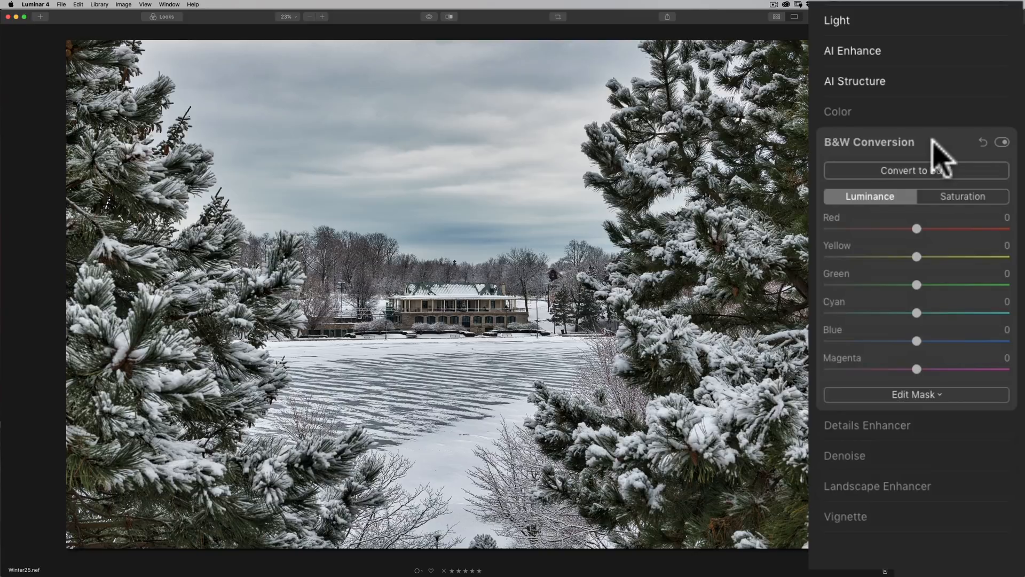
click(869, 142)
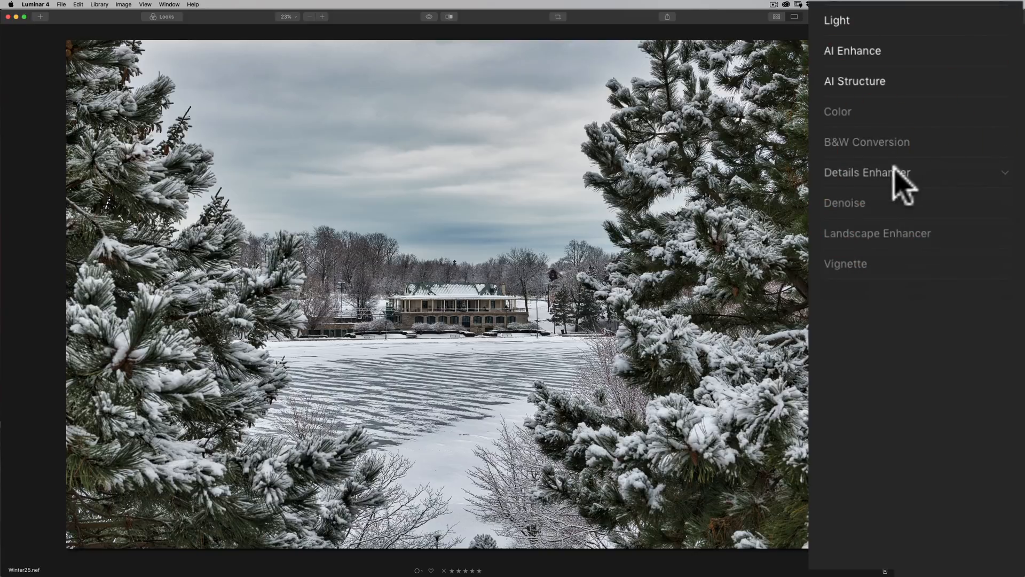
click(868, 172)
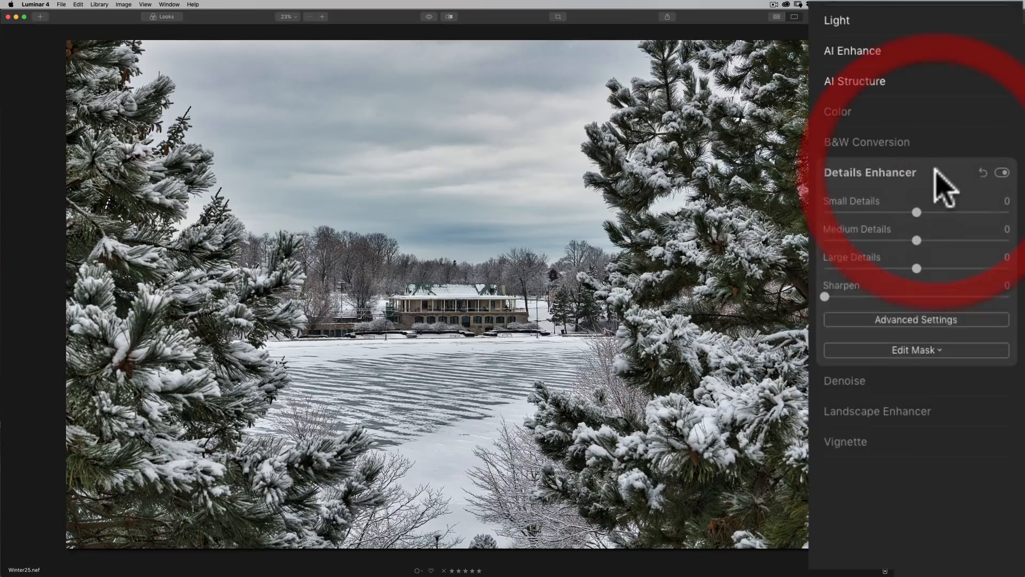
drag(916, 212, 945, 212)
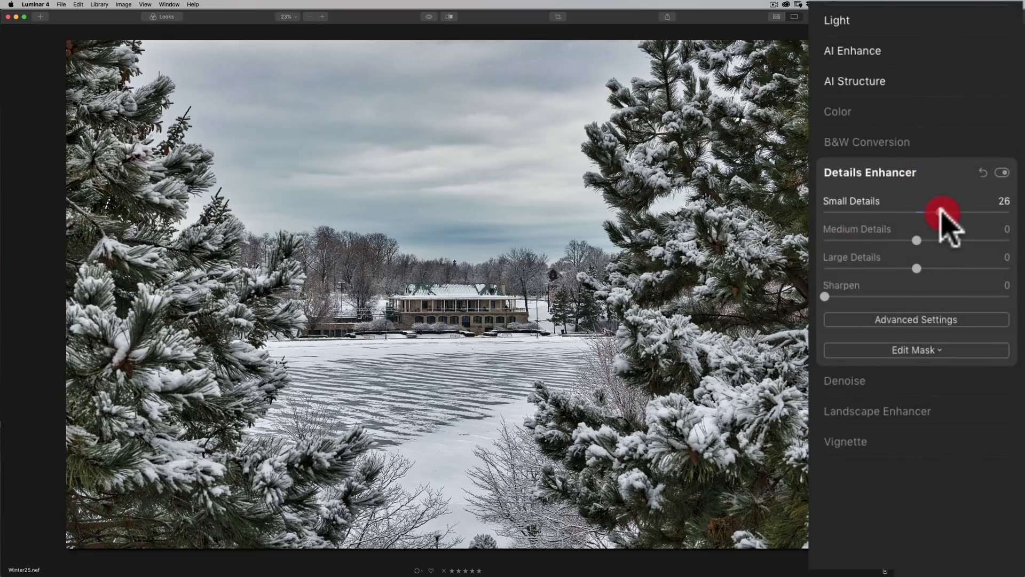
drag(942, 211, 952, 211)
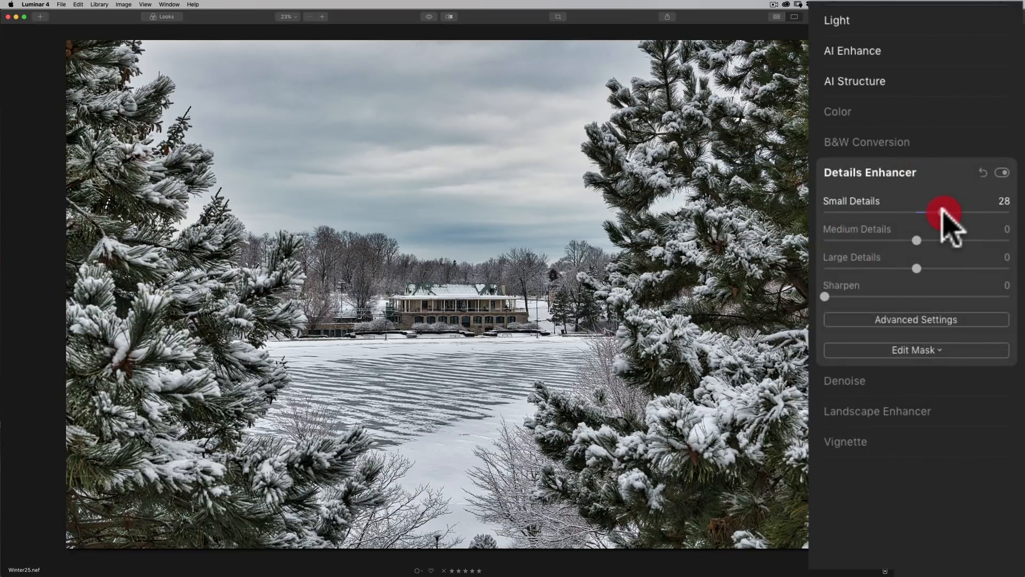
drag(932, 212, 945, 212)
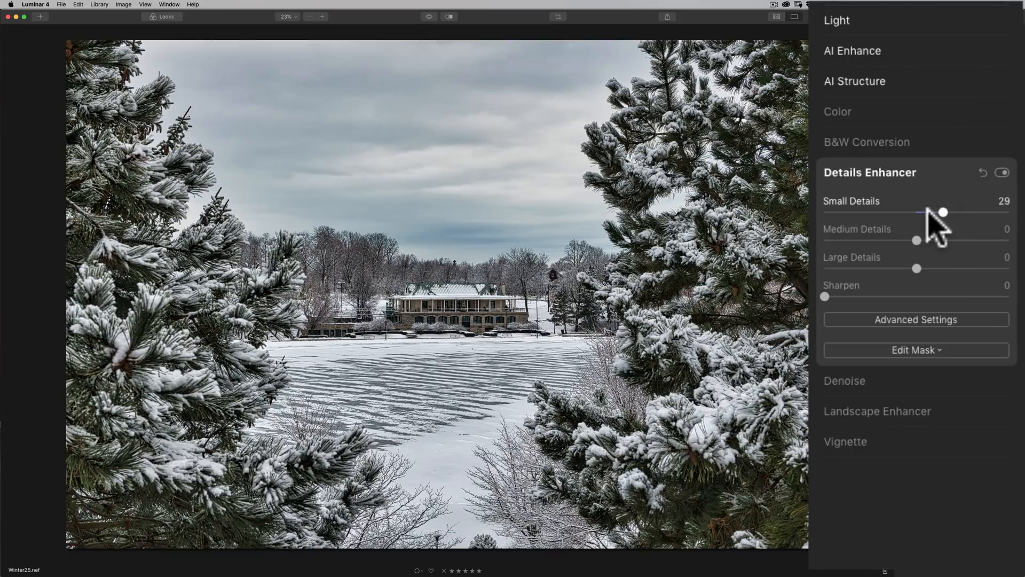
Reset Small and Medium Details to 0 and settle Large Details at 15.
drag(946, 212, 928, 212)
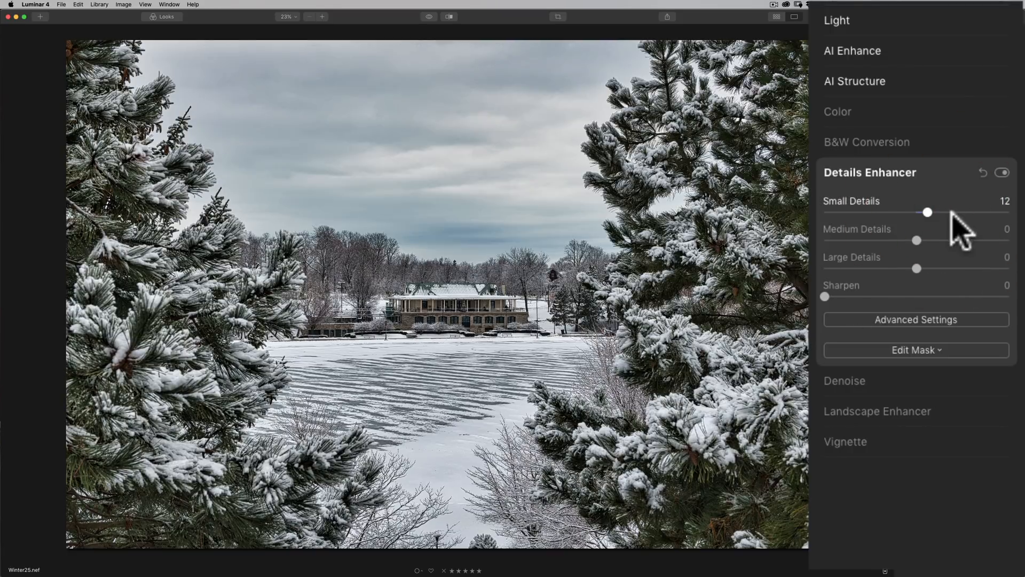
drag(927, 211, 951, 192)
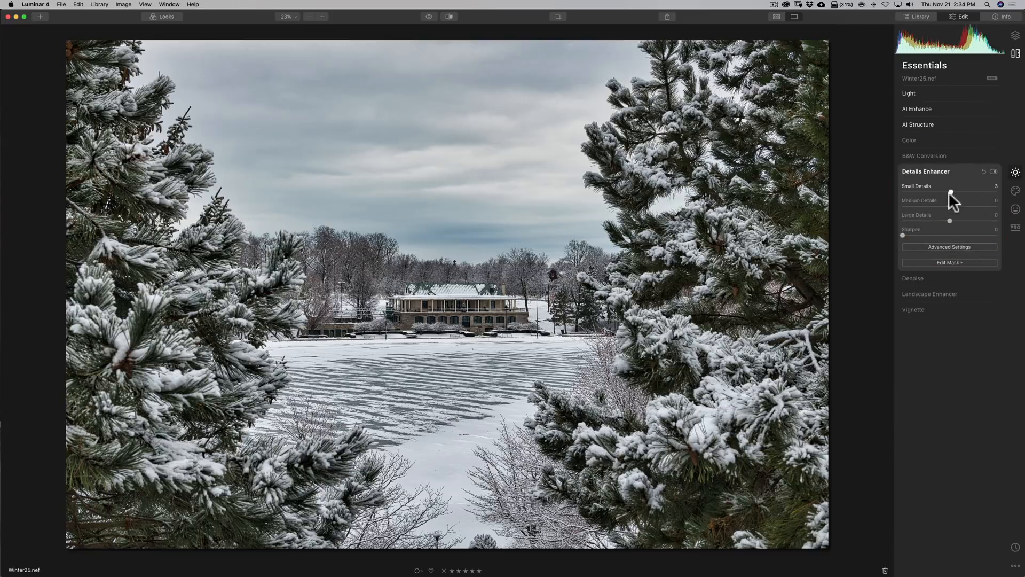
drag(951, 195, 974, 194)
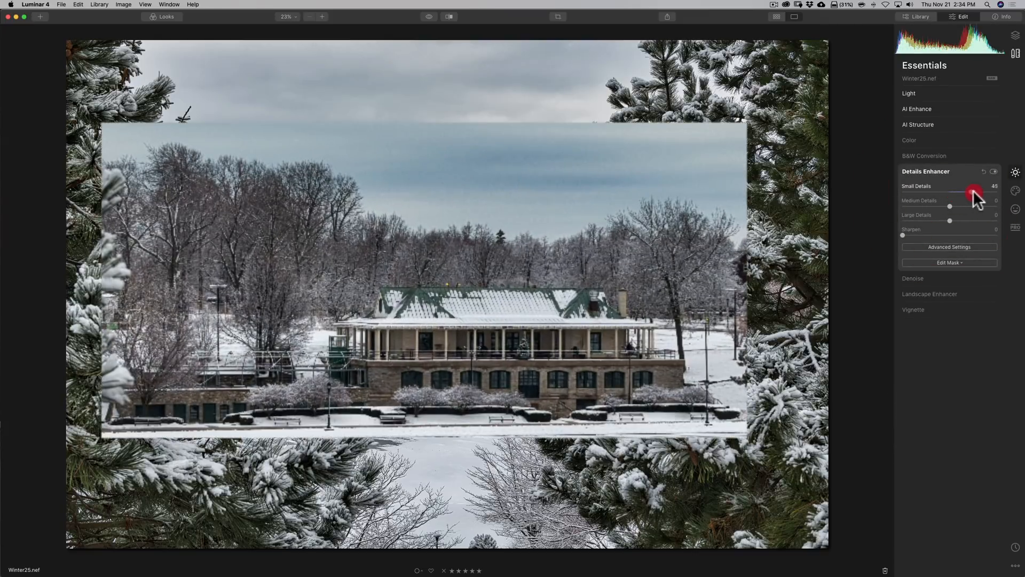
drag(975, 192, 950, 206)
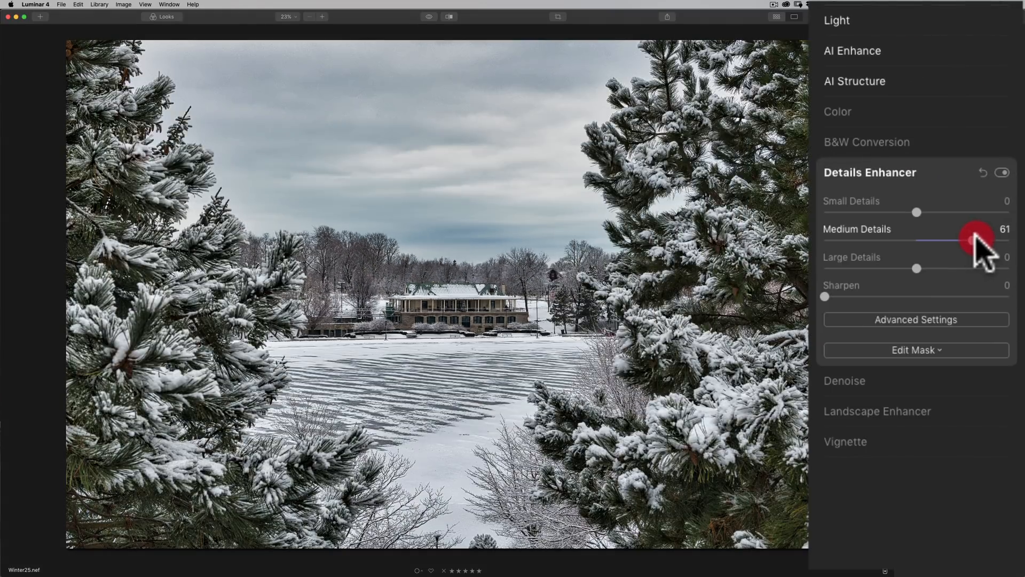
drag(974, 240, 916, 240)
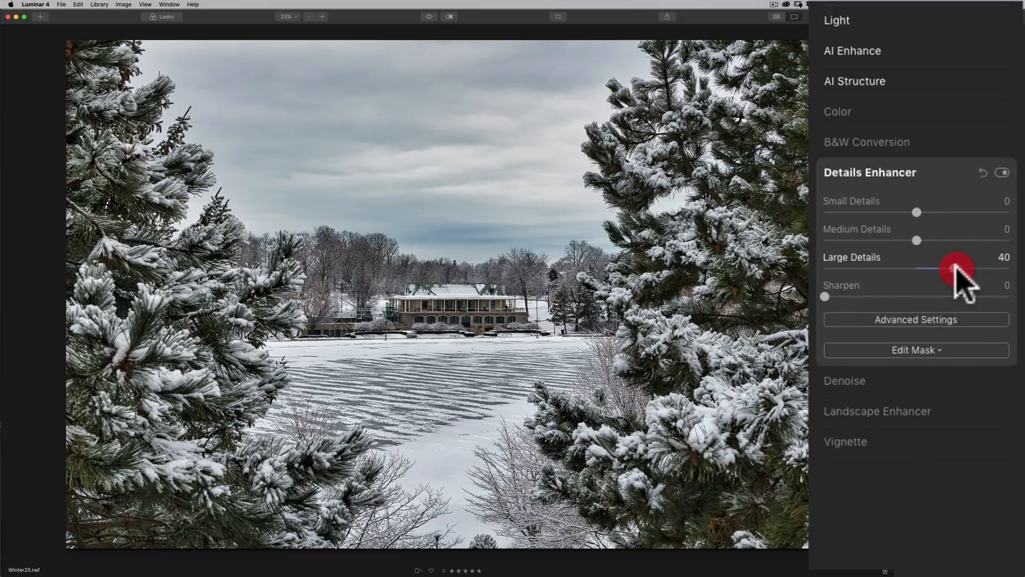
drag(959, 269, 930, 268)
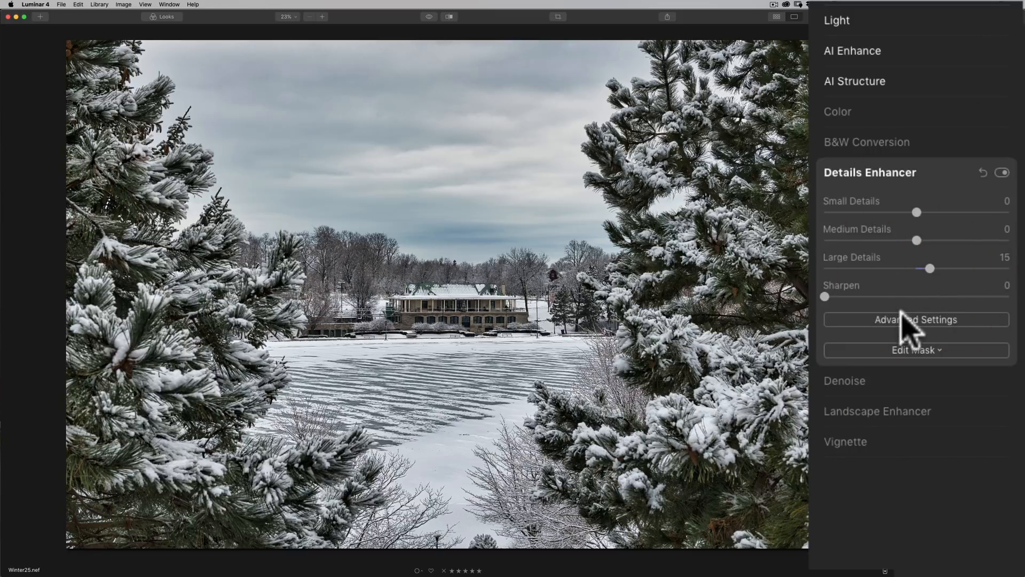
Briefly show Details Enhancer's advanced sharpening settings, then collapse the tool.
click(917, 320)
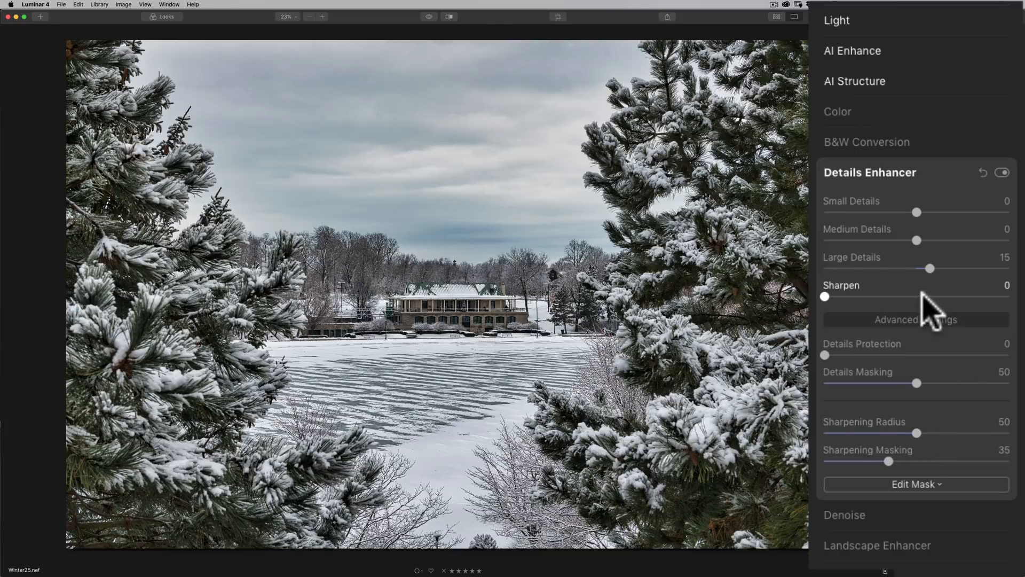
click(868, 172)
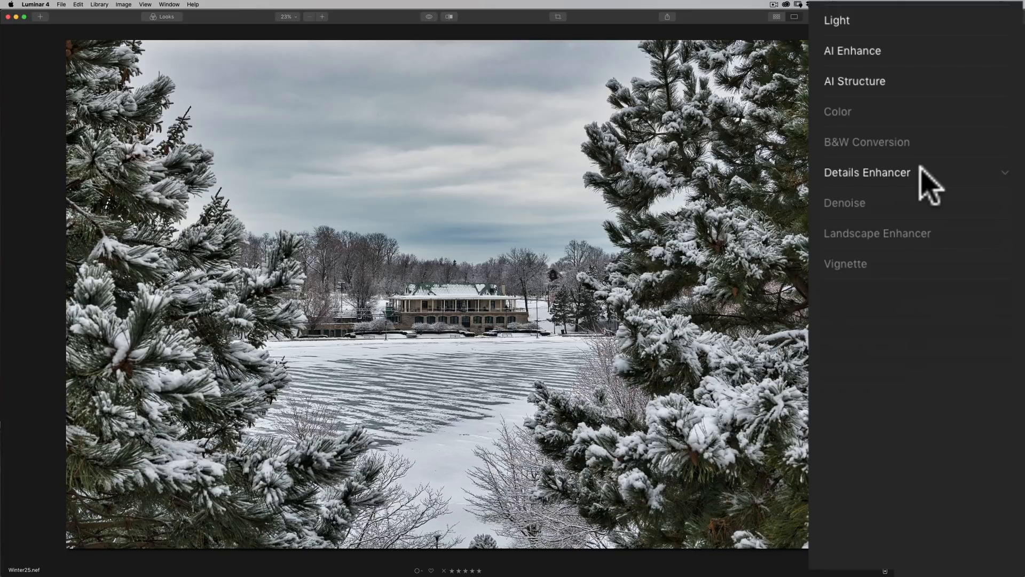
Set Luminosity Denoise 38, Color Denoise 22, Boost 55, collapse Denoise and zoom in.
click(844, 202)
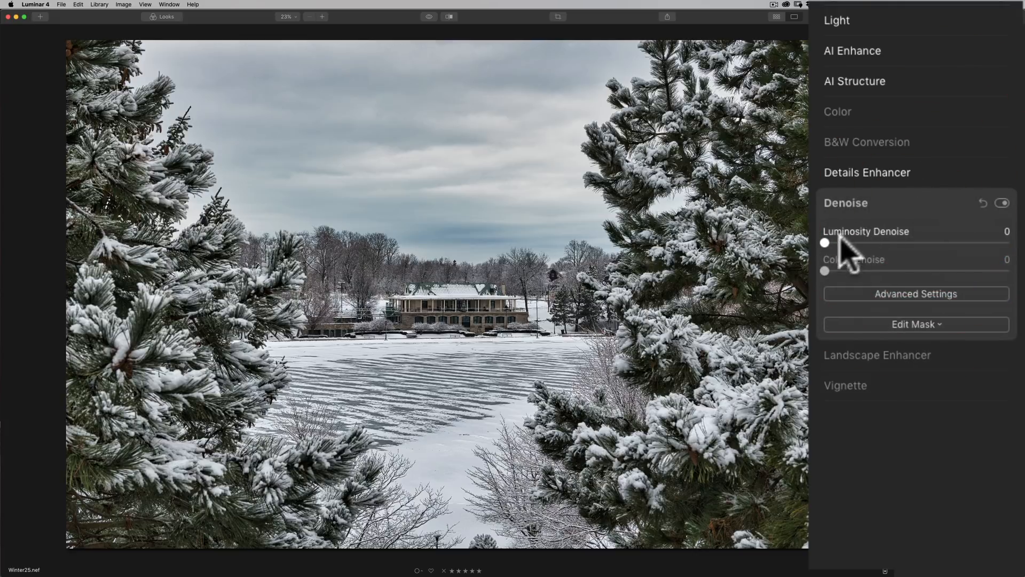
drag(825, 242, 897, 242)
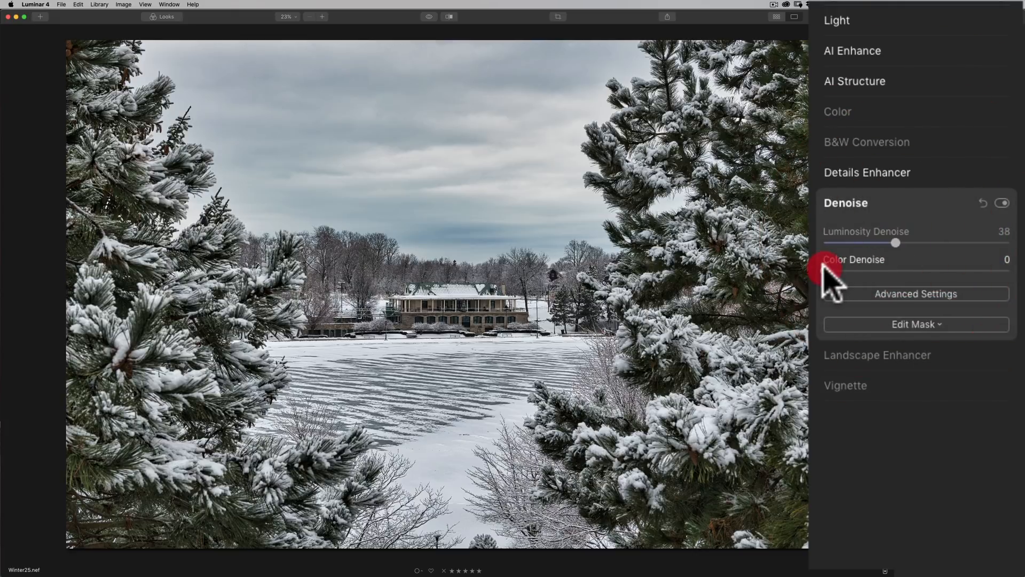
drag(844, 270, 865, 271)
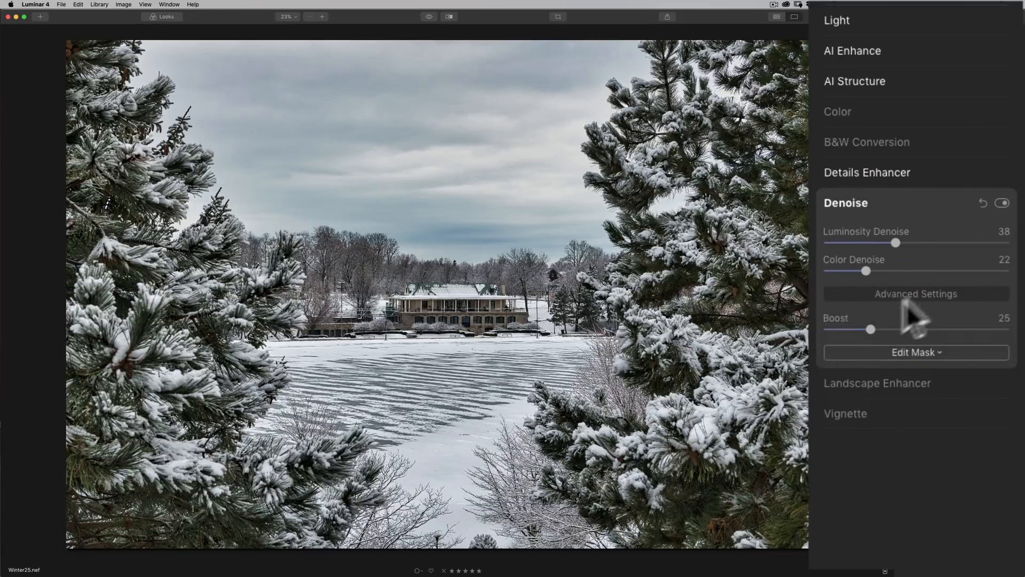
drag(872, 329, 929, 329)
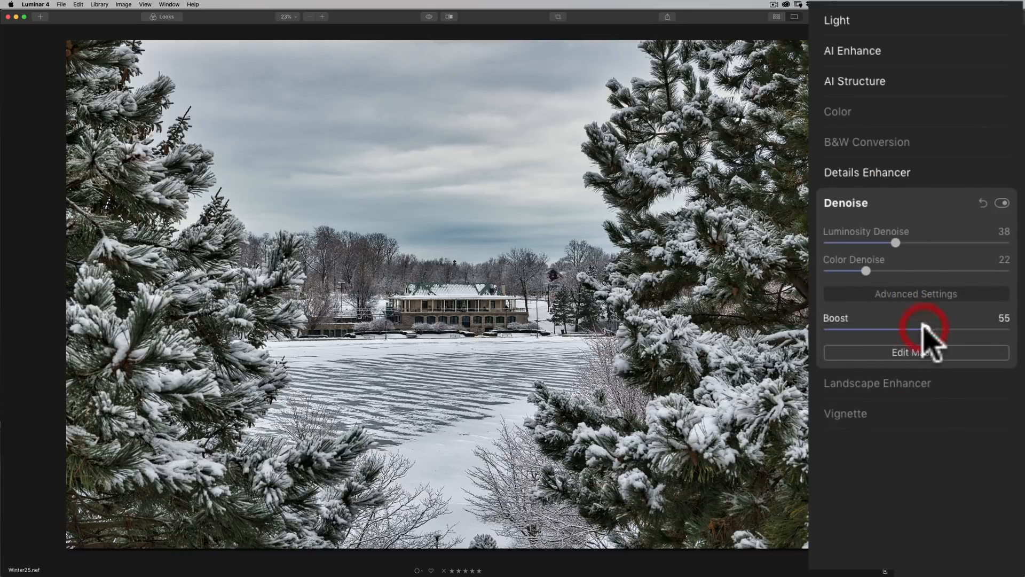
click(845, 203)
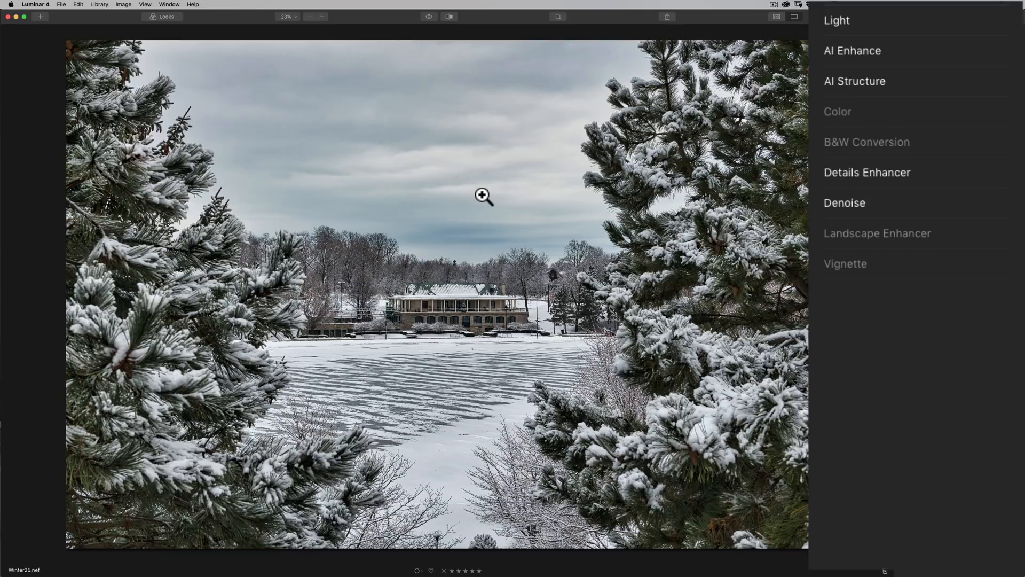
click(484, 197)
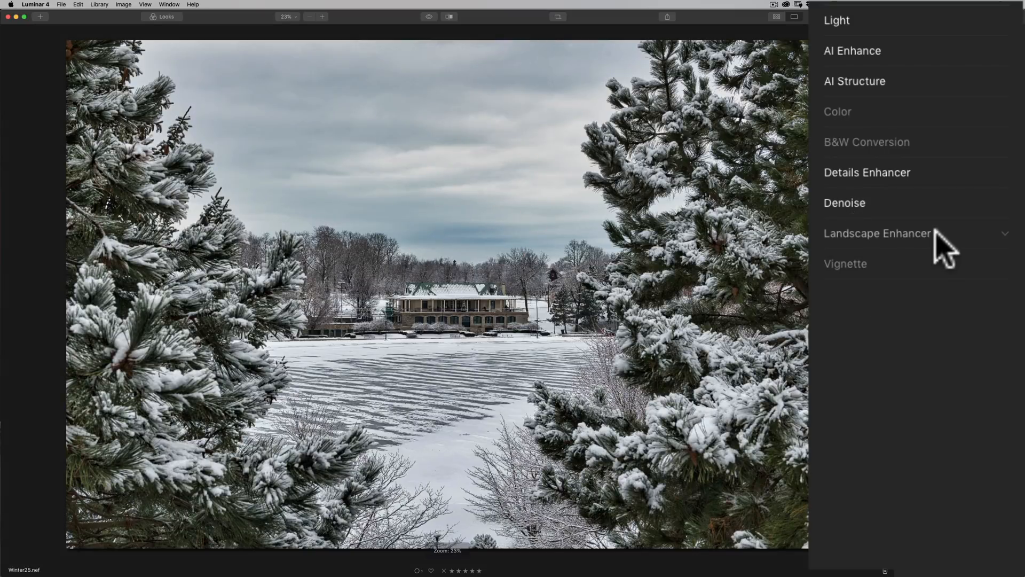
Open Landscape Enhancer and settle Golden Hour at 48 and Foliage Enhancer at 10.
click(878, 233)
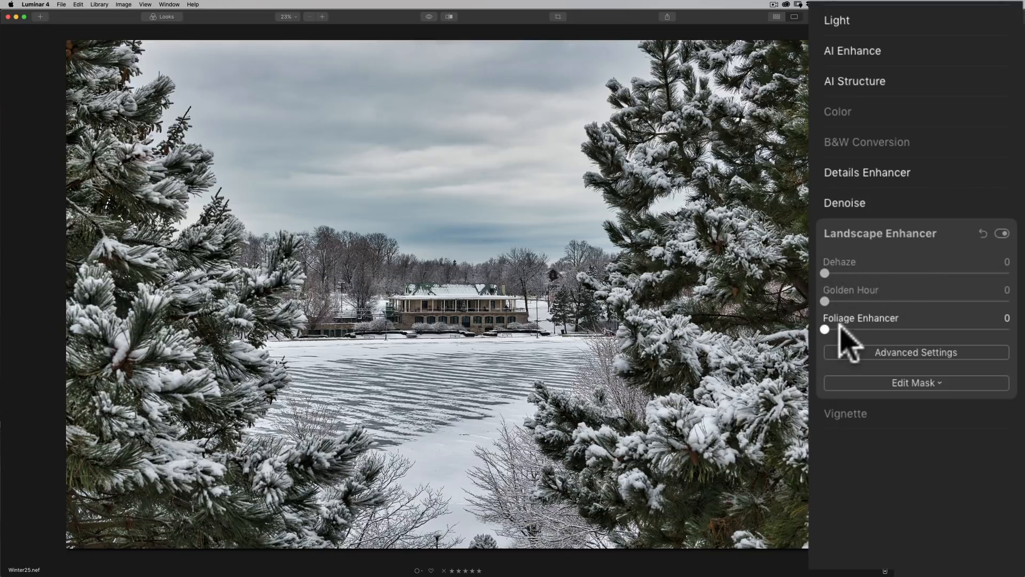
mouse_move(866, 285)
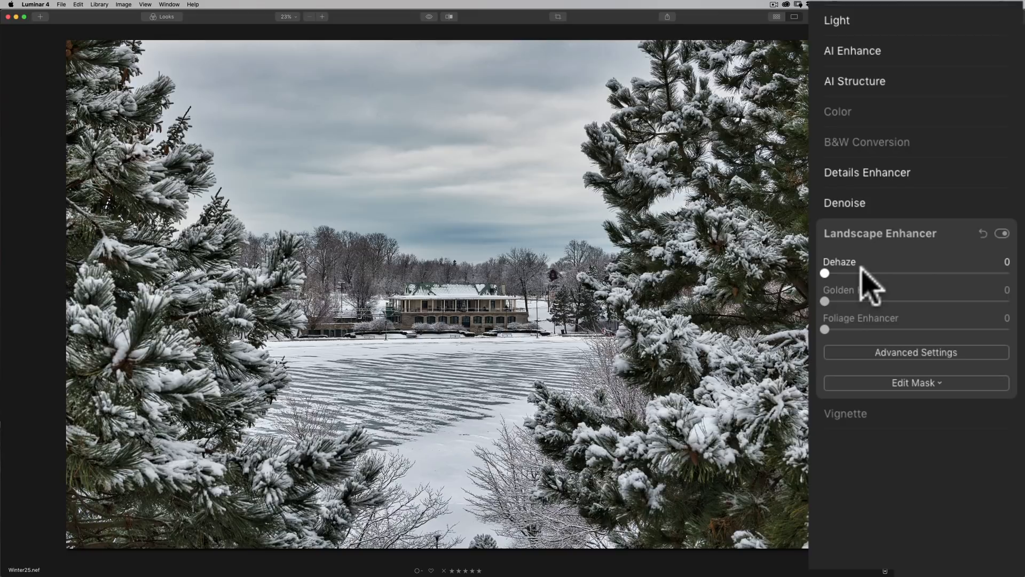
mouse_move(837, 288)
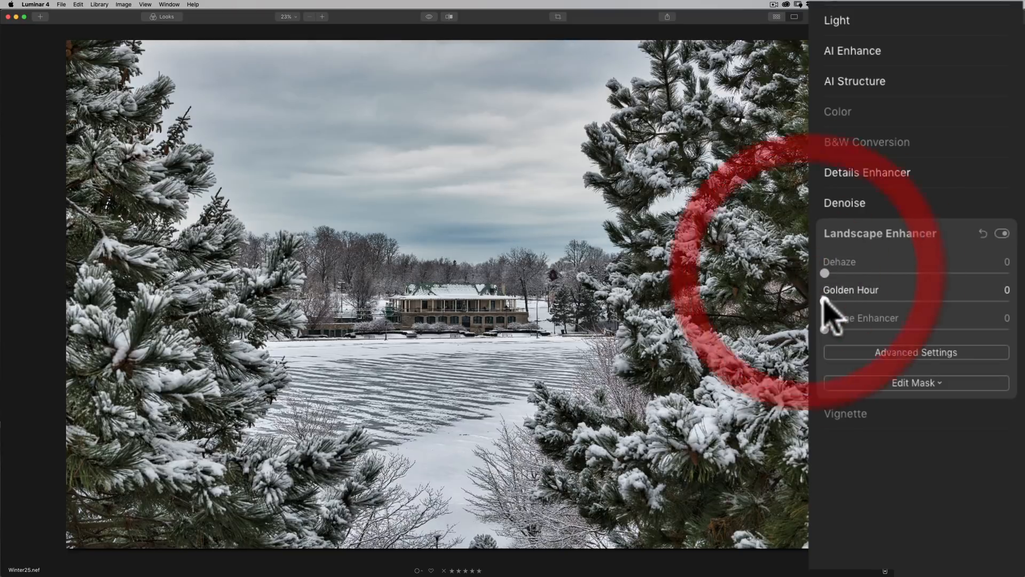
drag(825, 289, 923, 290)
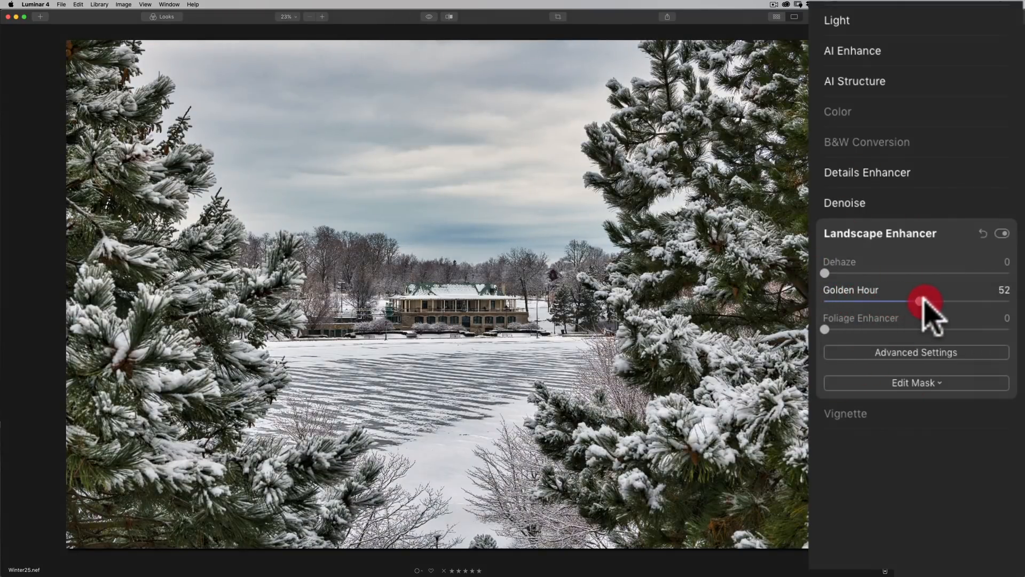
drag(929, 301, 911, 302)
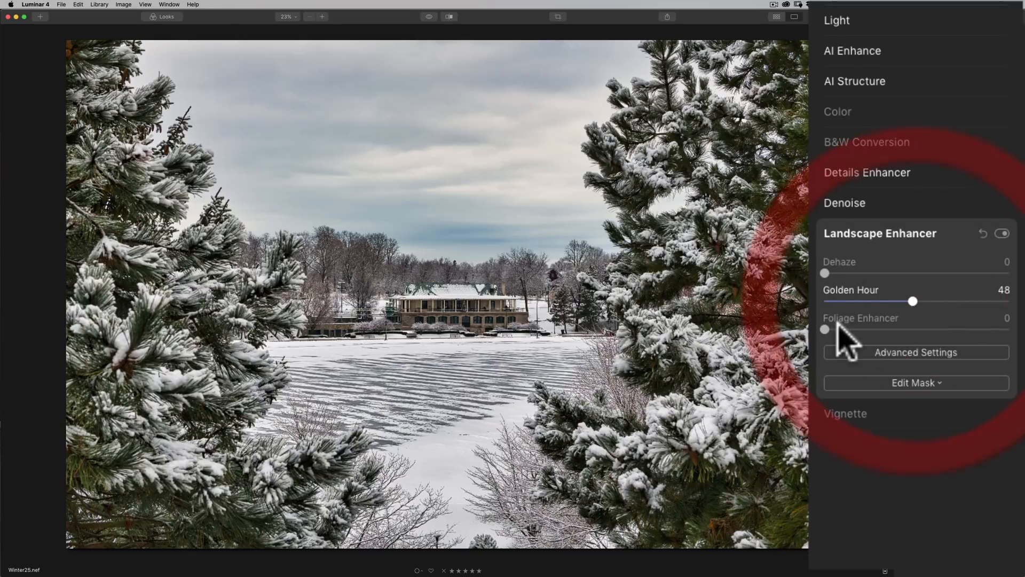
drag(826, 329, 913, 329)
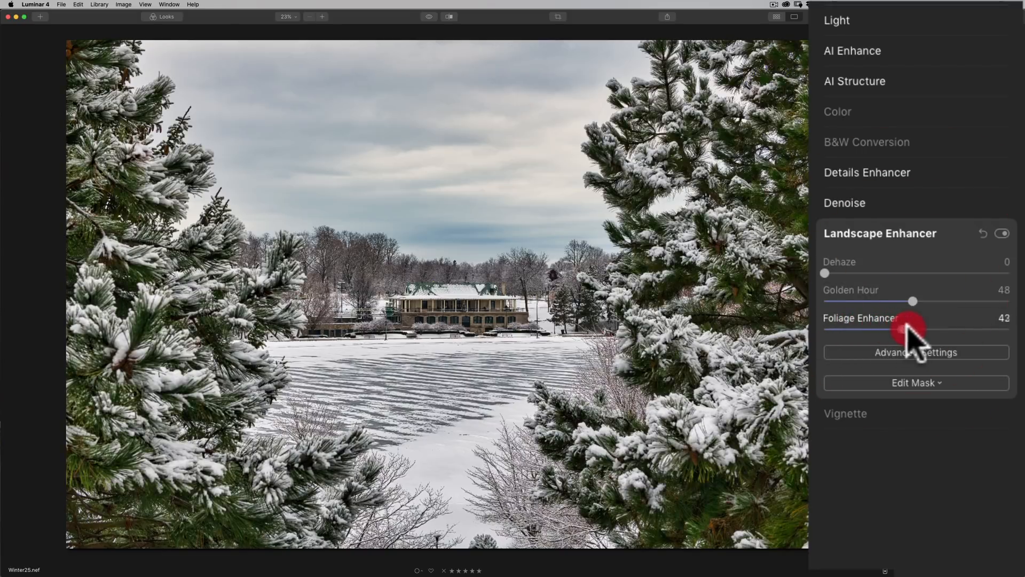
drag(903, 329, 909, 329)
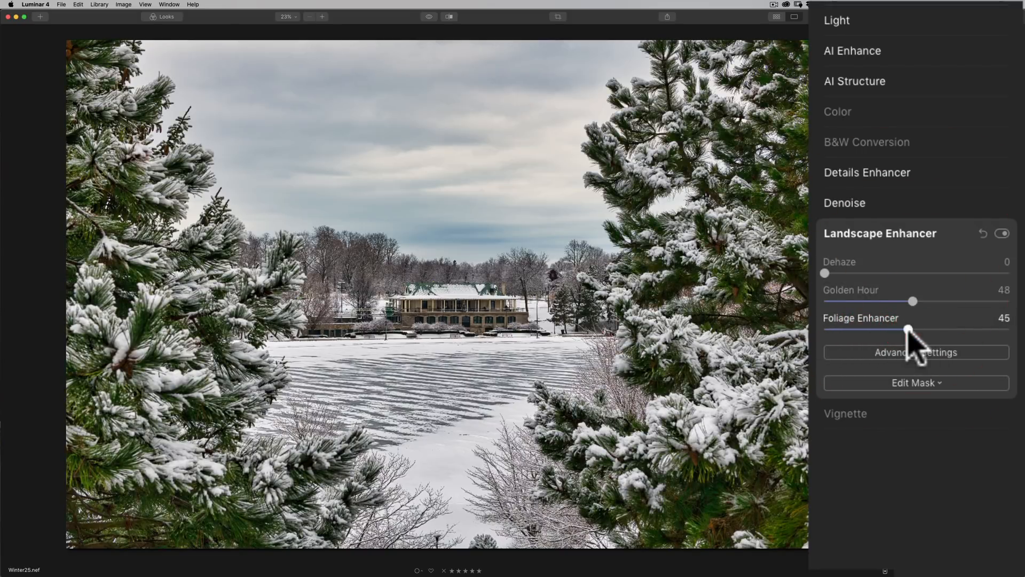
drag(908, 329, 847, 330)
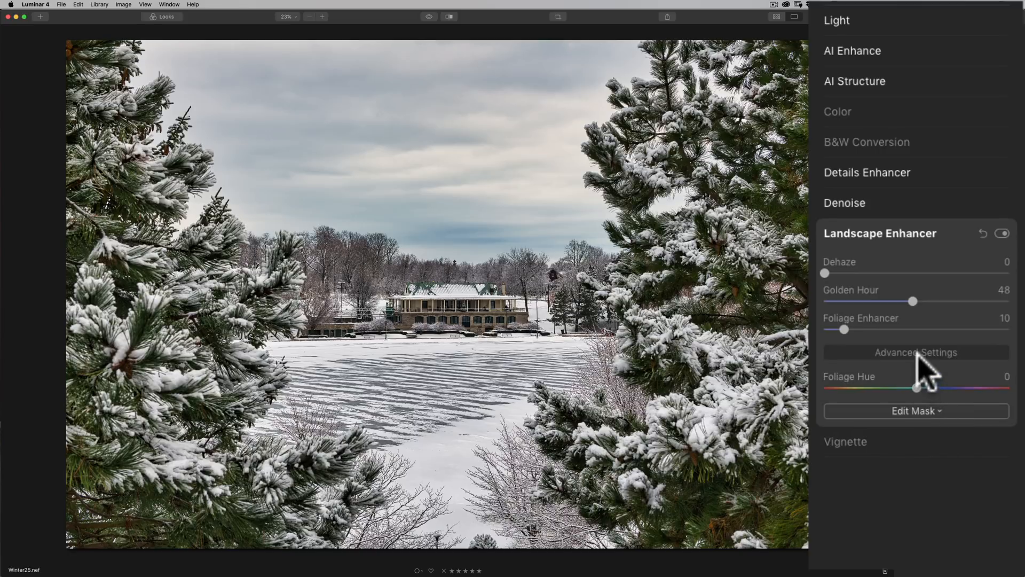
Hide Landscape Enhancer's advanced foliage options and expand the Vignette tool.
click(917, 352)
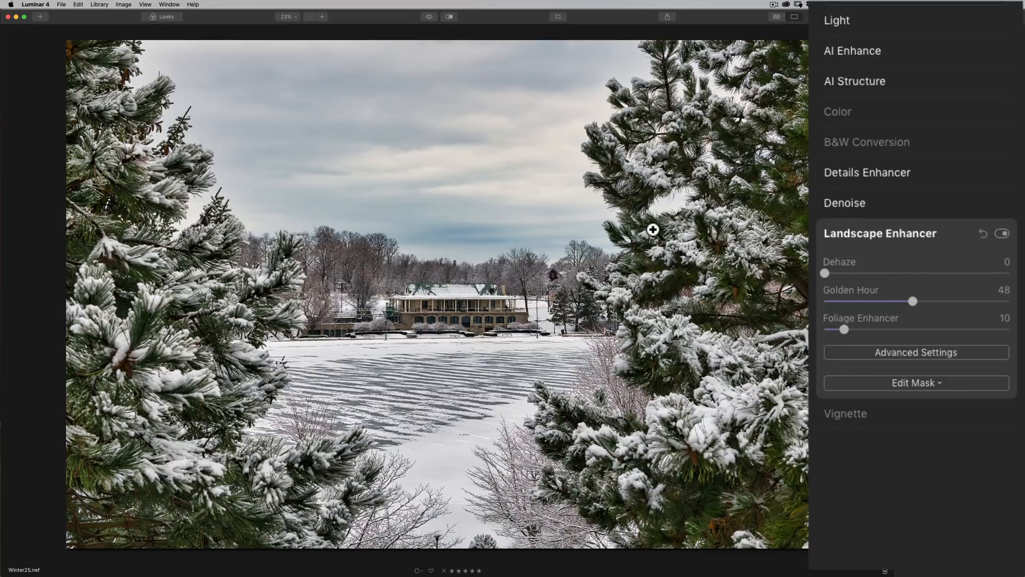
mouse_move(652, 230)
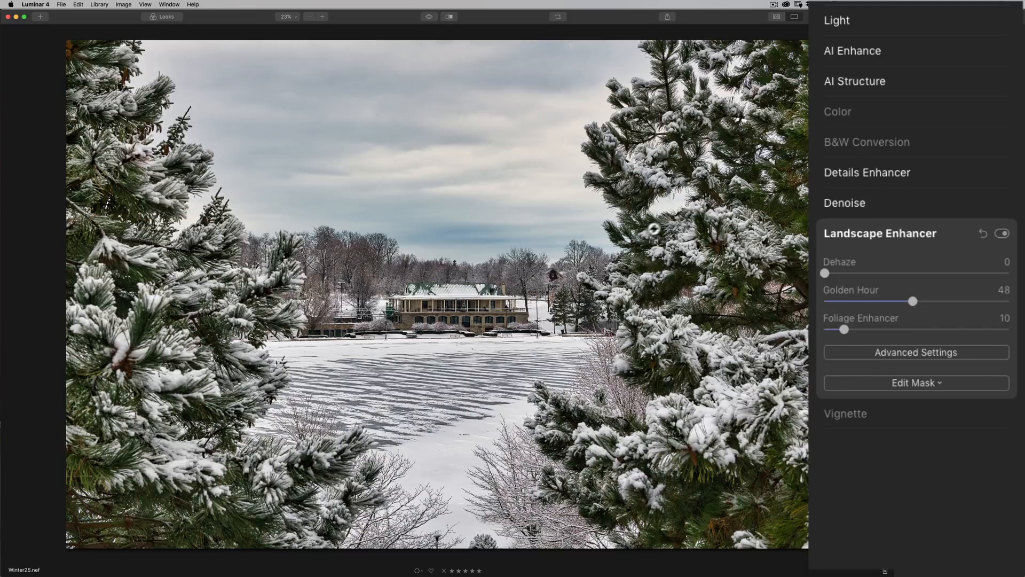
click(880, 233)
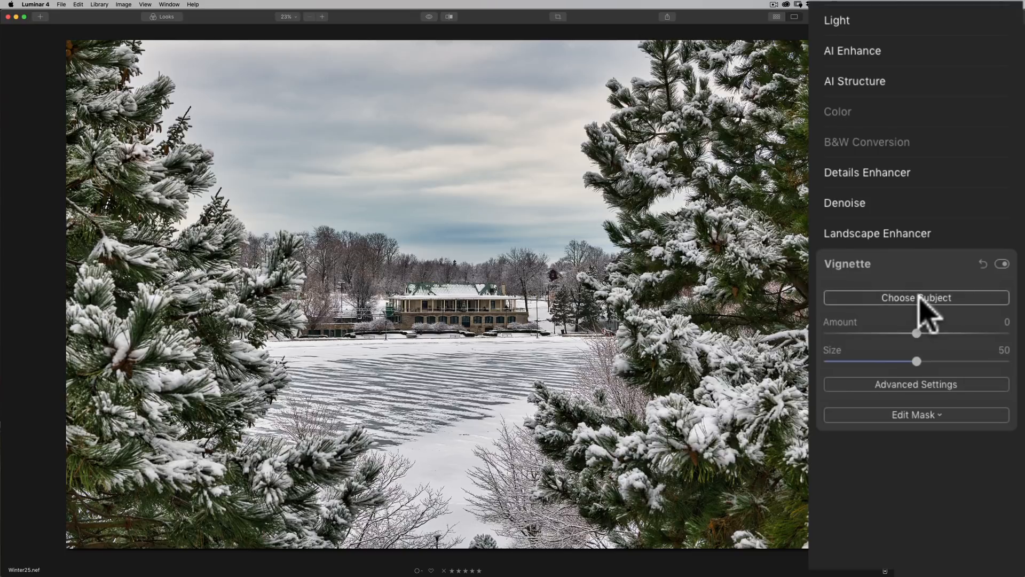
Centre the vignette on the snow scene and darken its edges with Amount about -56, Size 60.
click(916, 298)
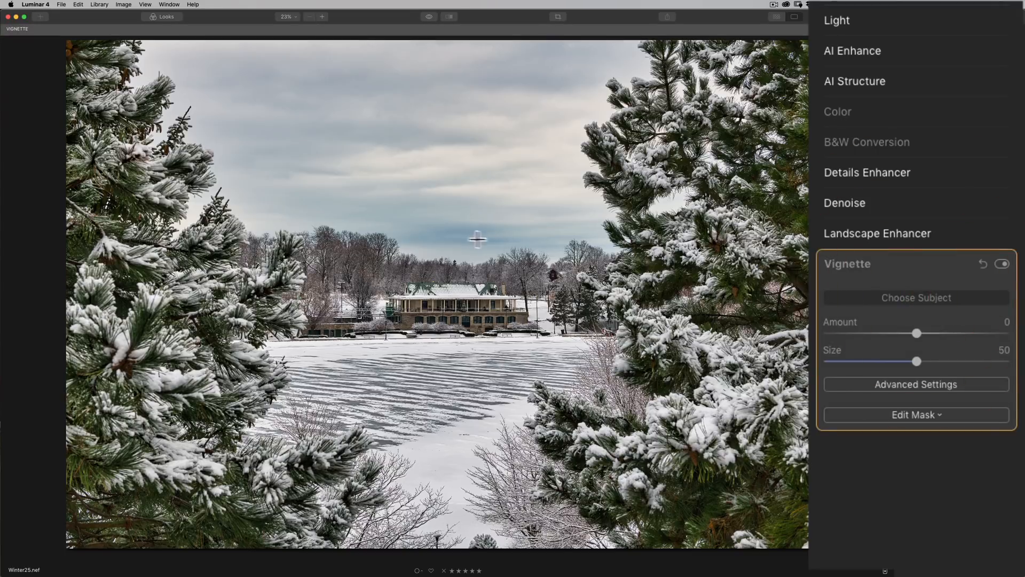
mouse_move(424, 228)
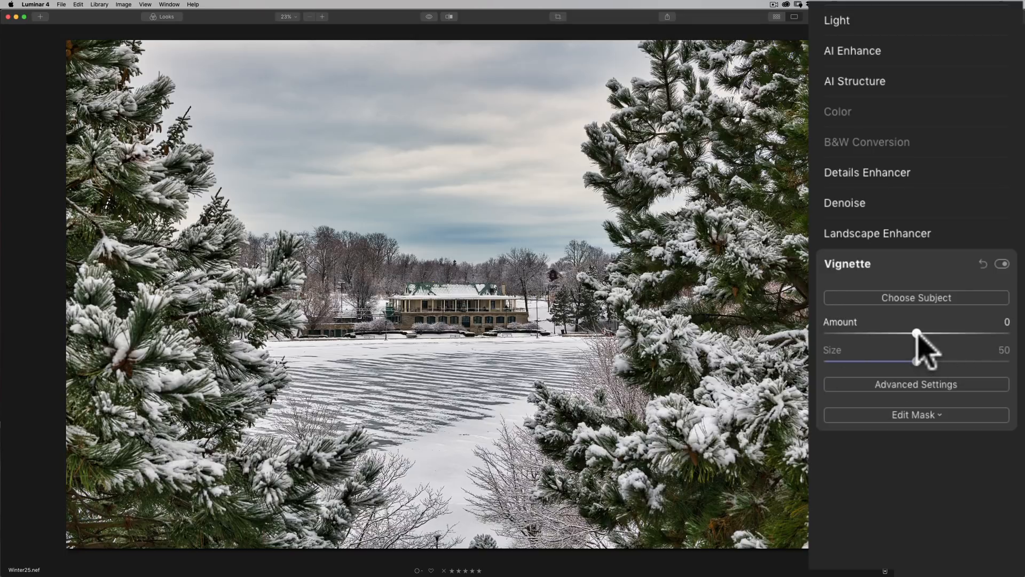
drag(916, 332, 1000, 333)
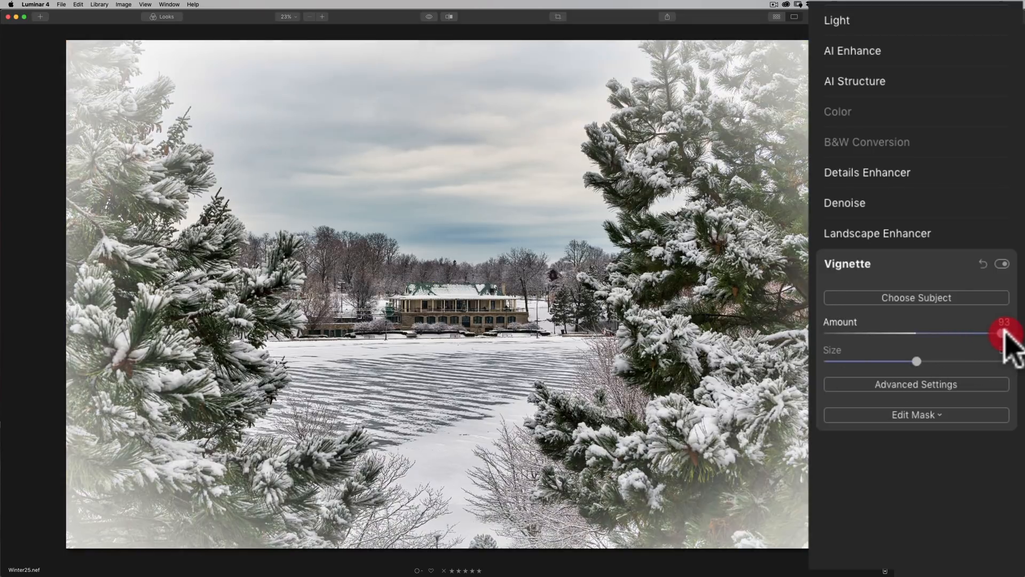
drag(1005, 333, 882, 332)
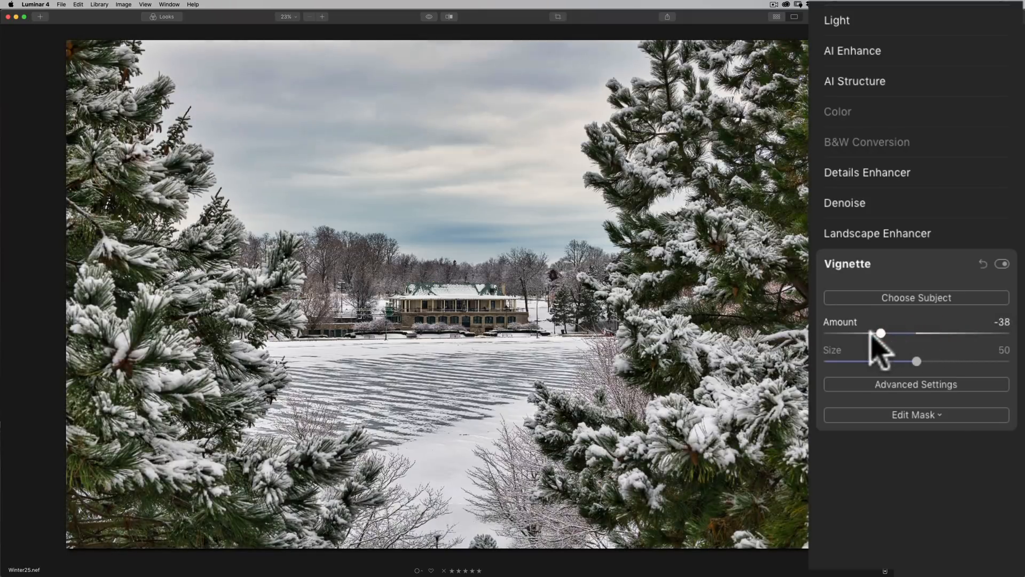
drag(883, 333, 864, 333)
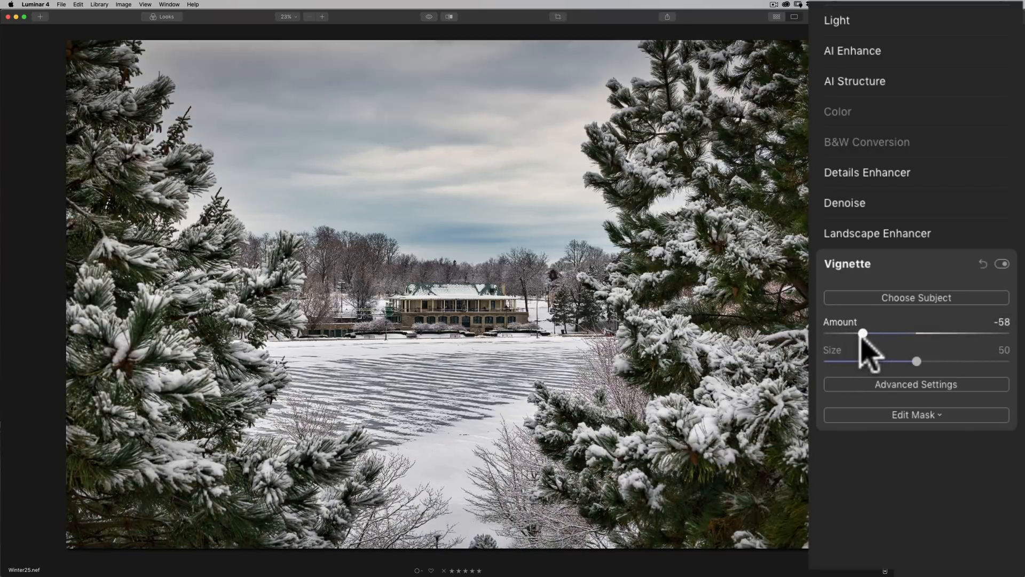
drag(917, 361, 929, 361)
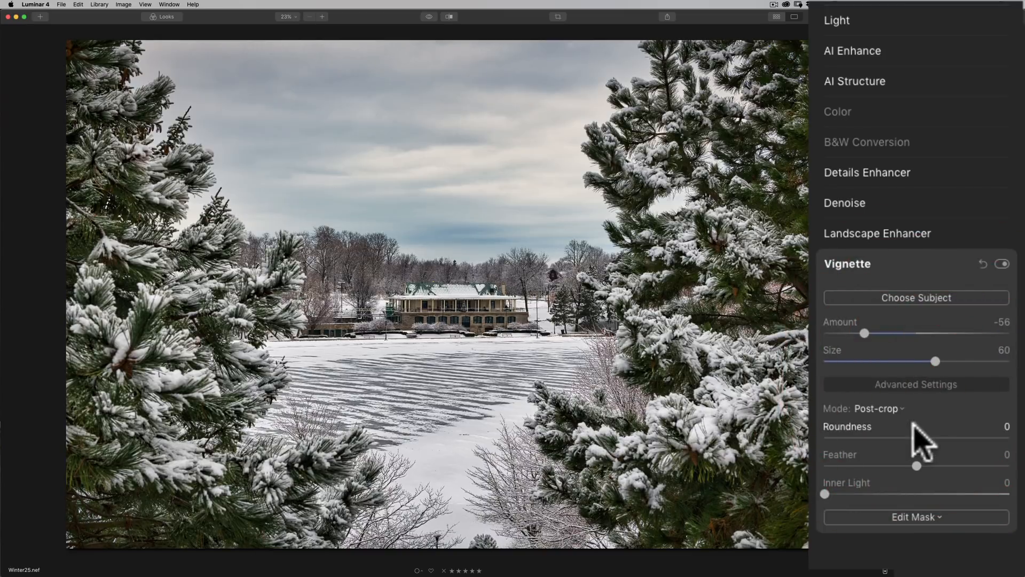
Set vignette Feather to 4 and Inner Light to 30, then reopen Landscape Enhancer.
drag(916, 466, 942, 466)
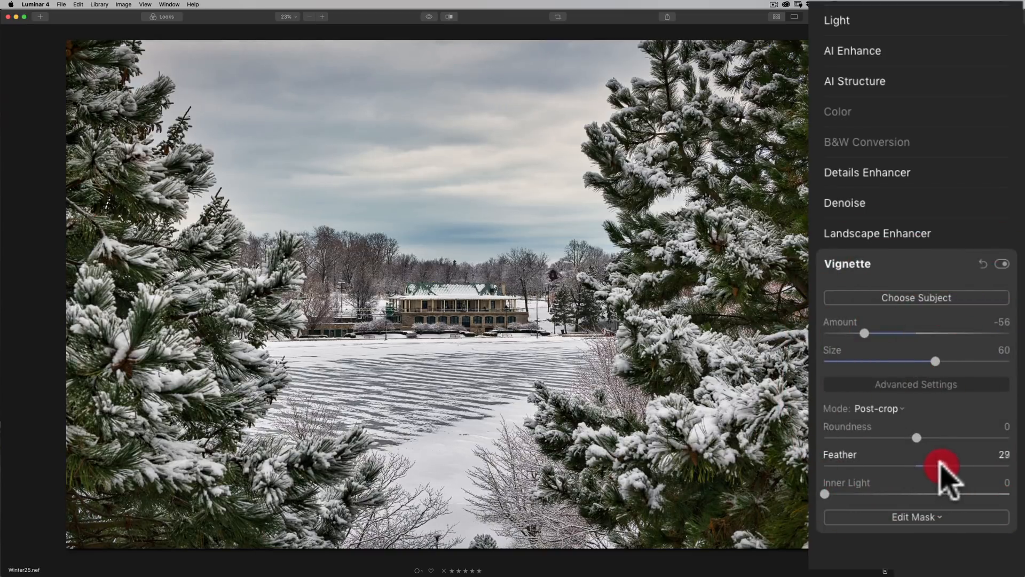
drag(942, 466, 939, 466)
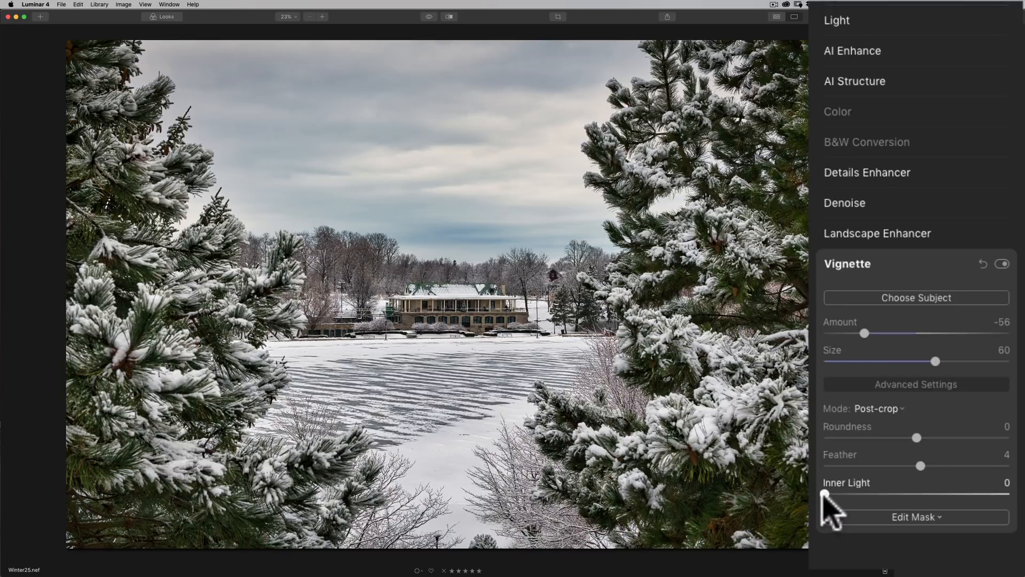
drag(844, 495, 889, 495)
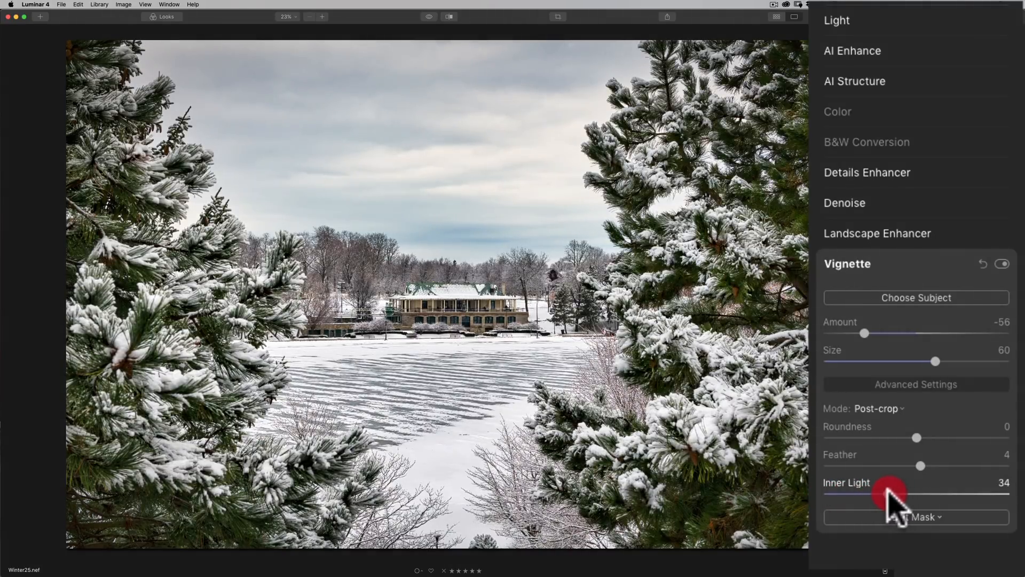
drag(887, 494, 882, 493)
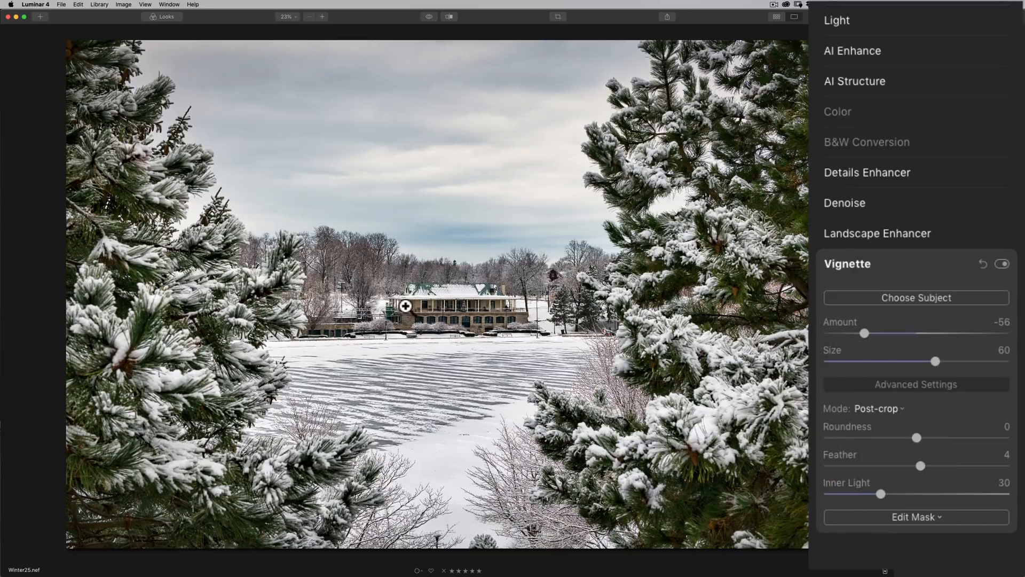
mouse_move(373, 173)
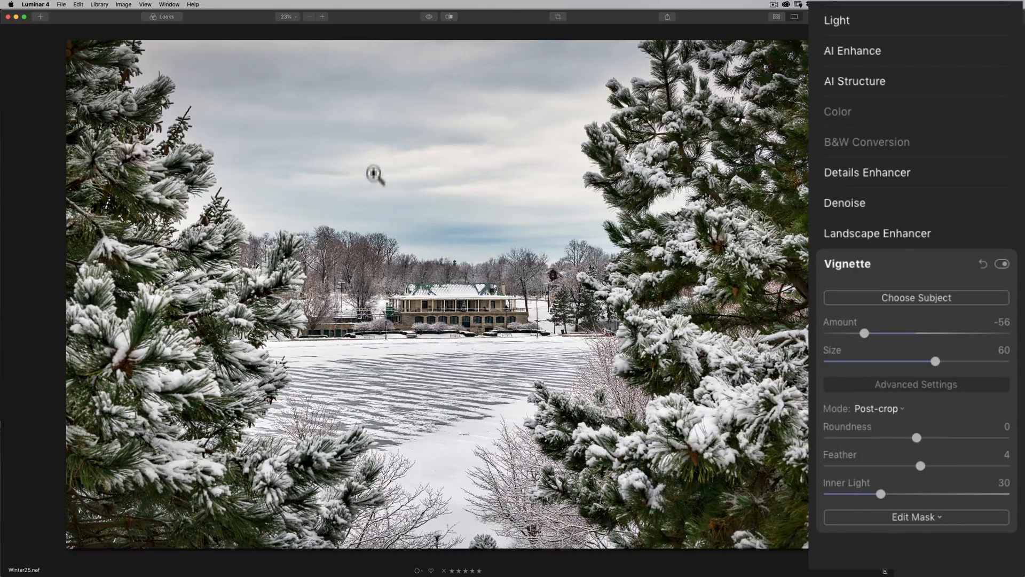
mouse_move(239, 383)
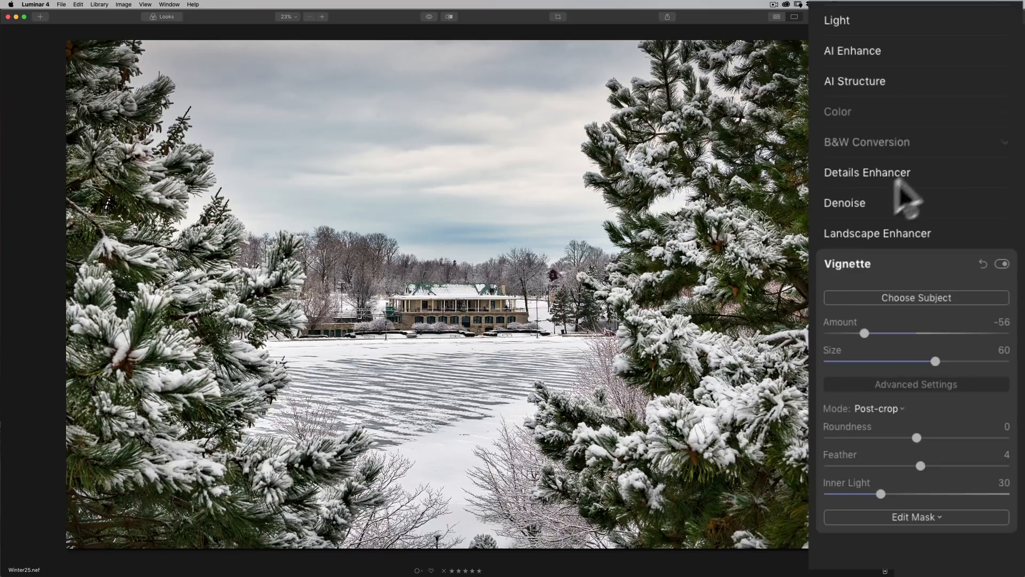
click(878, 233)
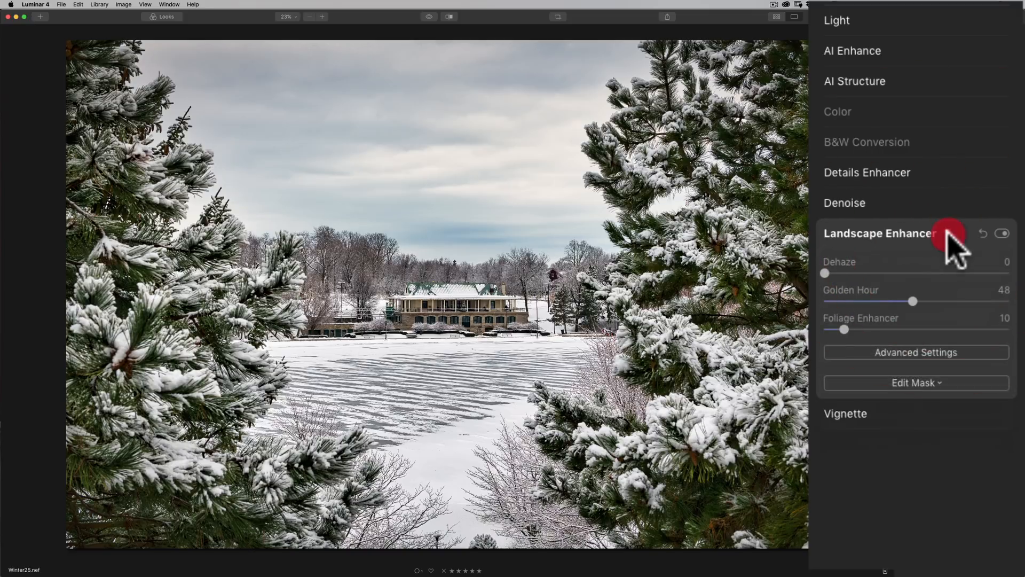